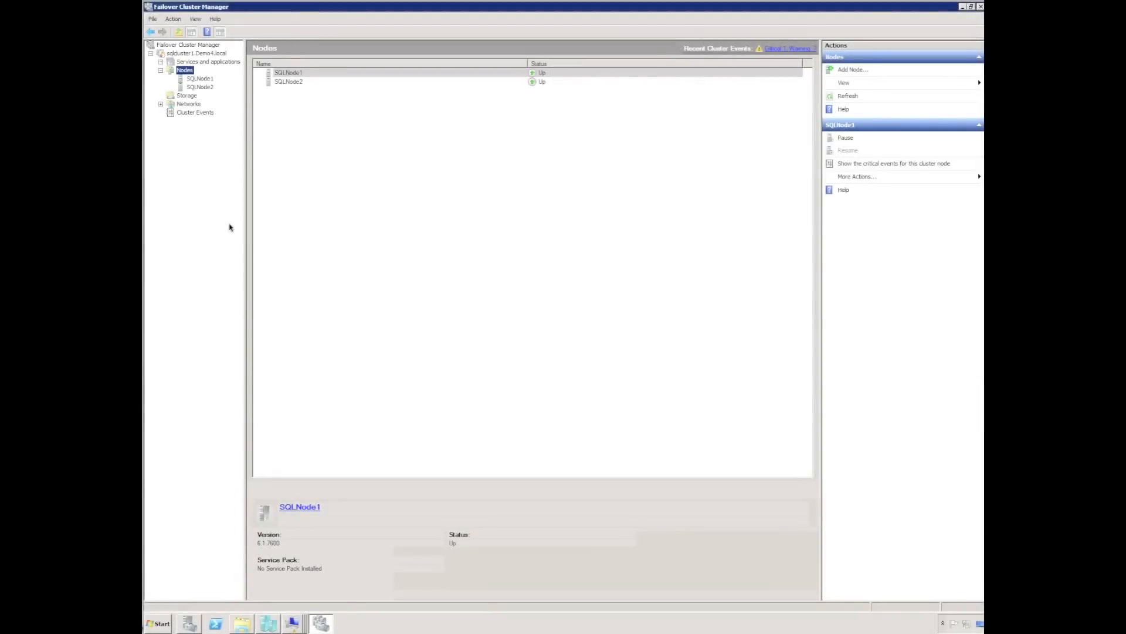
Briefly view the SQLNode1 virtual machine console, then check the cluster's storage
click(292, 622)
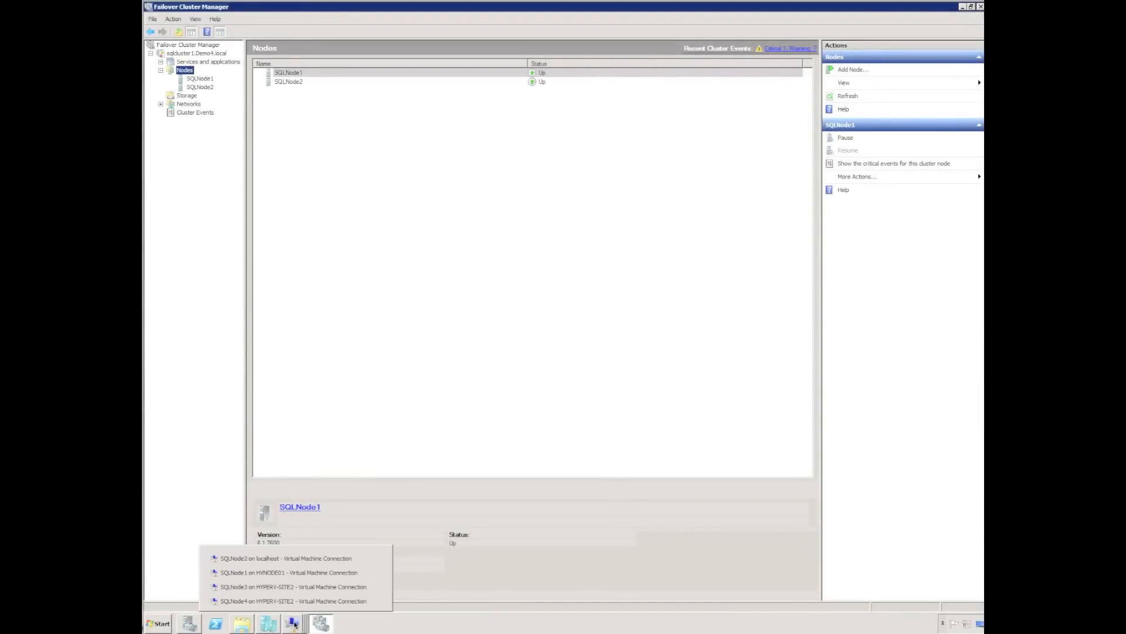
click(288, 572)
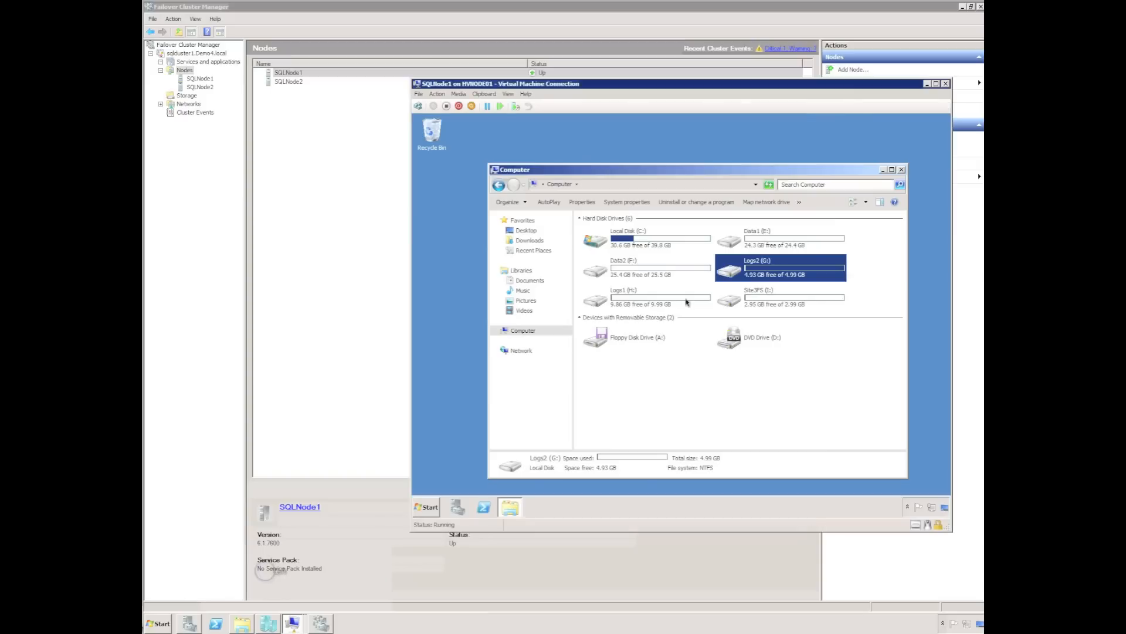
mouse_move(721, 283)
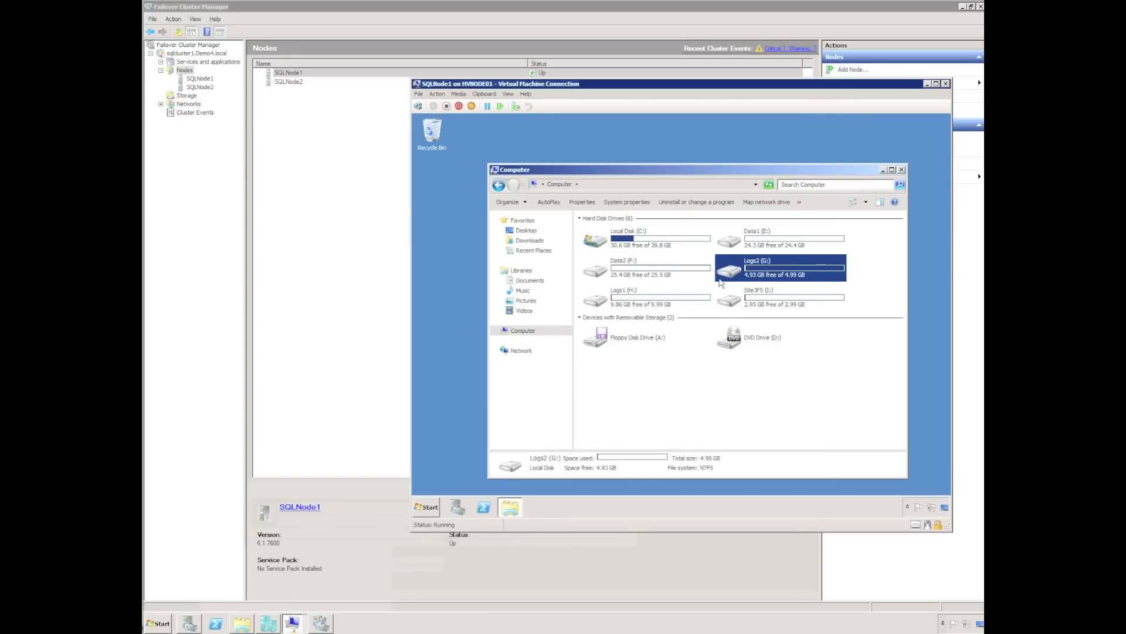
mouse_move(667, 300)
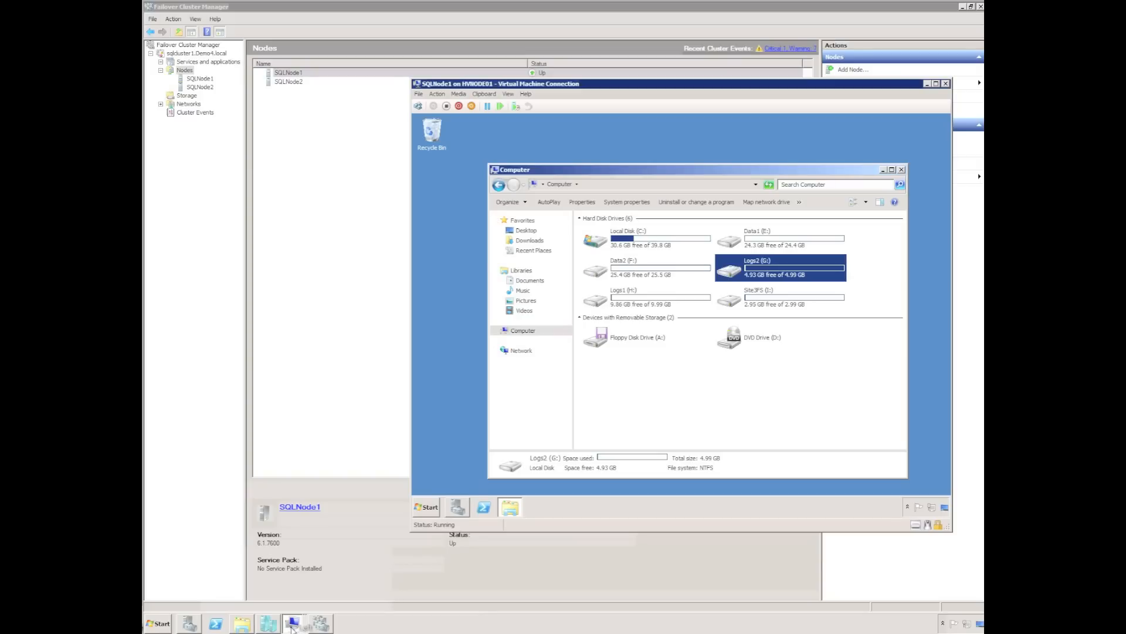
click(320, 623)
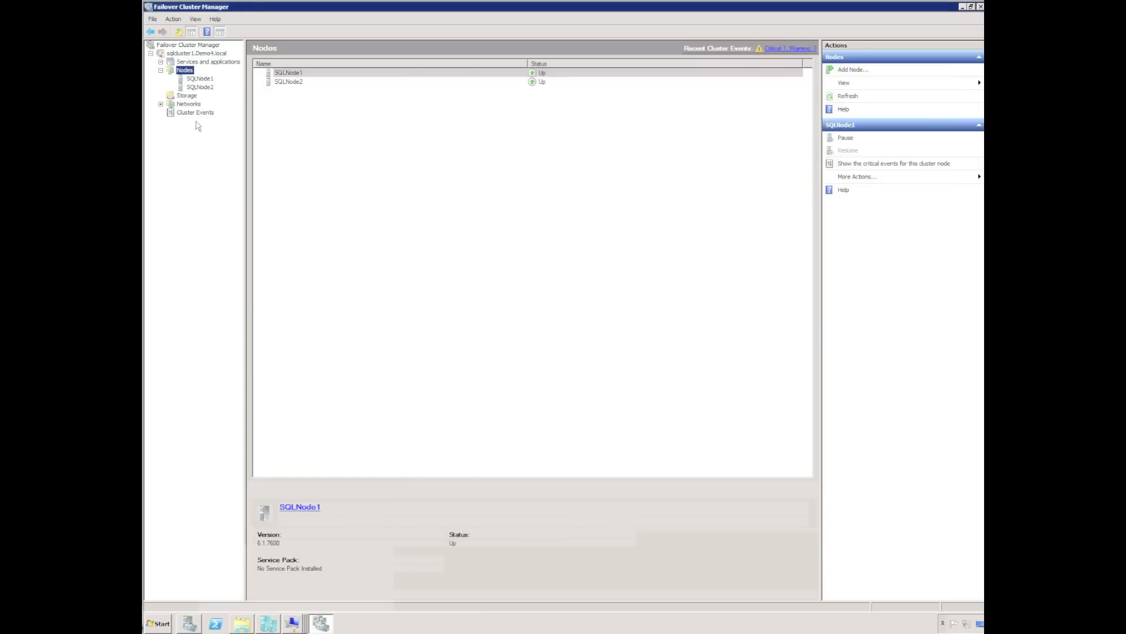
mouse_move(199, 85)
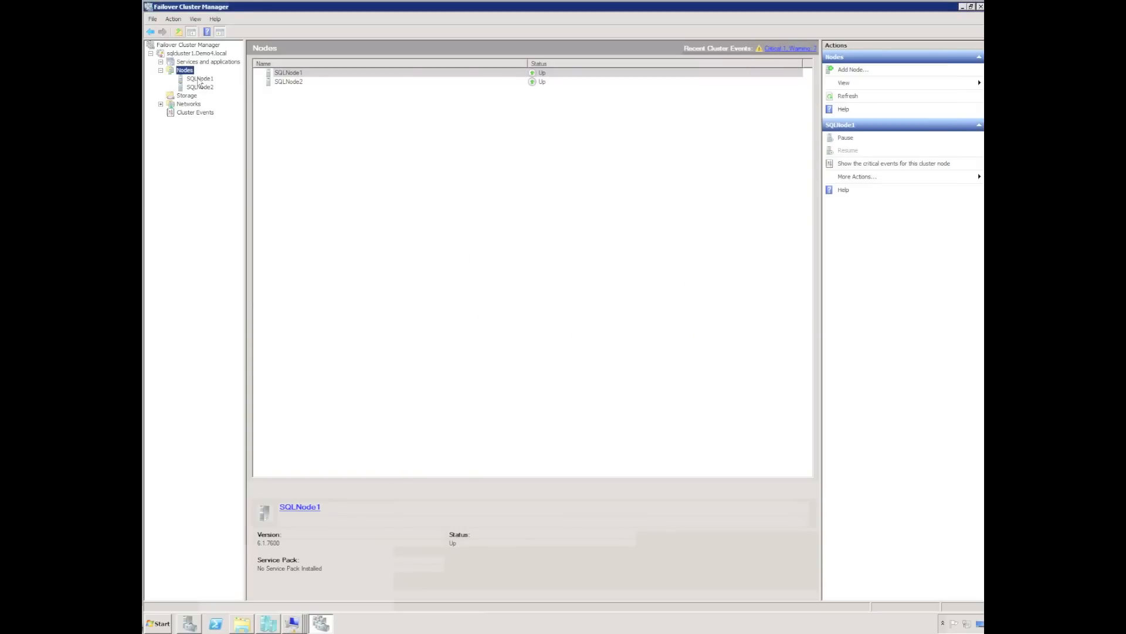
click(187, 96)
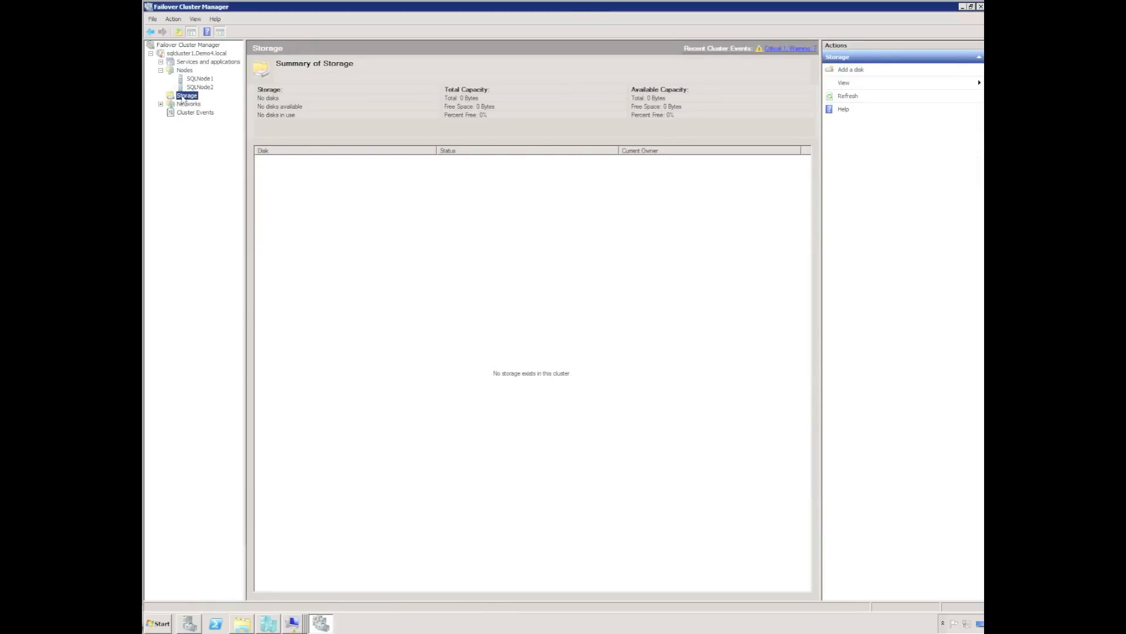
Create an empty service or application and select the new group in the tree
right_click(209, 61)
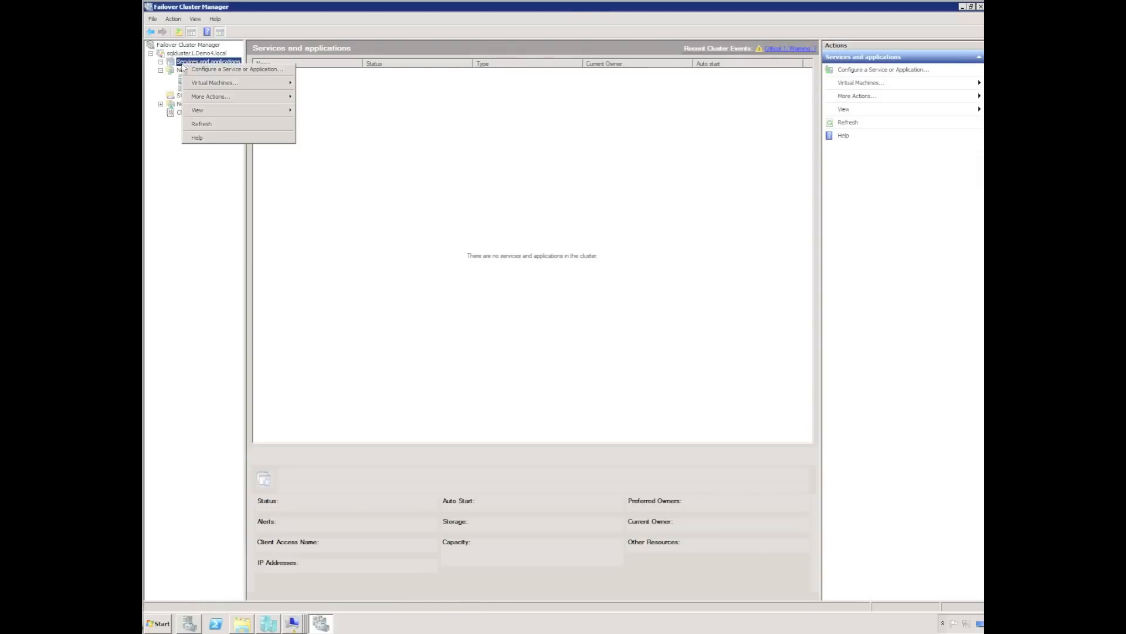
click(211, 95)
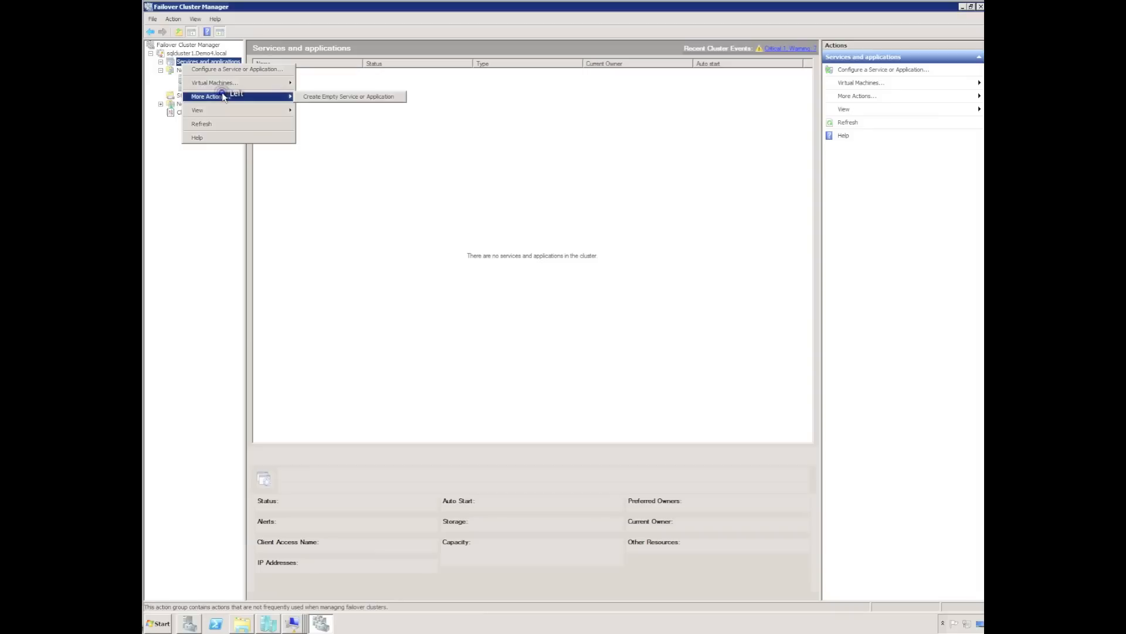
click(349, 96)
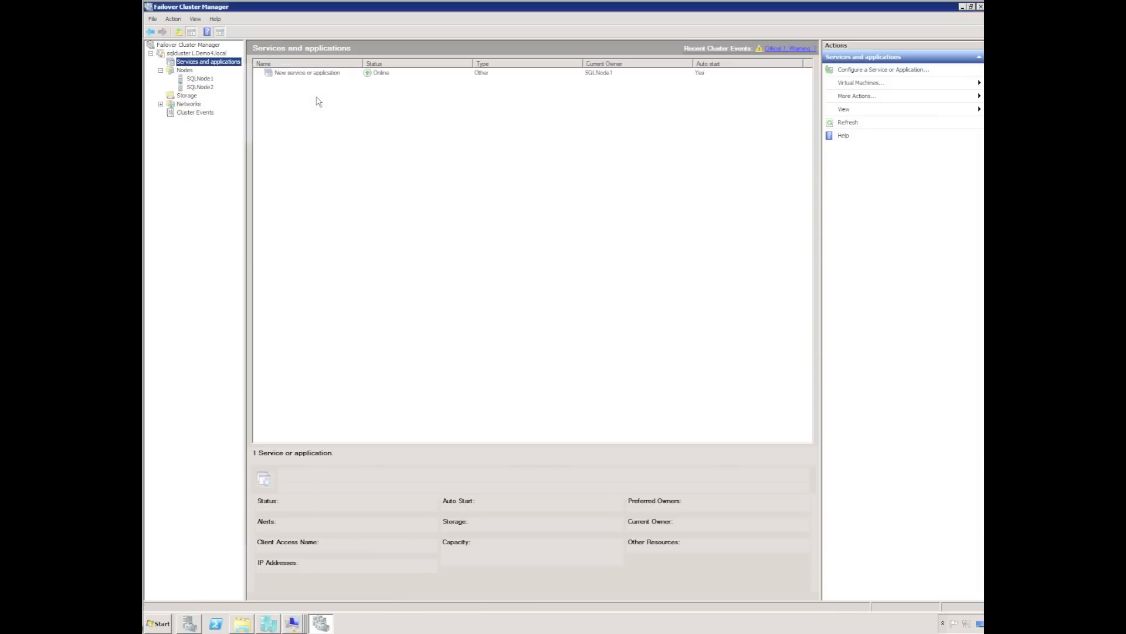
click(161, 62)
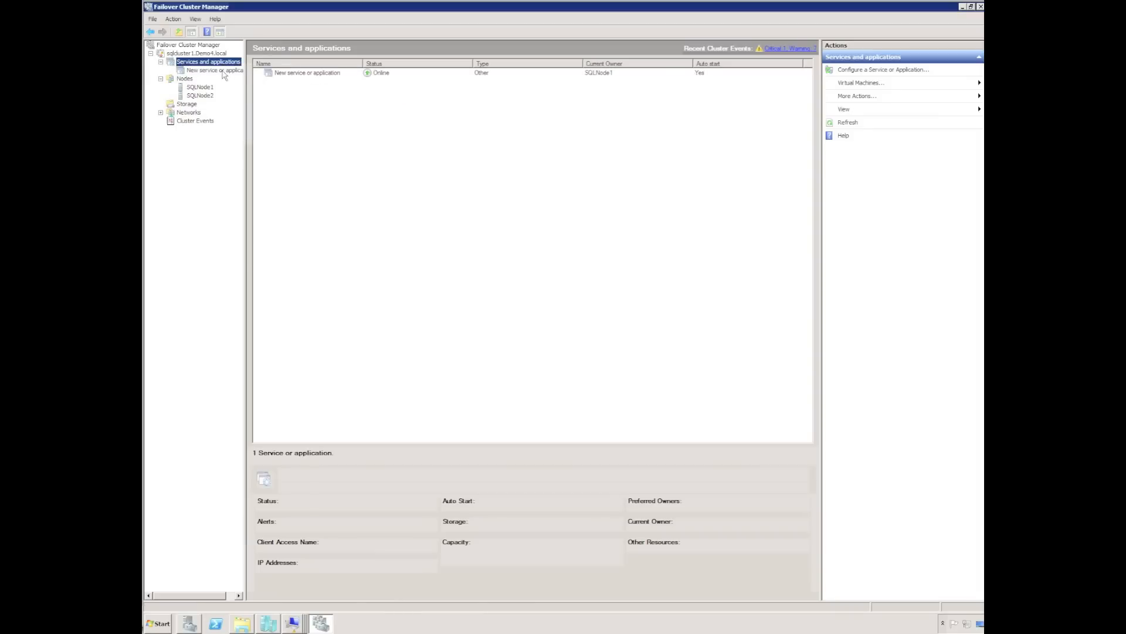
right_click(208, 70)
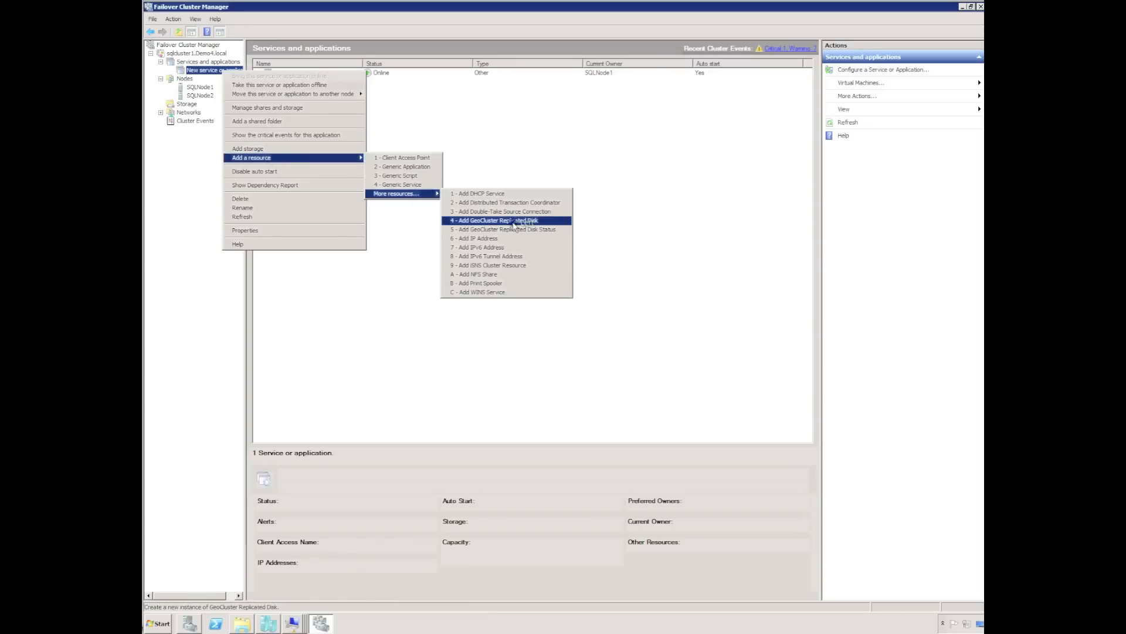
Add a GeoCluster Replicated Disk resource to the new group and select it
click(494, 220)
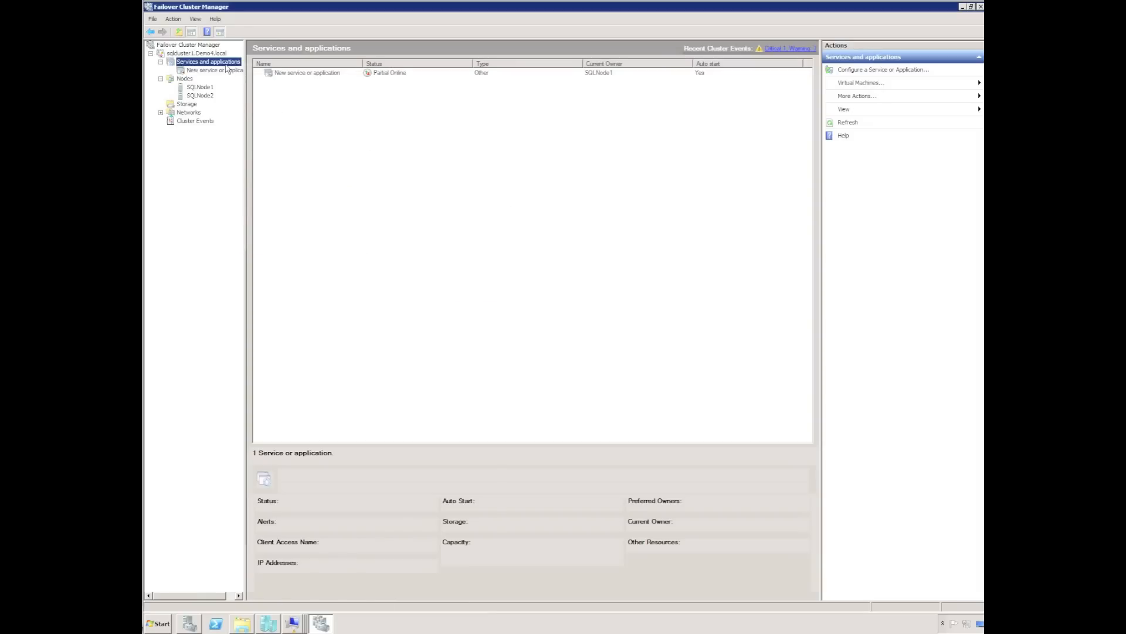
click(213, 70)
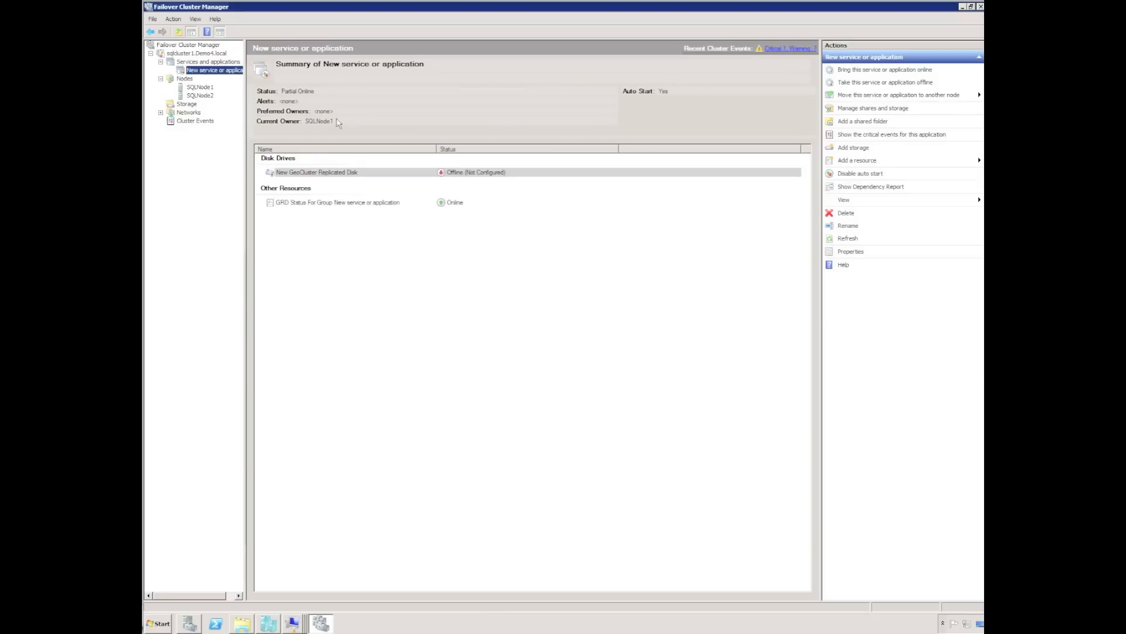
right_click(316, 172)
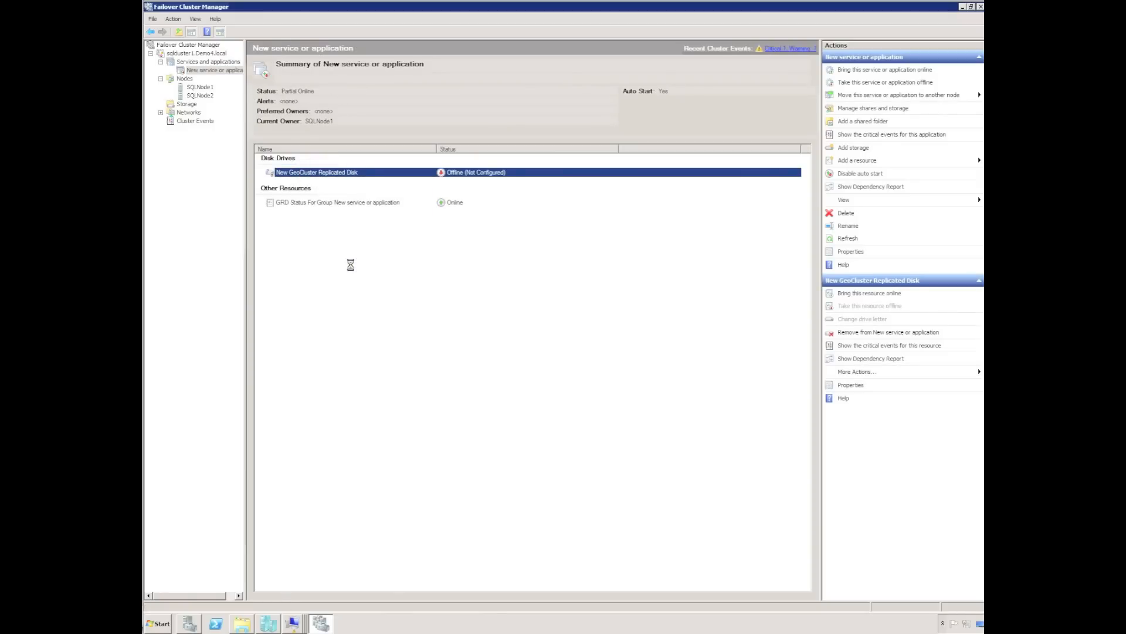
Configure the replicated disk for drive E over Cluster Network 1, deleting orphan files
click(851, 384)
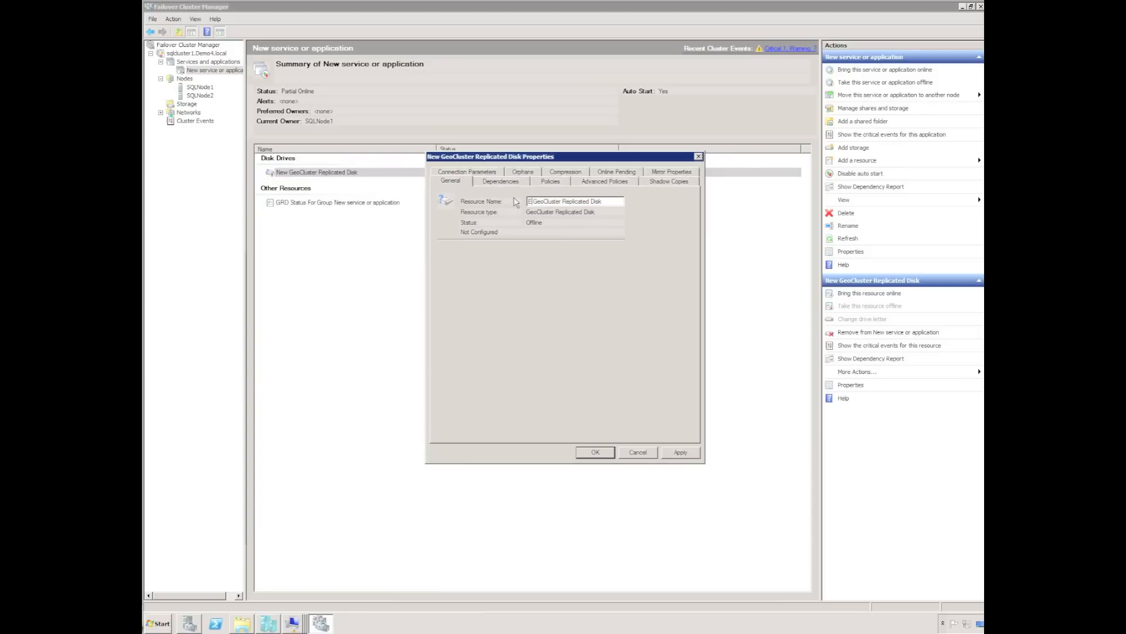
mouse_move(665, 185)
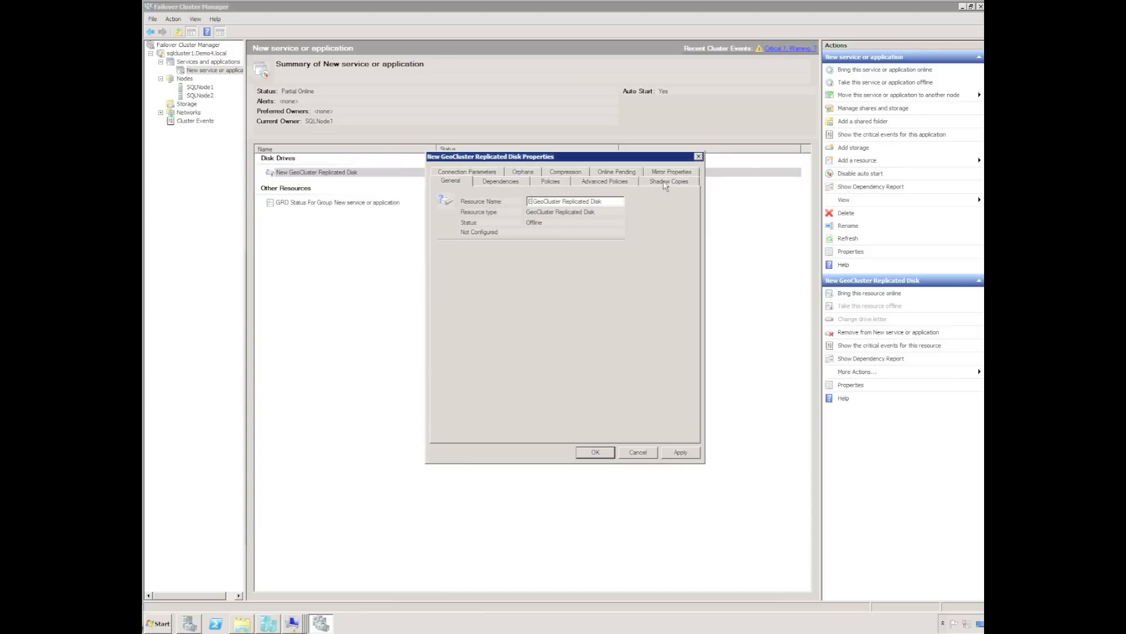
click(669, 171)
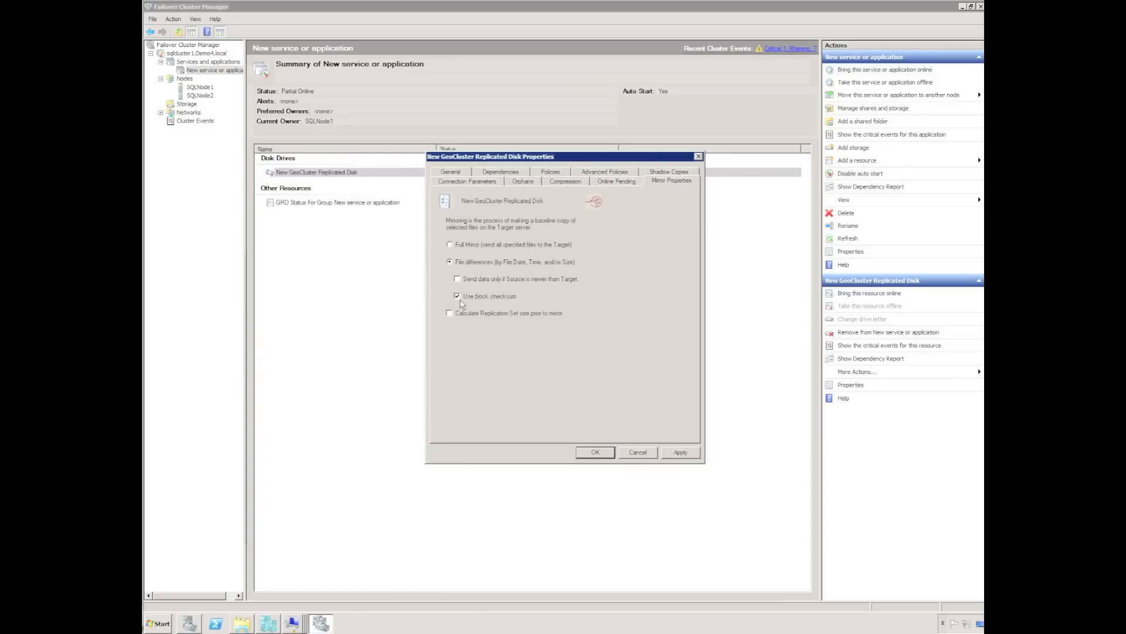
click(523, 182)
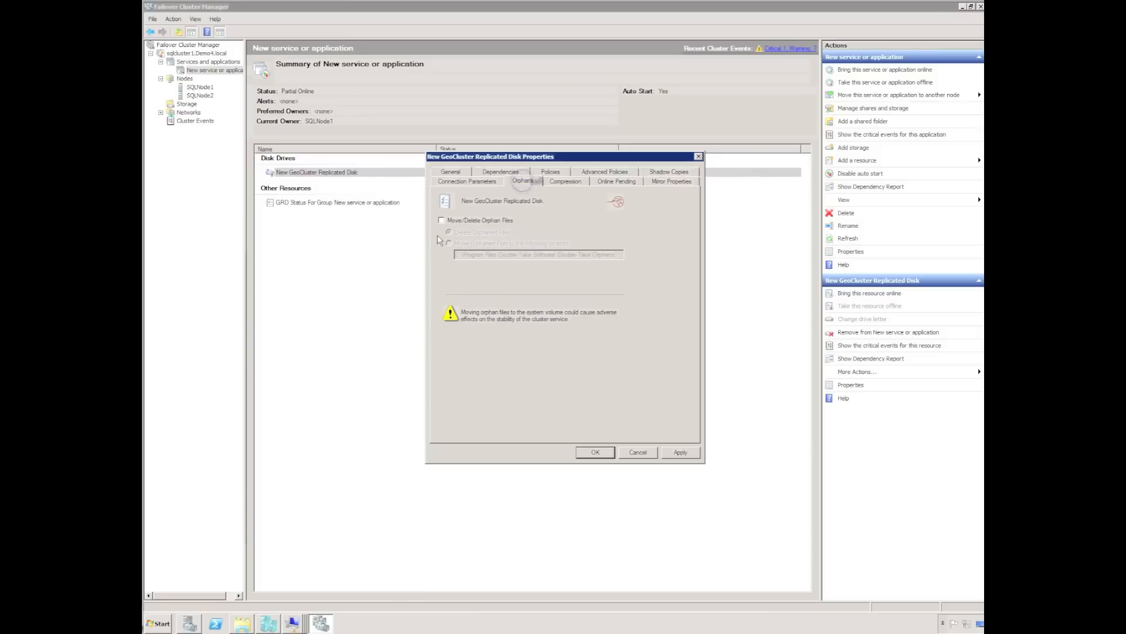
click(442, 220)
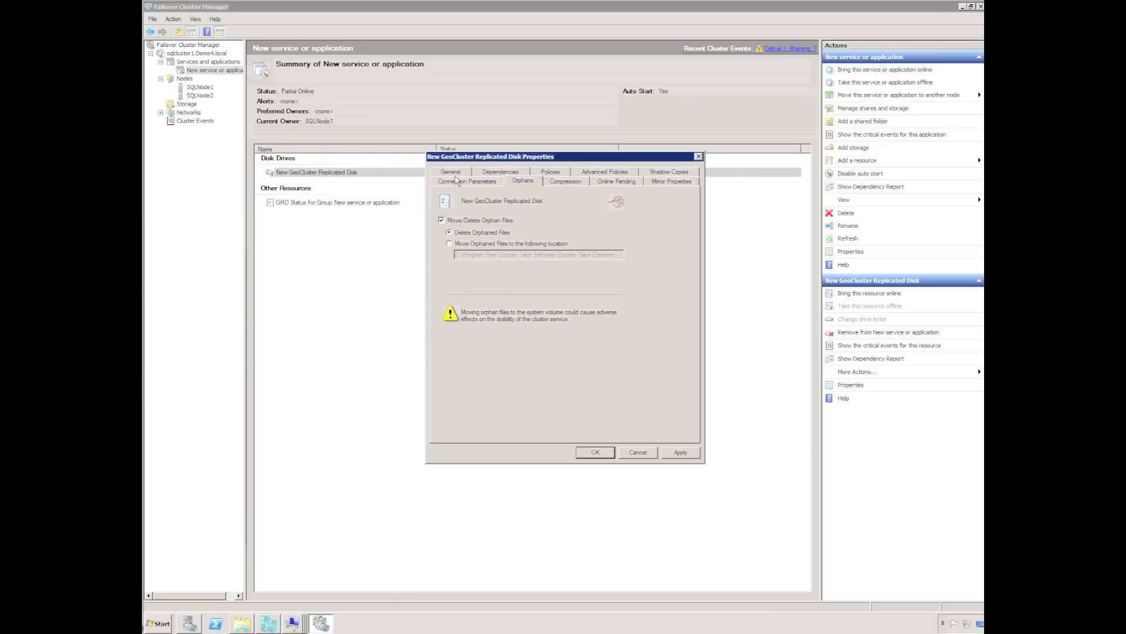
click(467, 180)
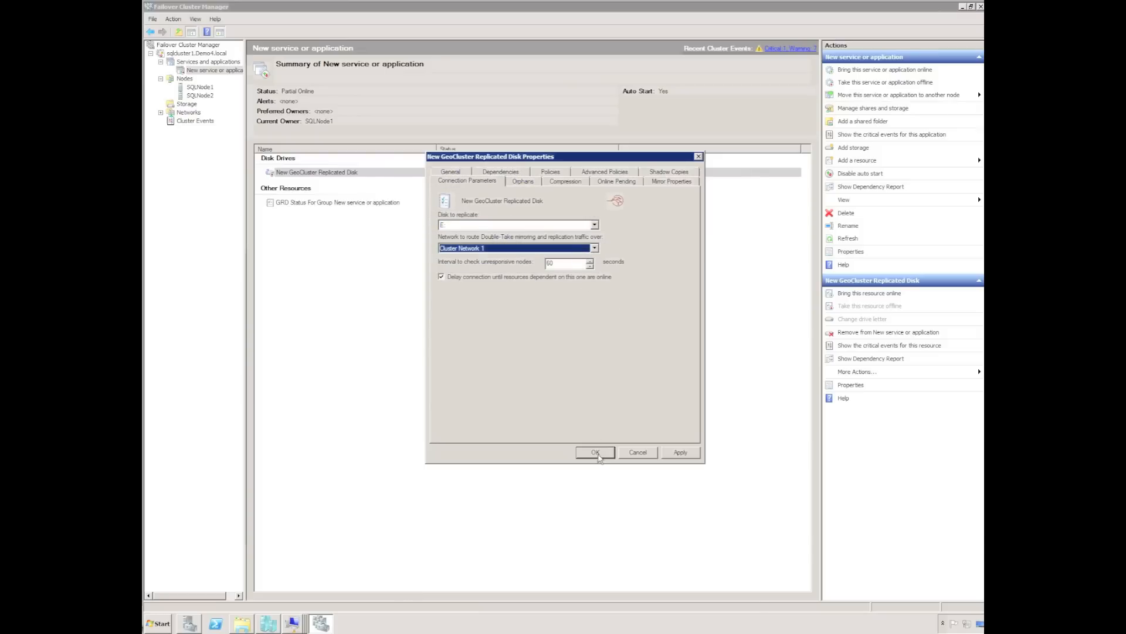
click(595, 452)
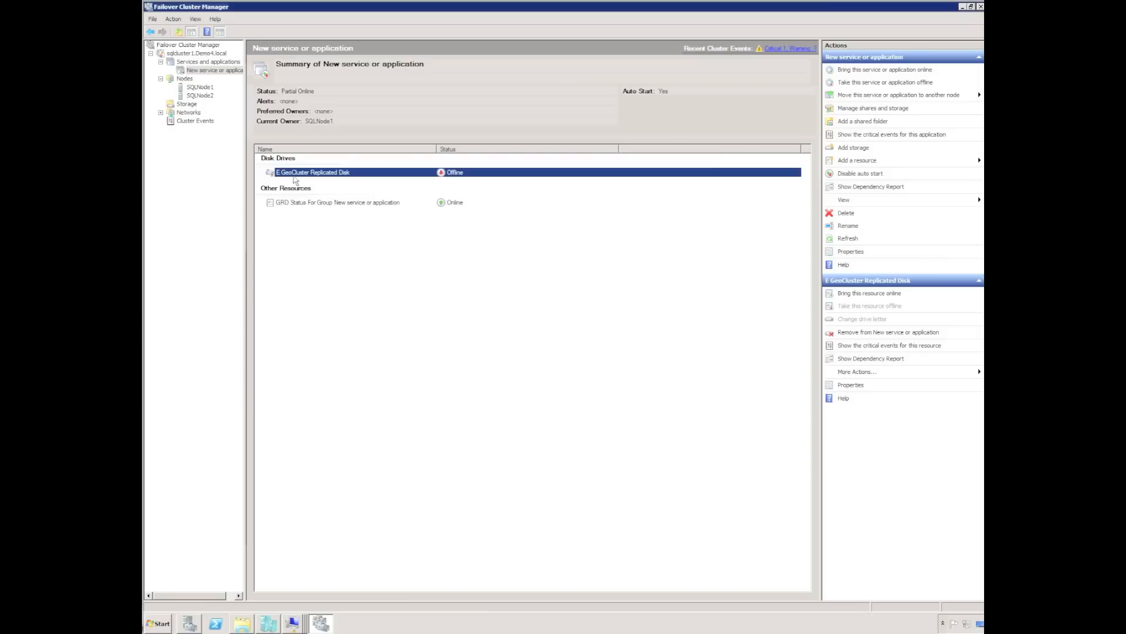
Bring the E GeoCluster Replicated Disk online
click(869, 292)
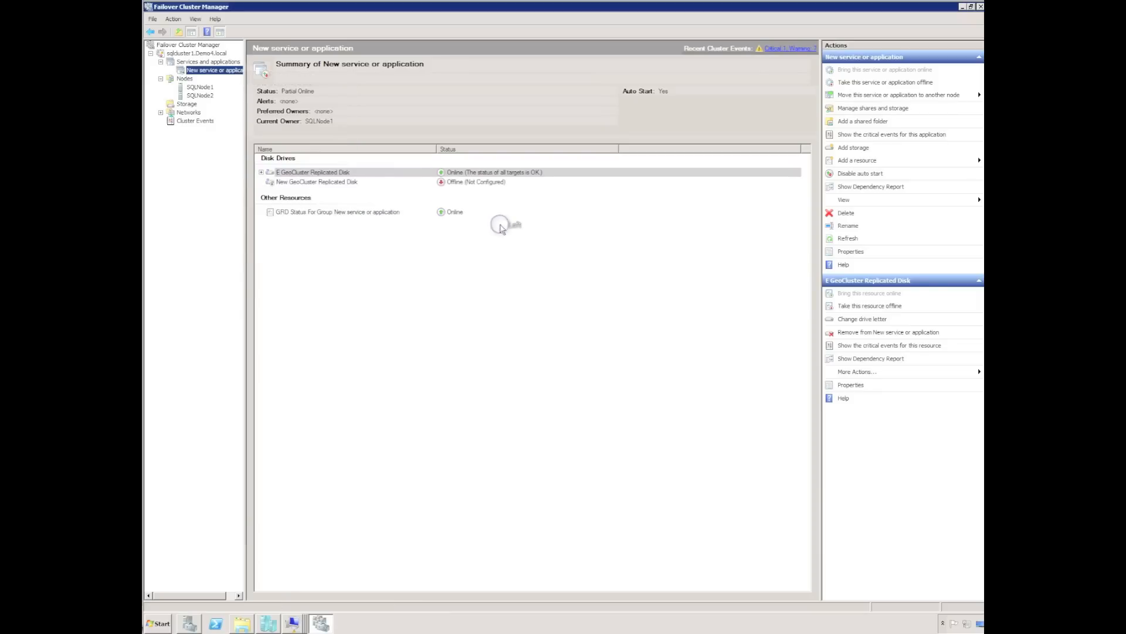
Open the unconfigured disk's properties and close them without changes
right_click(316, 181)
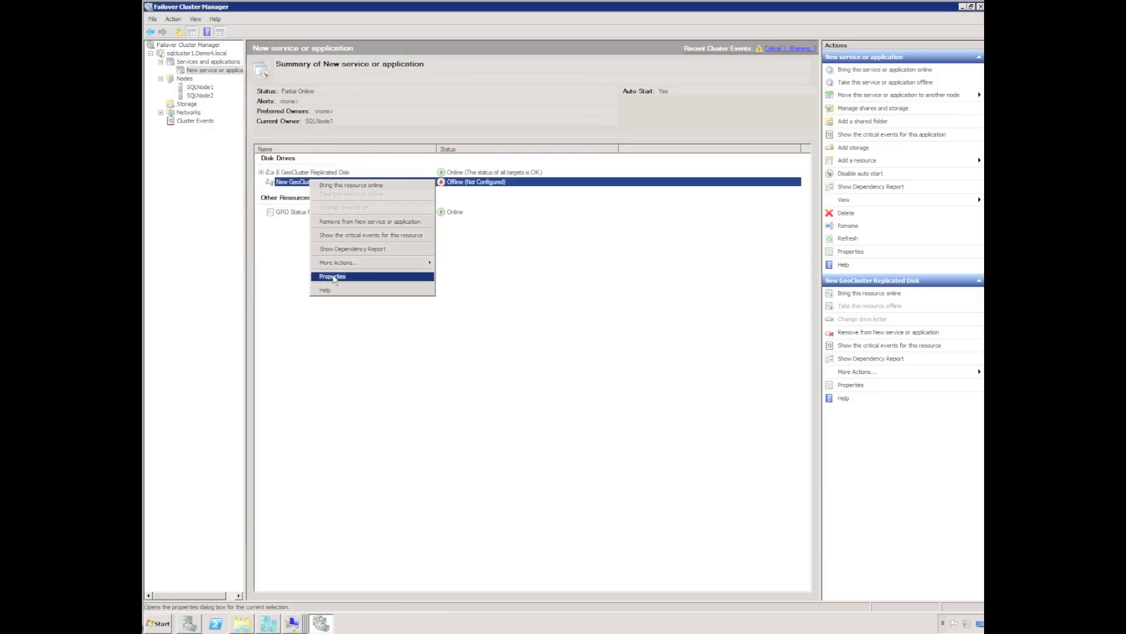
click(332, 277)
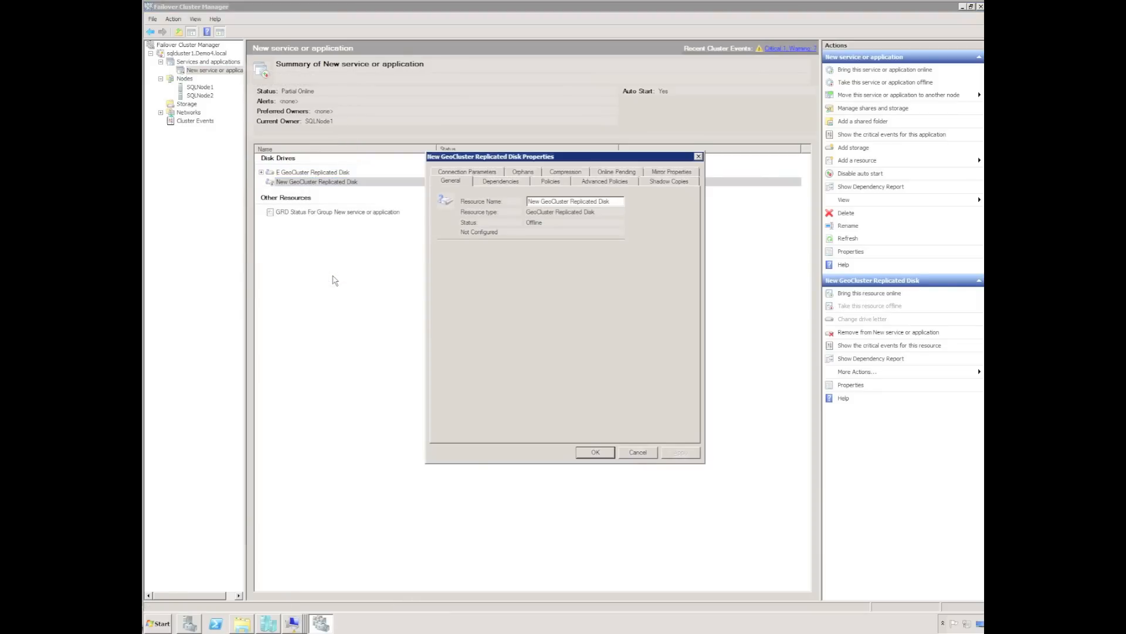
click(637, 452)
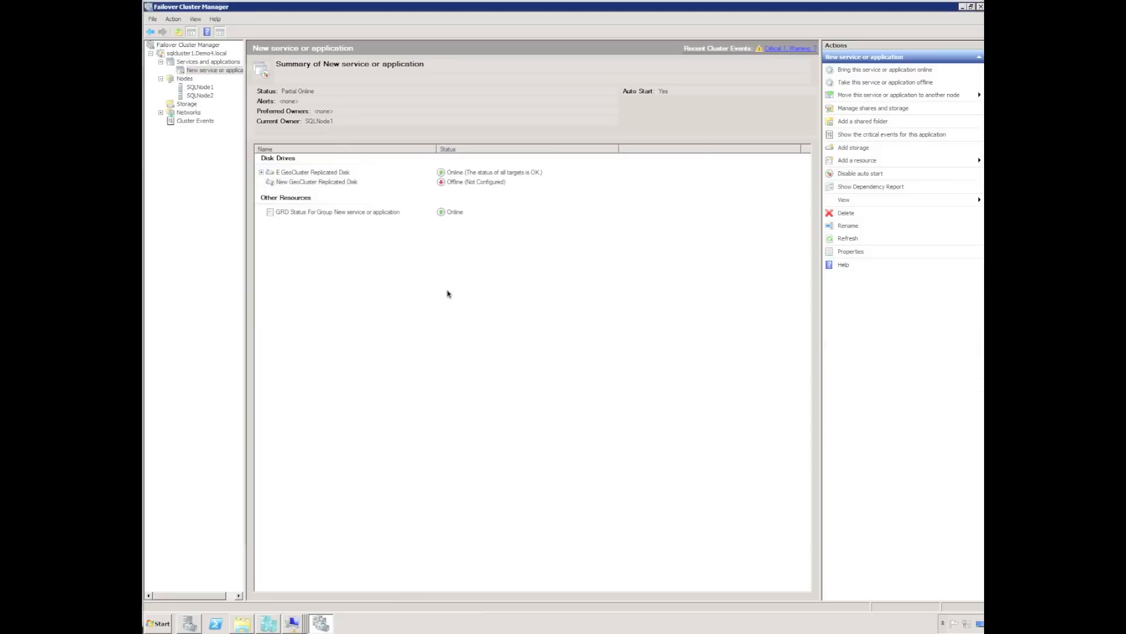
Set the second replicated disk to replicate drive H over Cluster Network 1
right_click(316, 182)
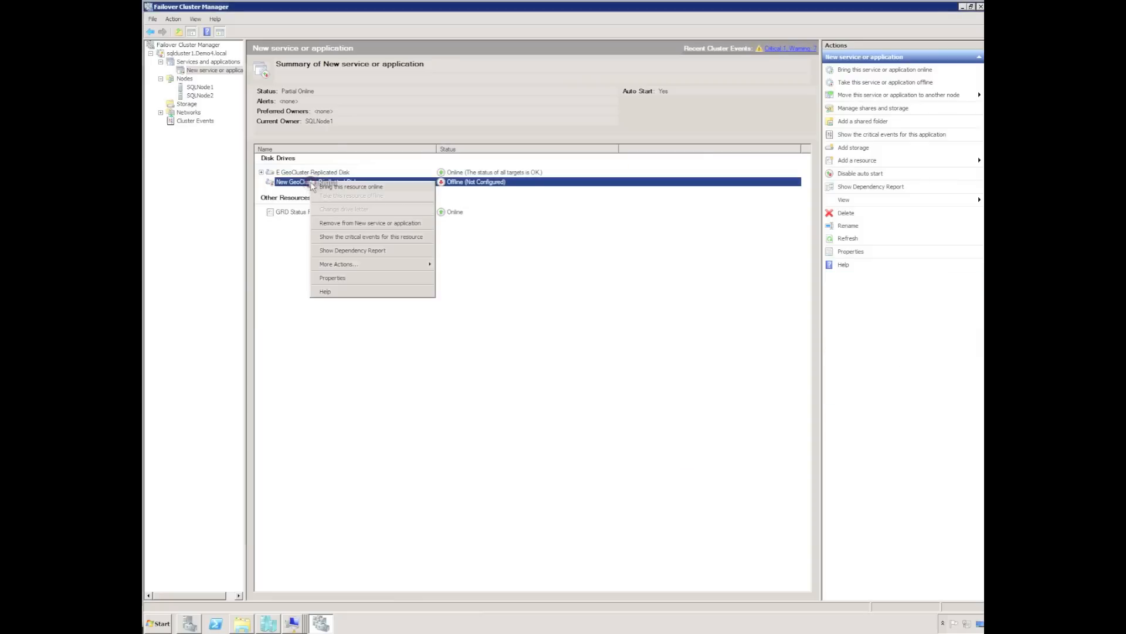
click(333, 278)
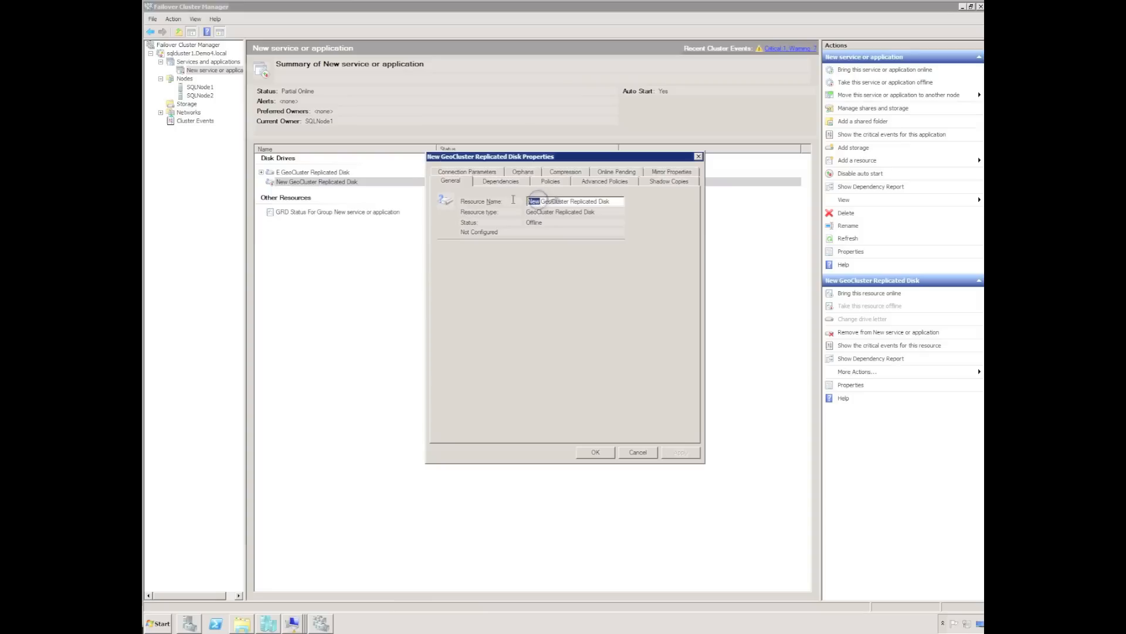
mouse_move(508, 204)
text(H: Logs)
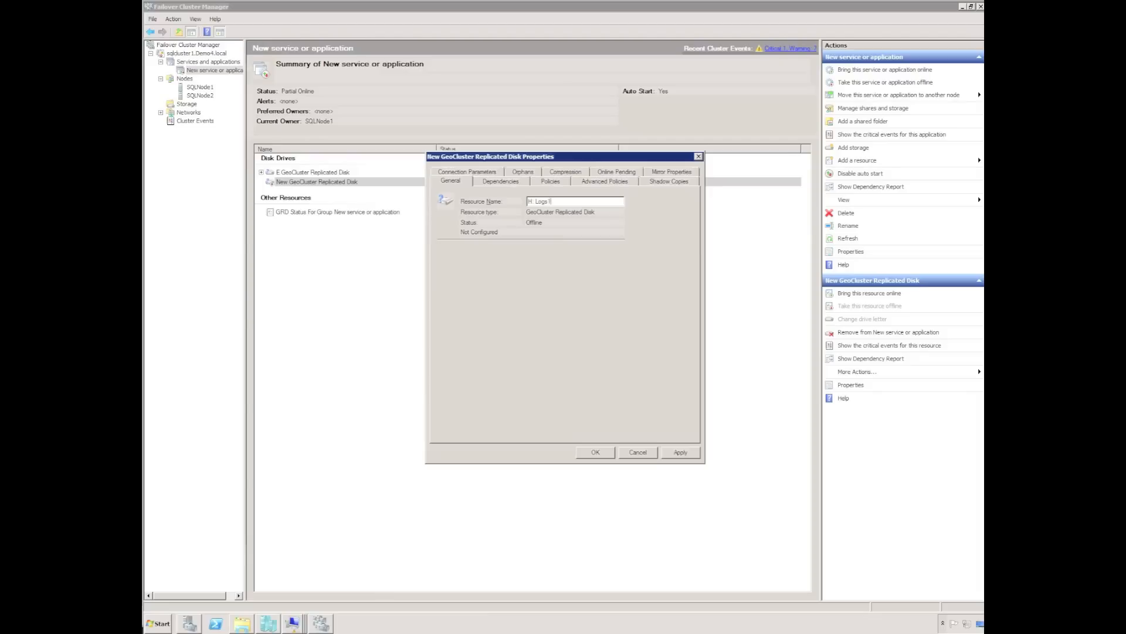
mouse_move(653, 195)
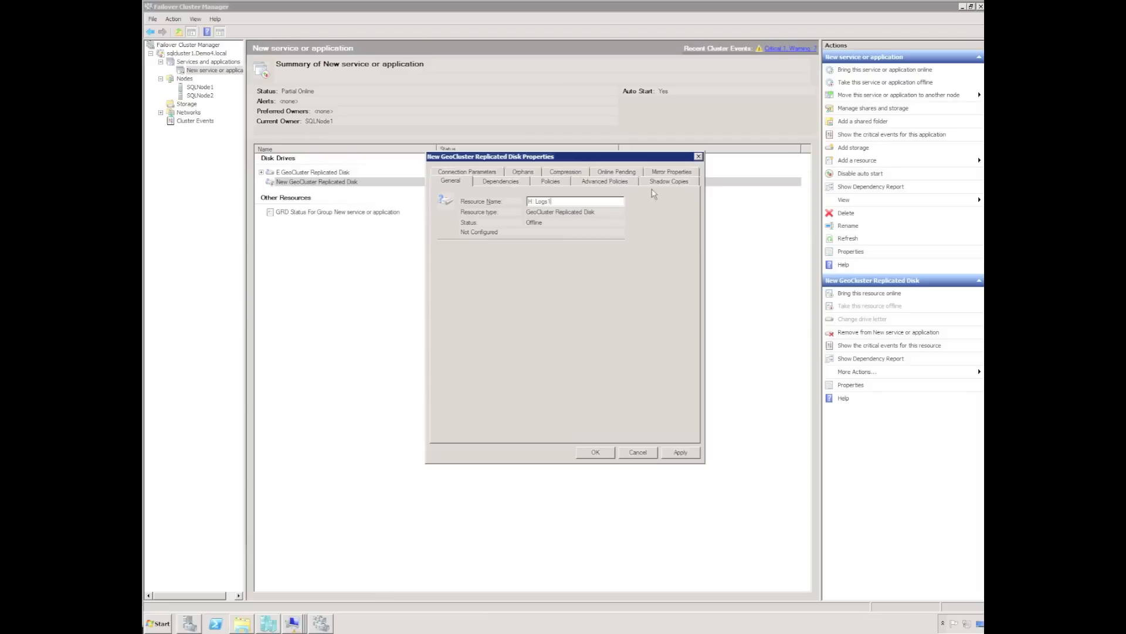
click(670, 180)
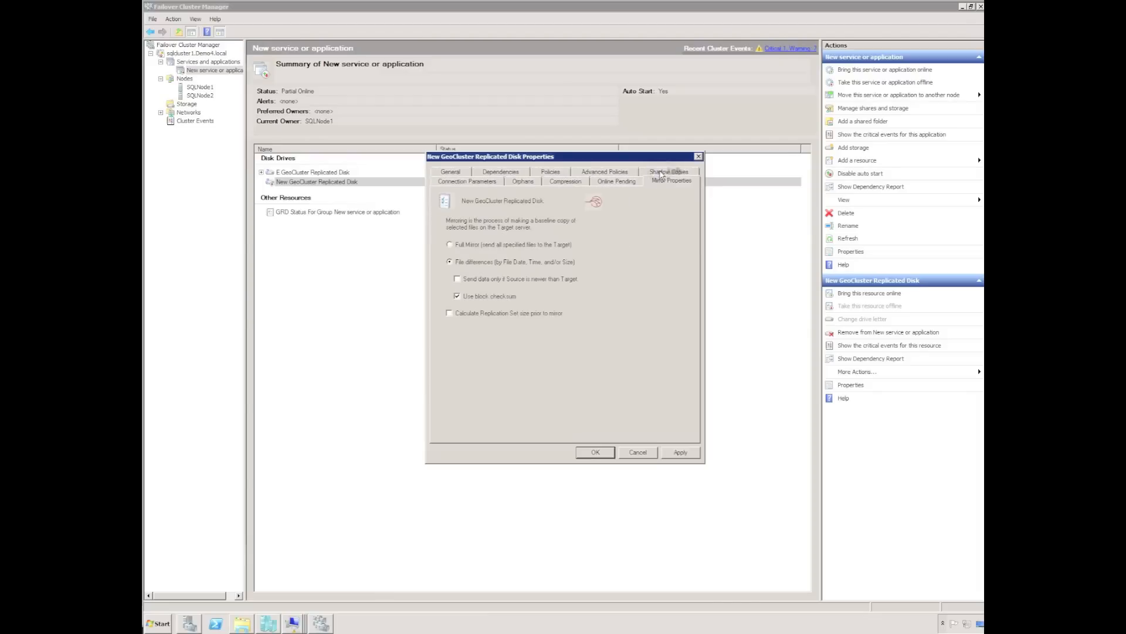
mouse_move(503, 176)
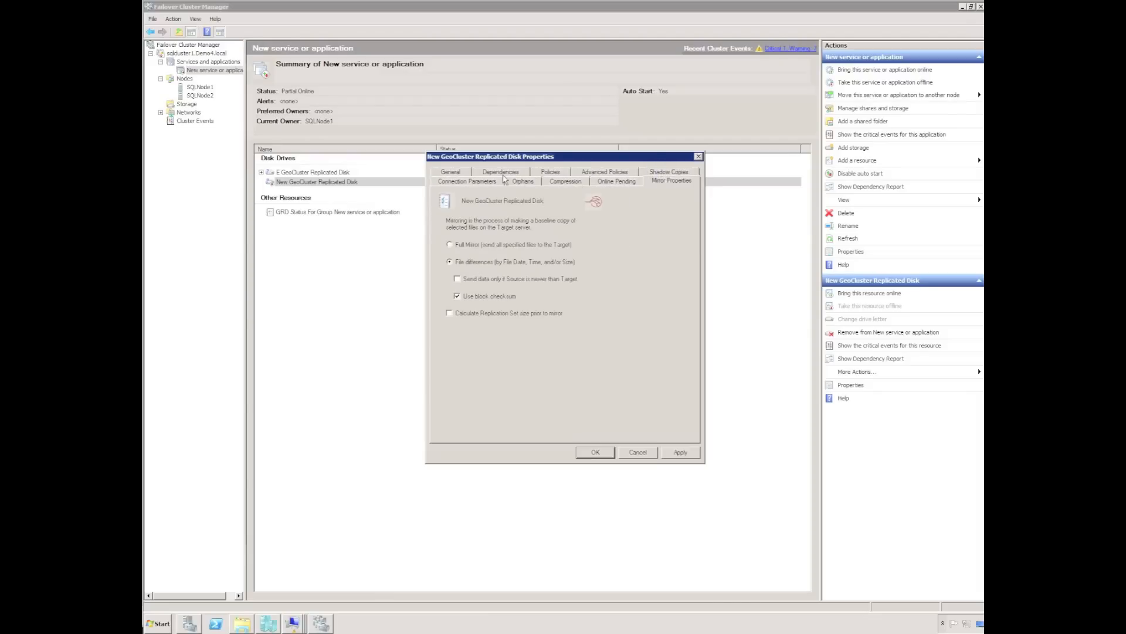
click(522, 180)
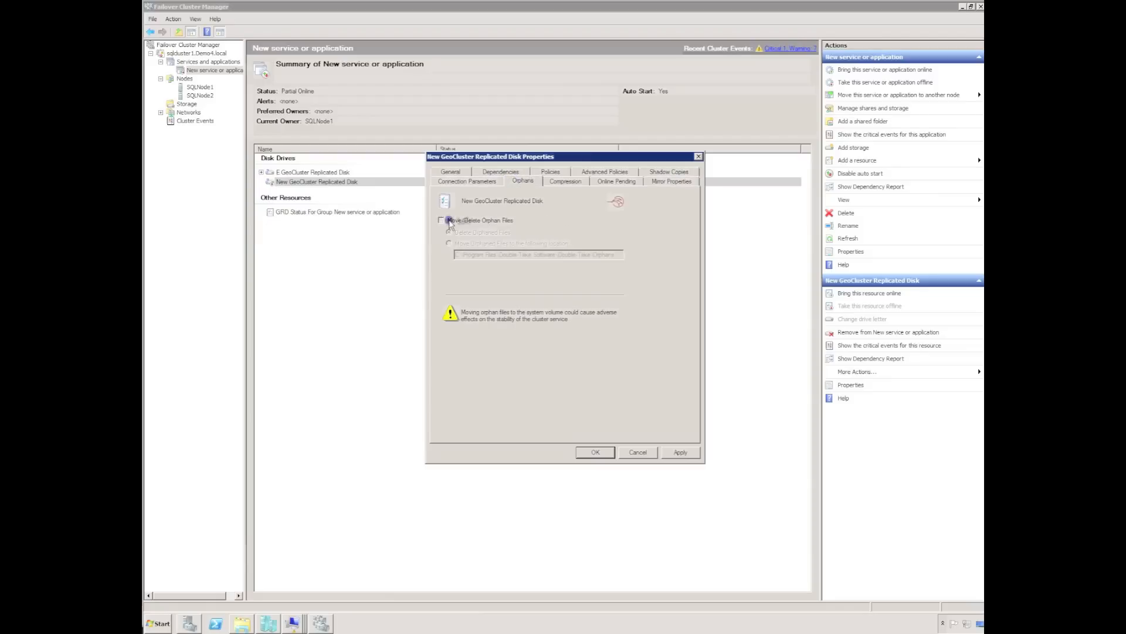
click(466, 181)
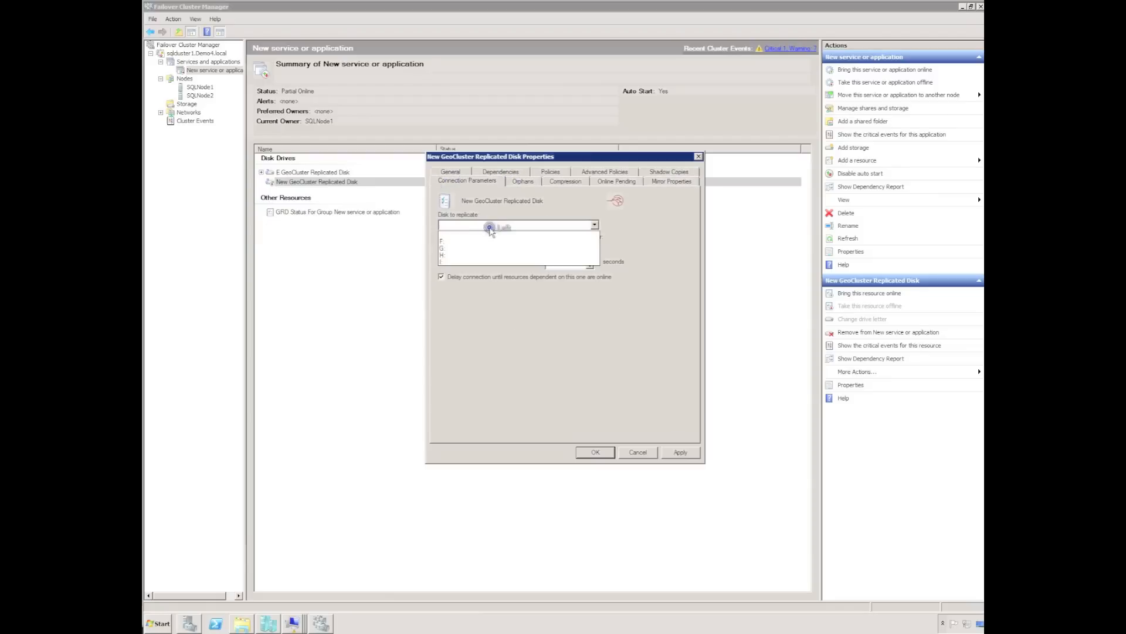
click(442, 240)
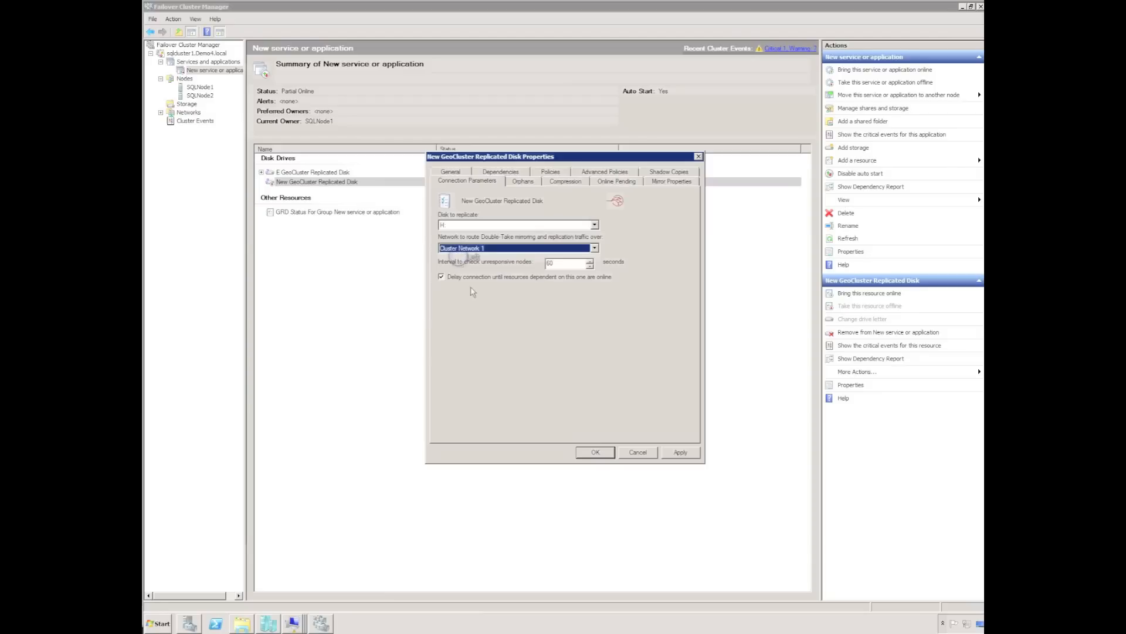
click(595, 451)
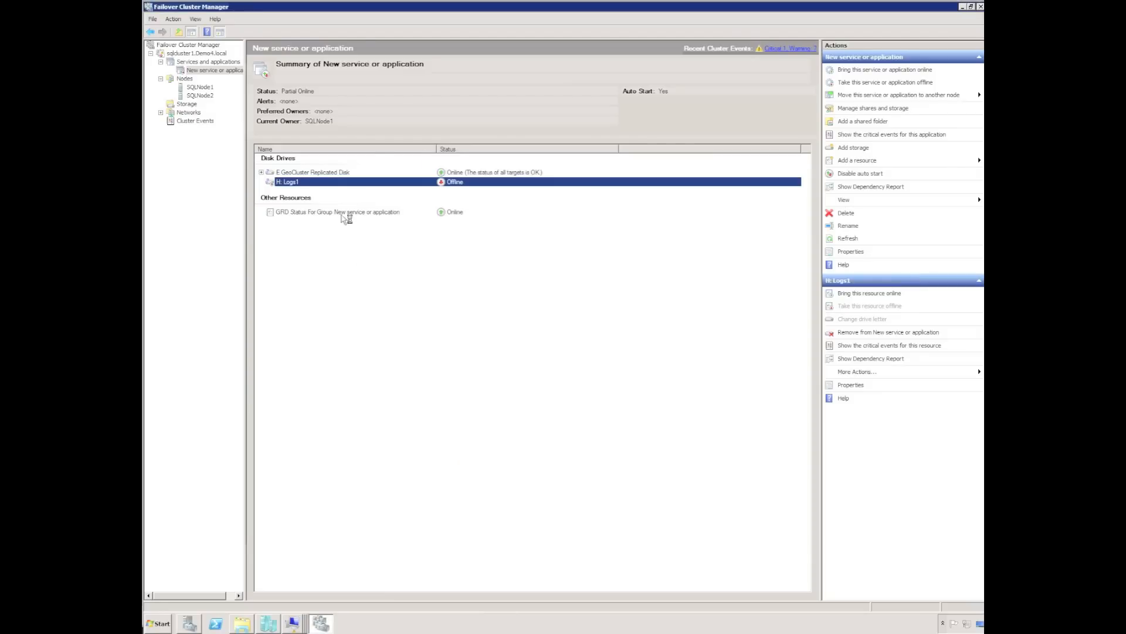
Rename the E GeoCluster Replicated Disk resource to 'E: Data1' in its Properties
click(312, 172)
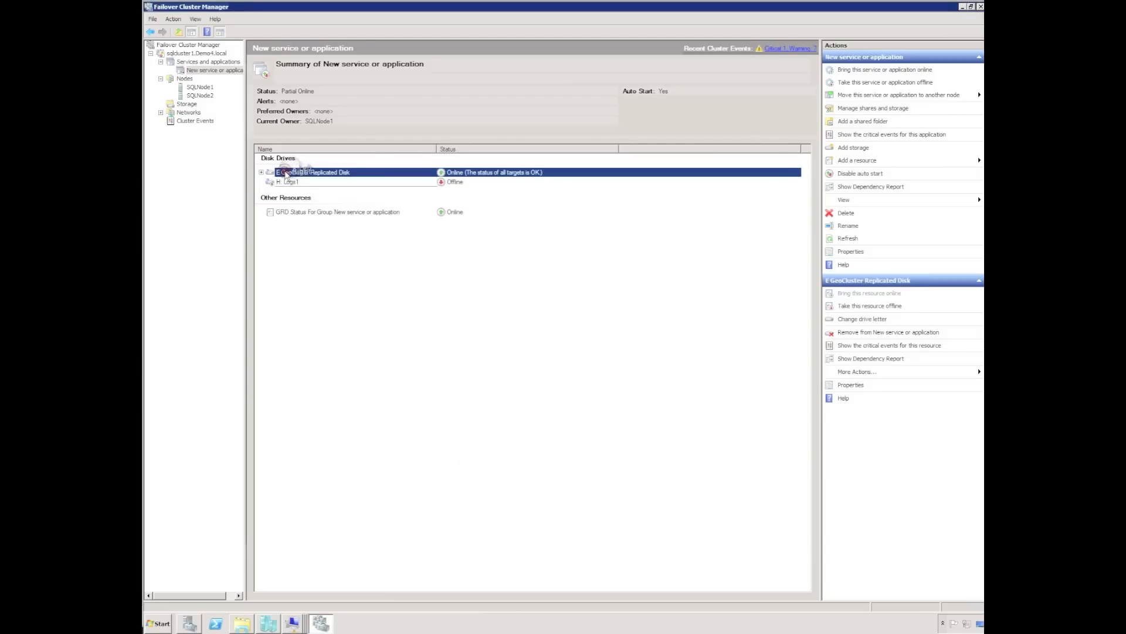
right_click(313, 172)
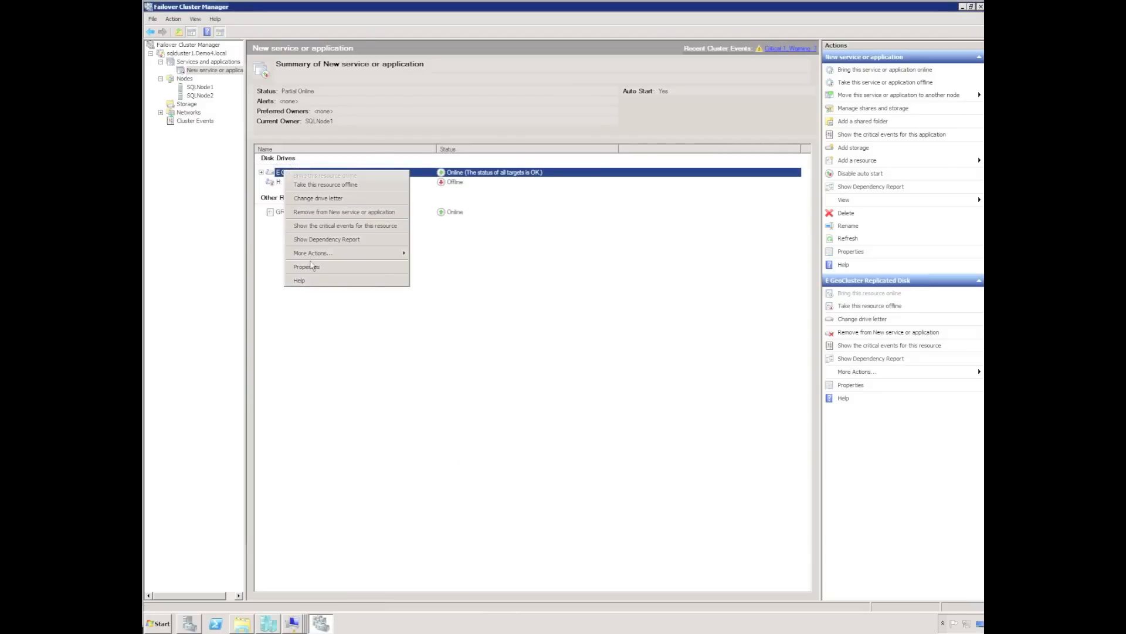
click(306, 267)
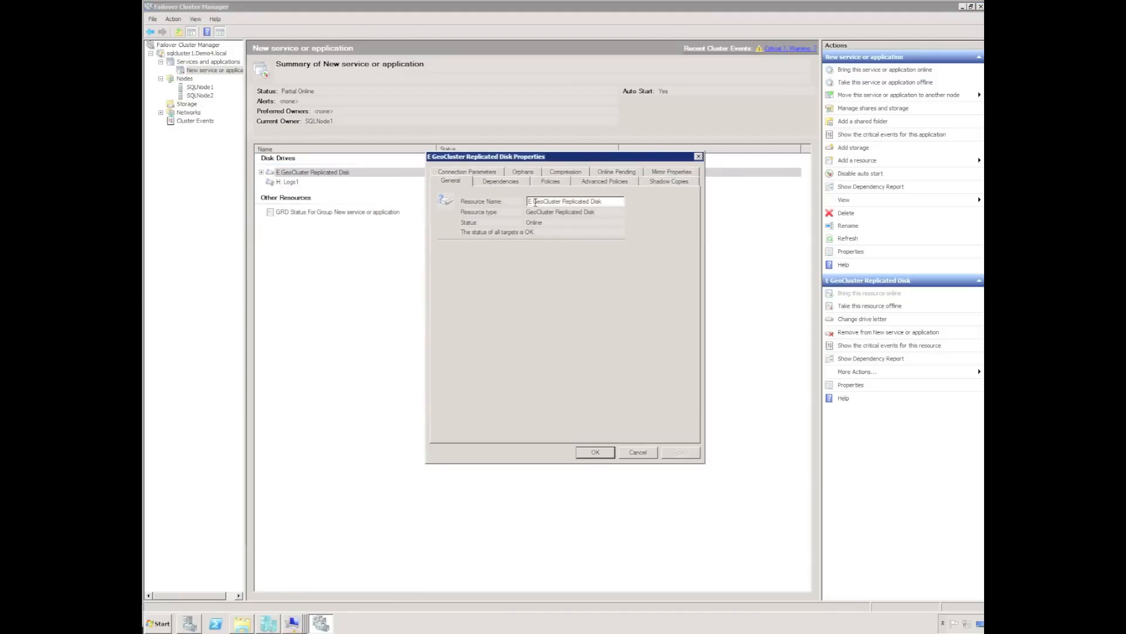
triple_click(575, 201)
text(E Data1)
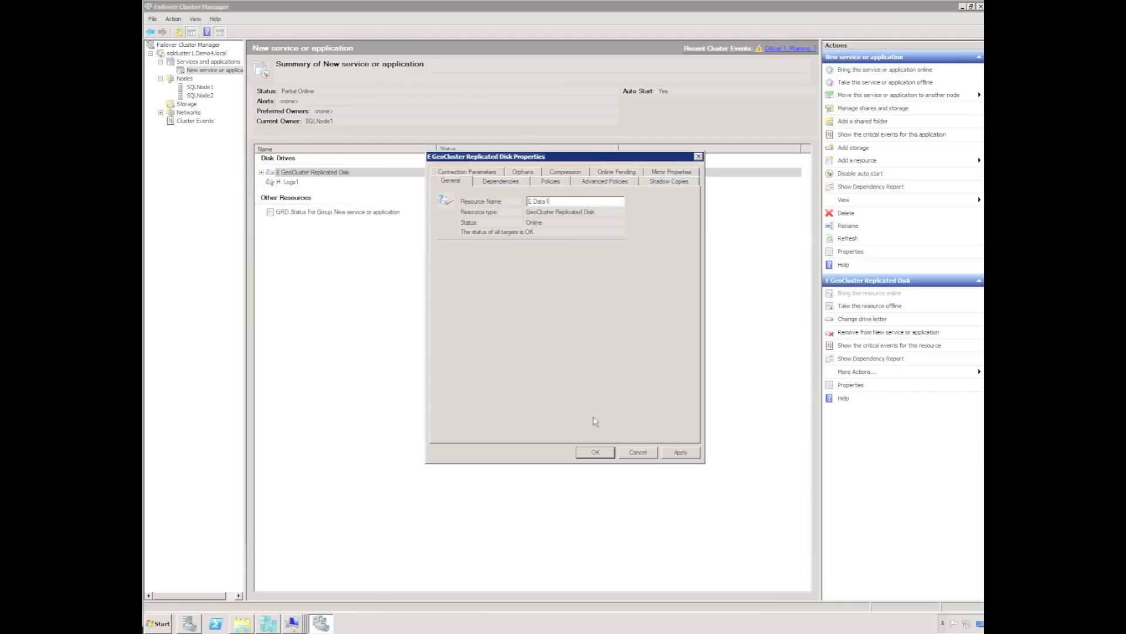
click(594, 452)
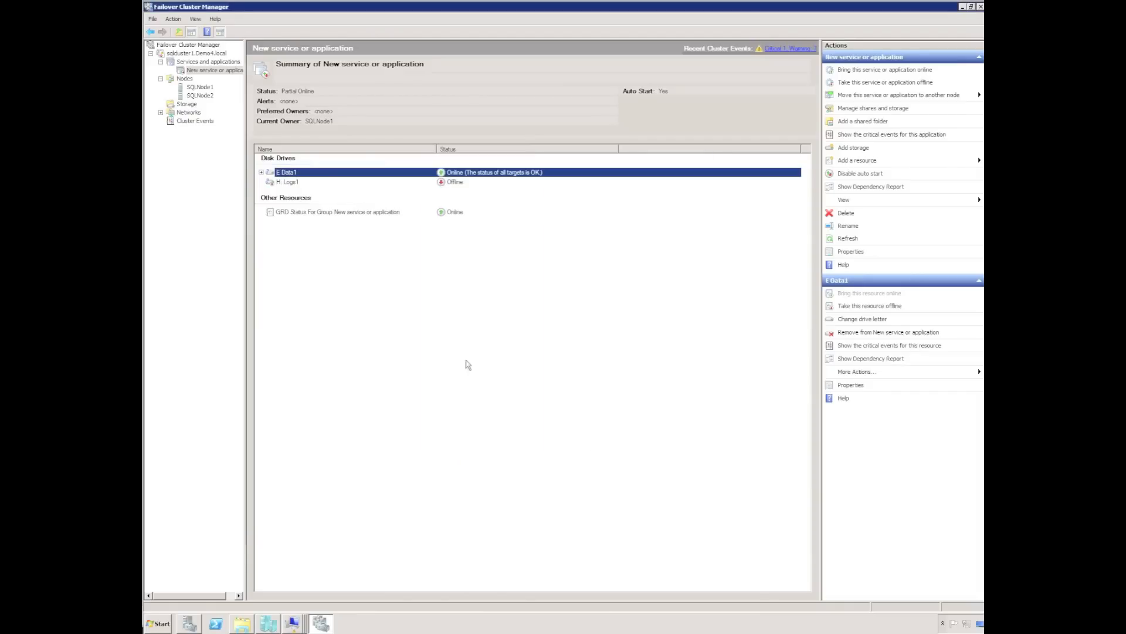
mouse_move(332, 234)
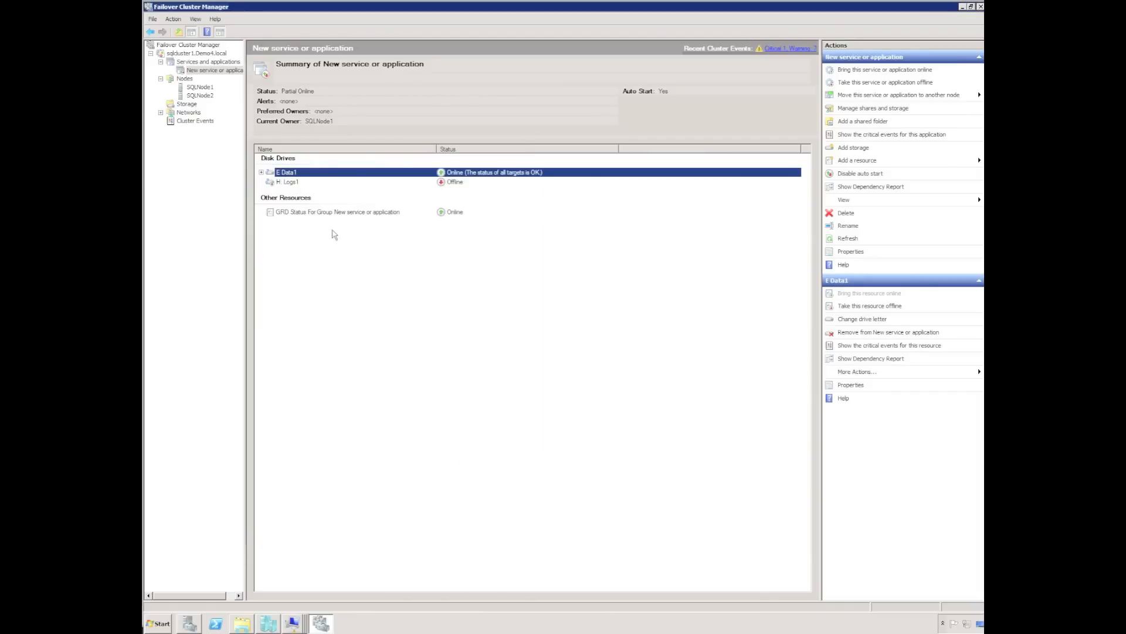
Bring the H: Logs1 replicated disk online
right_click(290, 181)
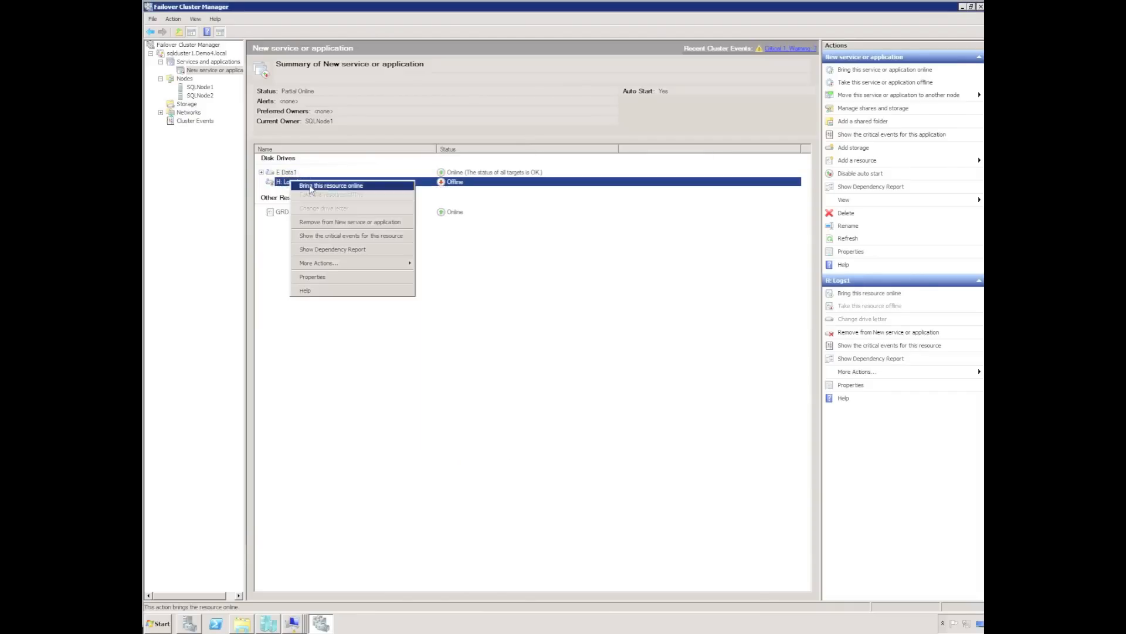
click(330, 186)
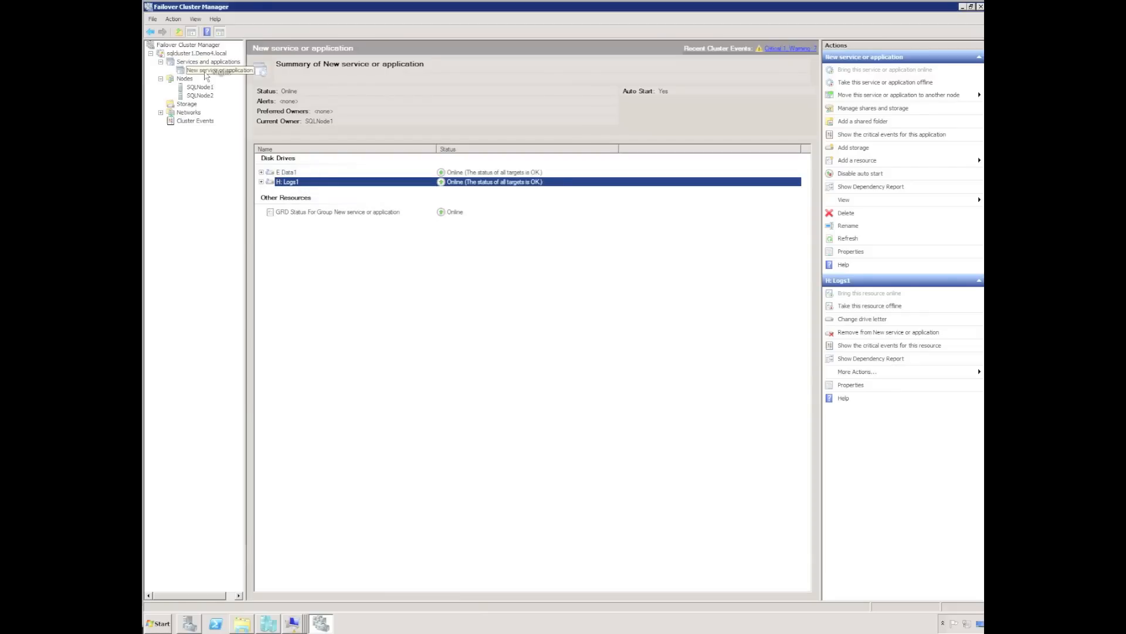
Delete the New service or application group and its resources, confirming the prompt
right_click(215, 70)
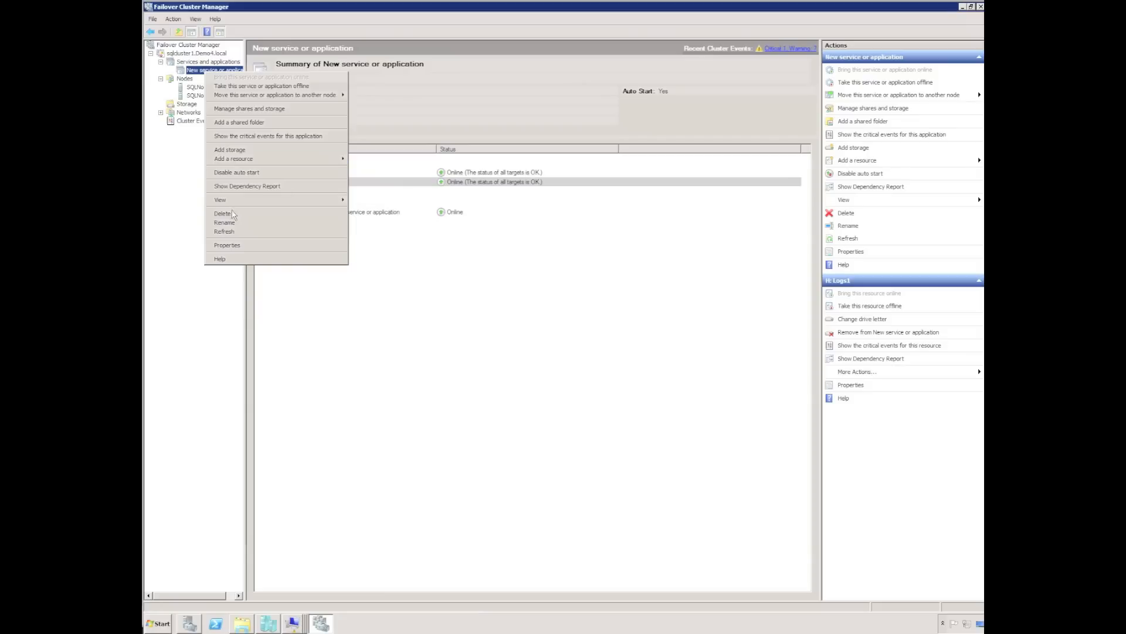
click(222, 213)
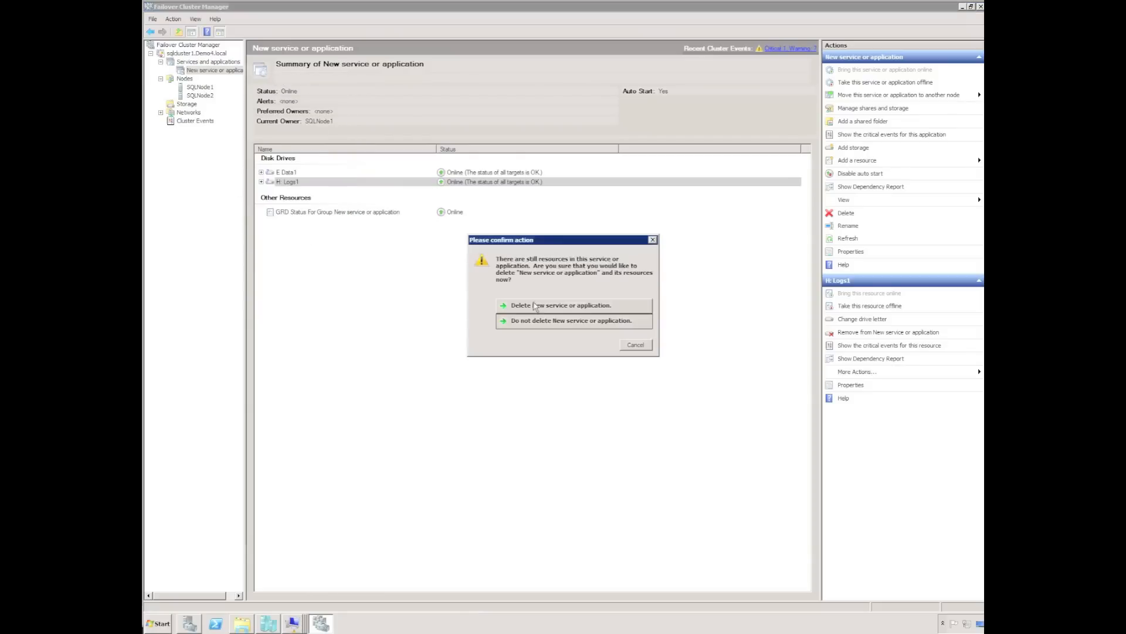
click(560, 305)
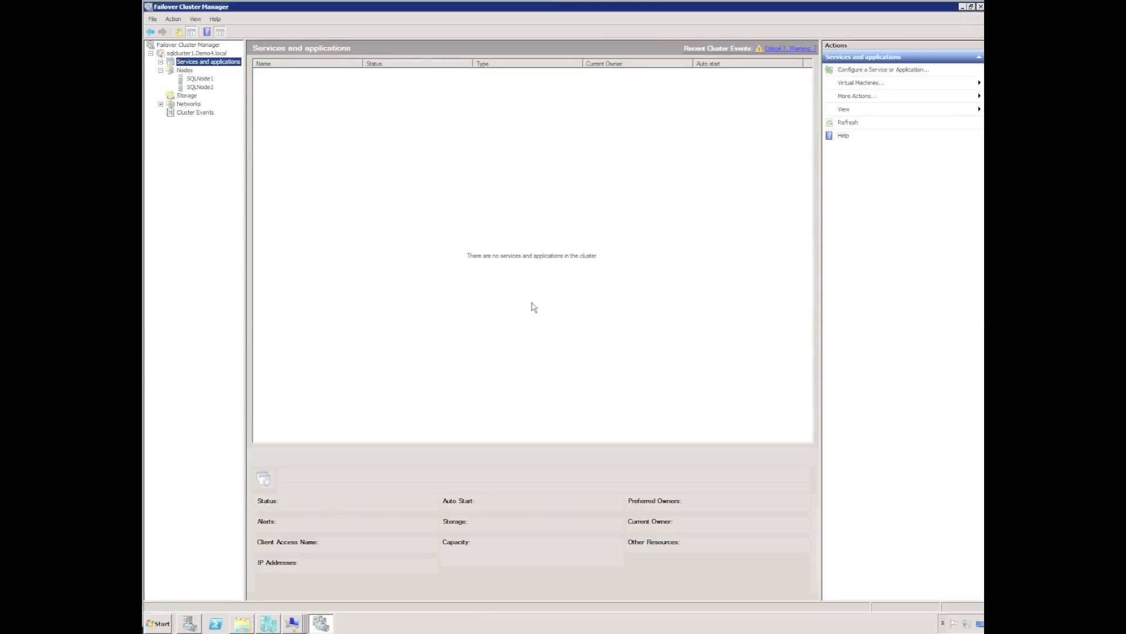
mouse_move(237, 147)
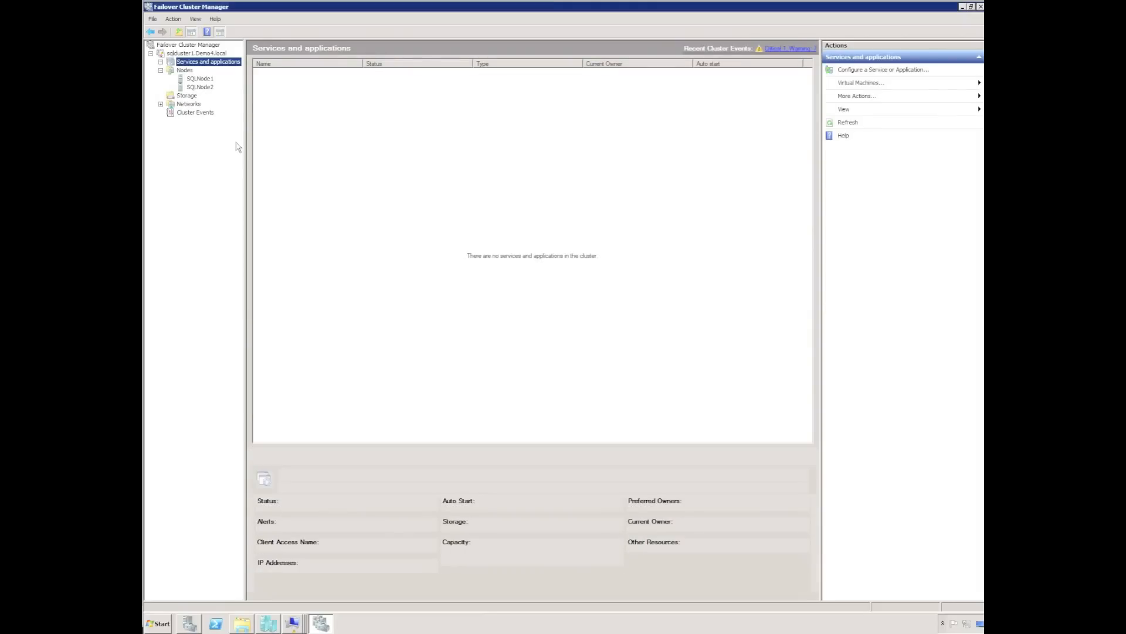
click(186, 95)
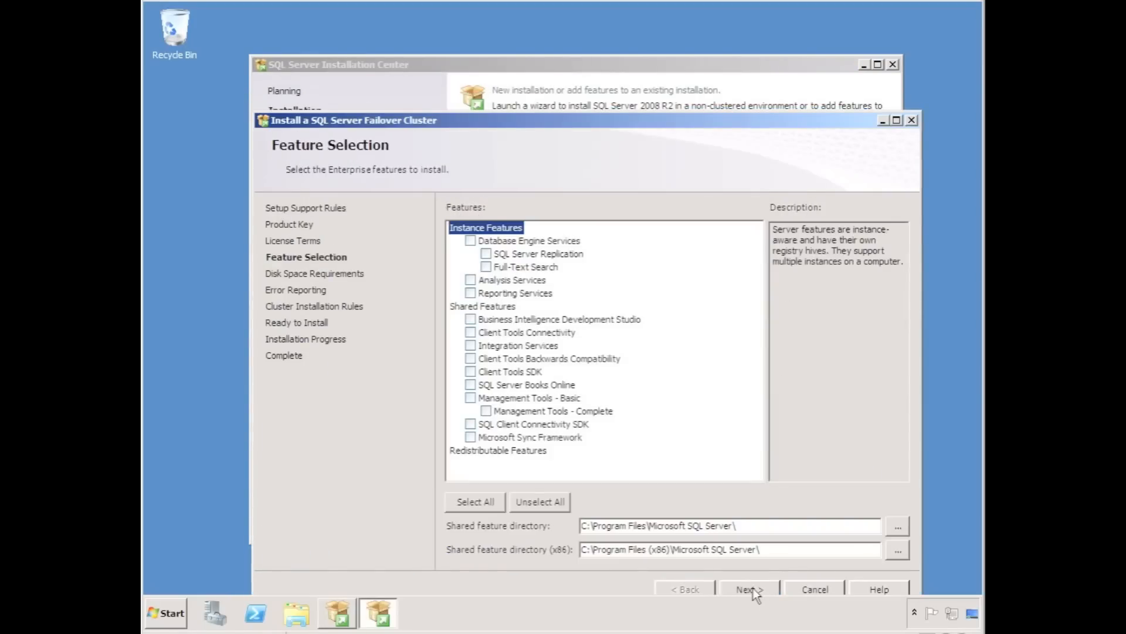
Select Database Engine, Analysis Services and Management Tools; name the cluster instance SQLServer1
click(470, 241)
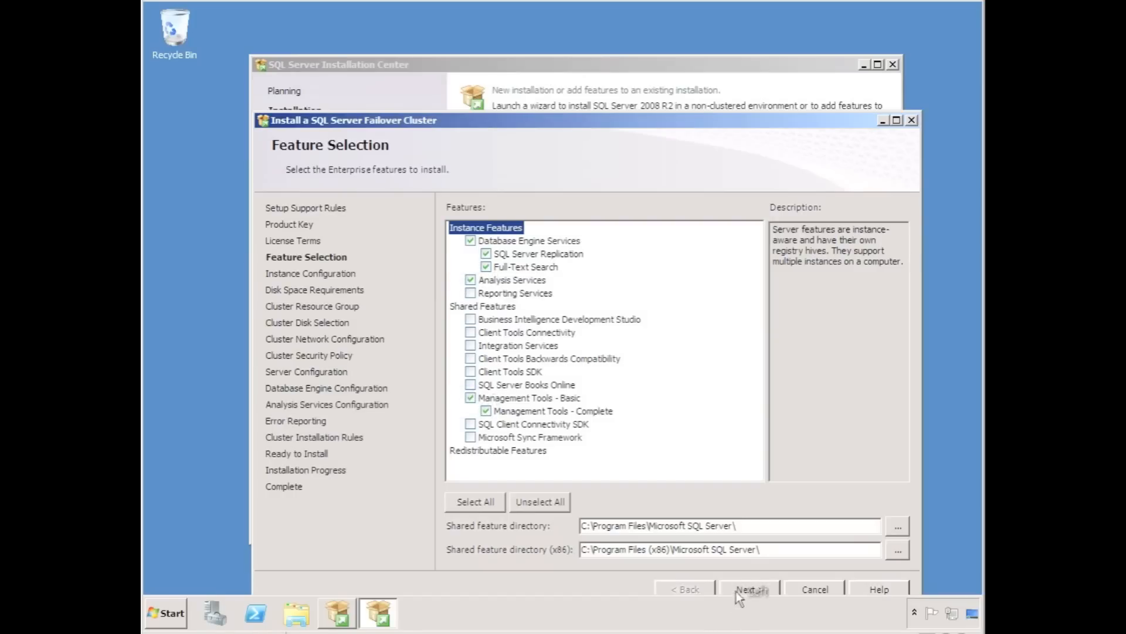
click(749, 589)
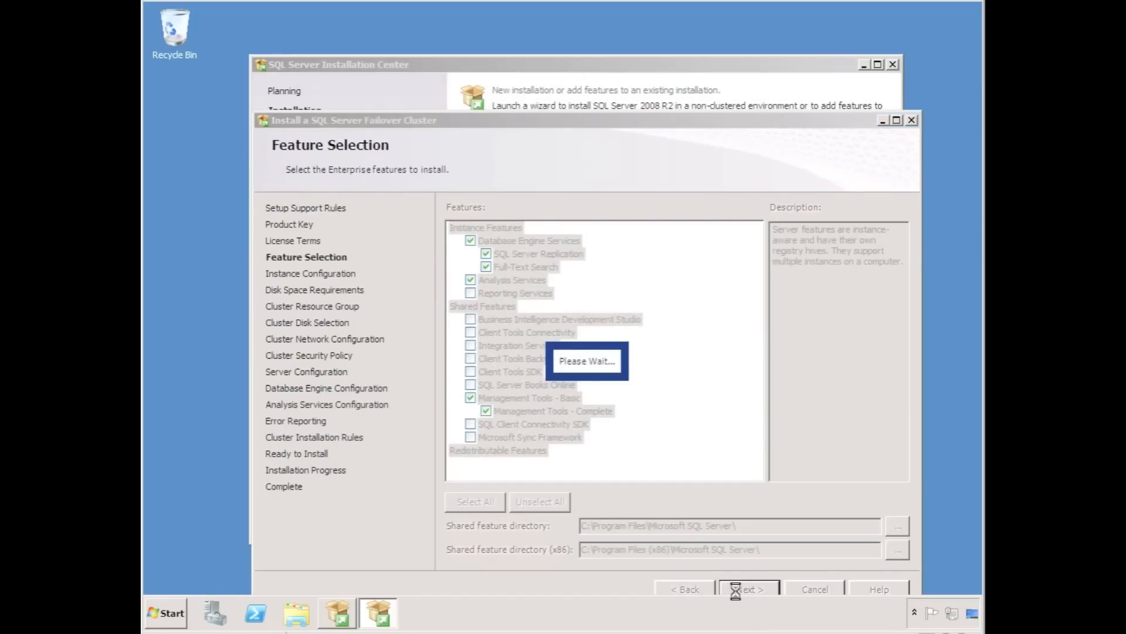
click(746, 588)
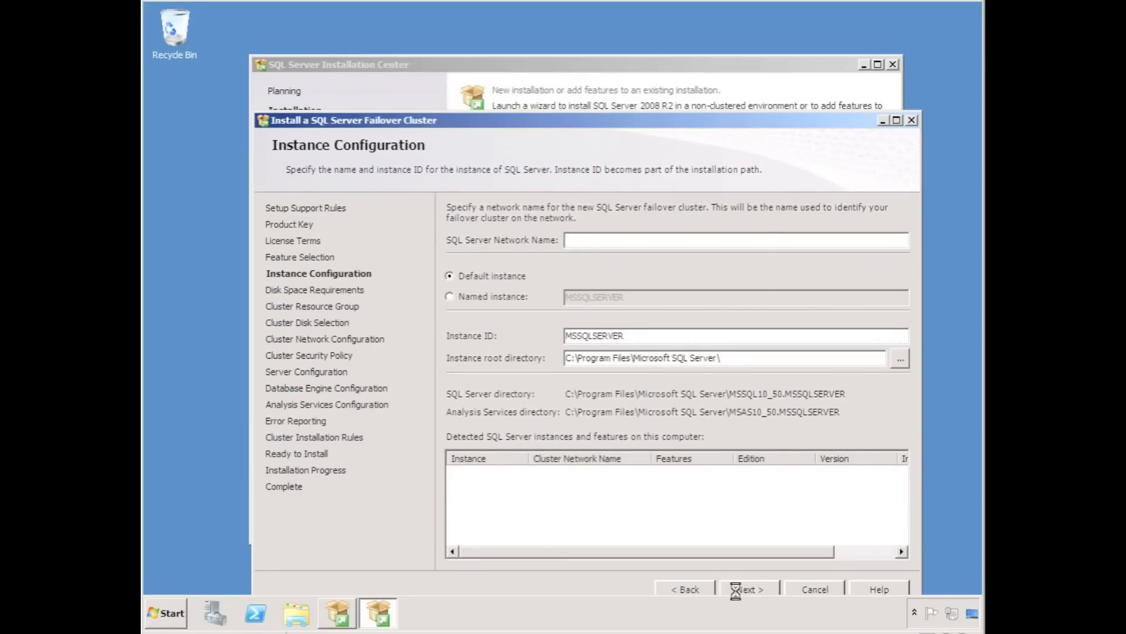
text(SQLServer1)
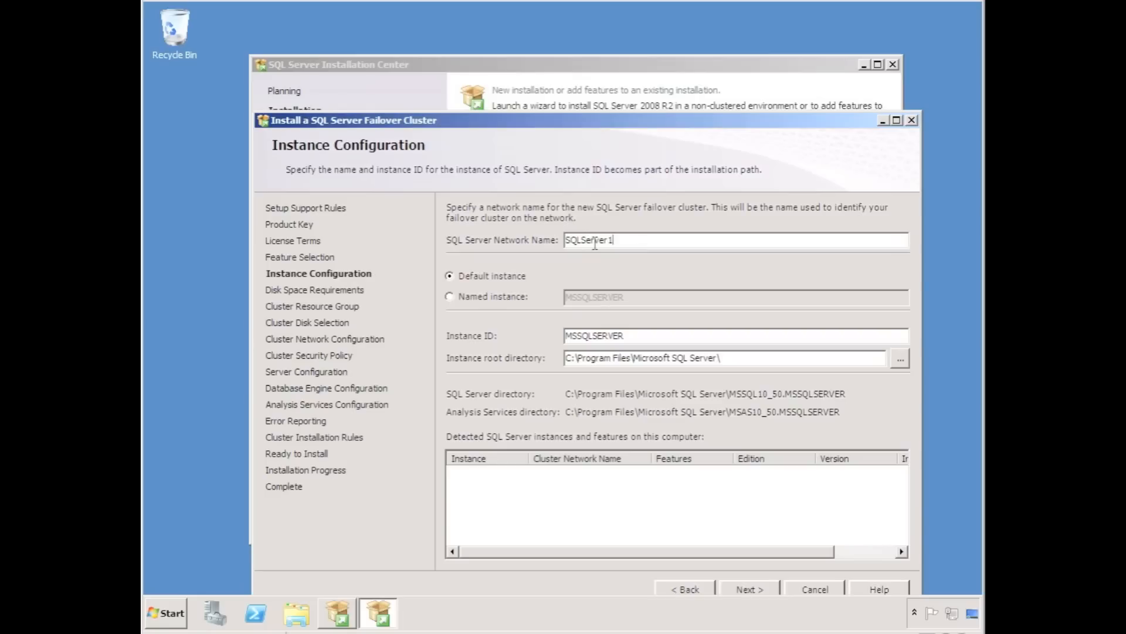
mouse_move(640, 535)
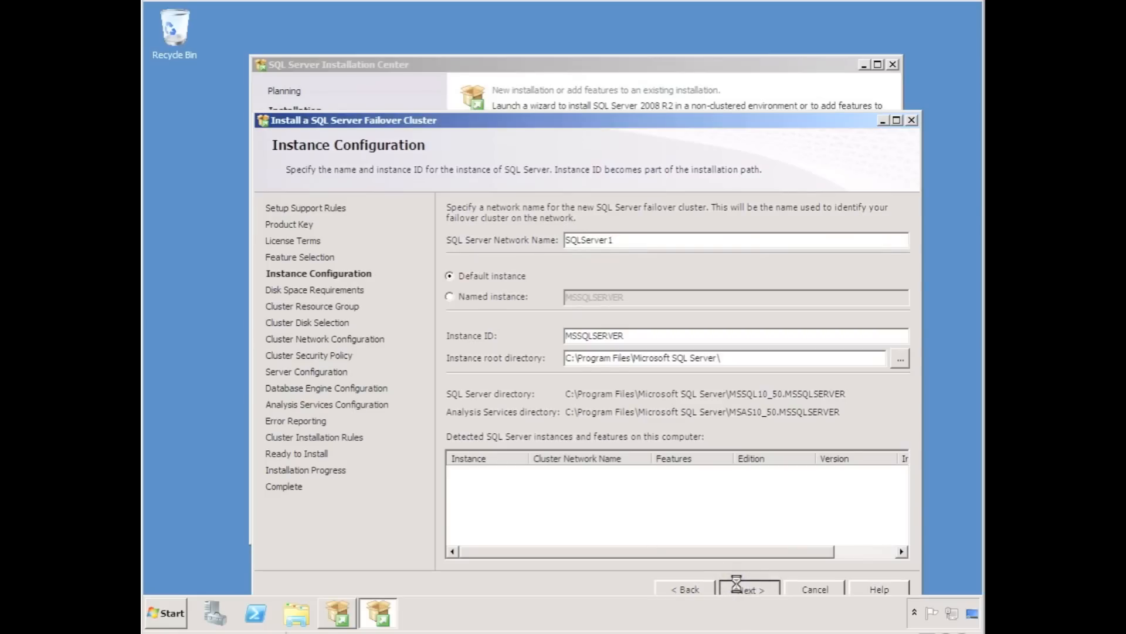
click(747, 588)
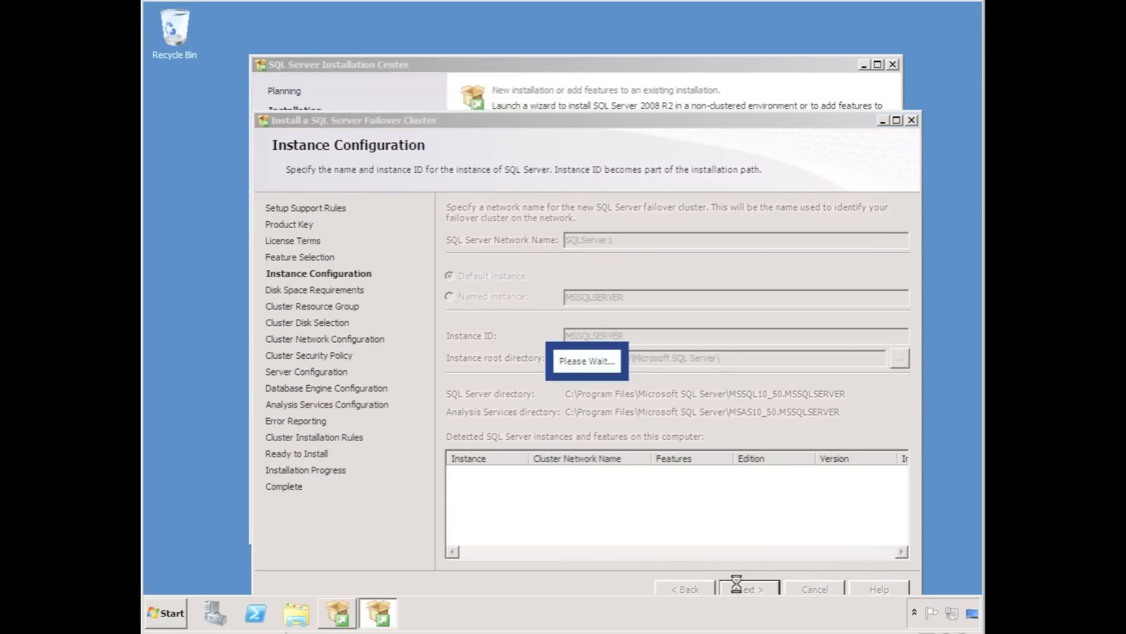
click(747, 588)
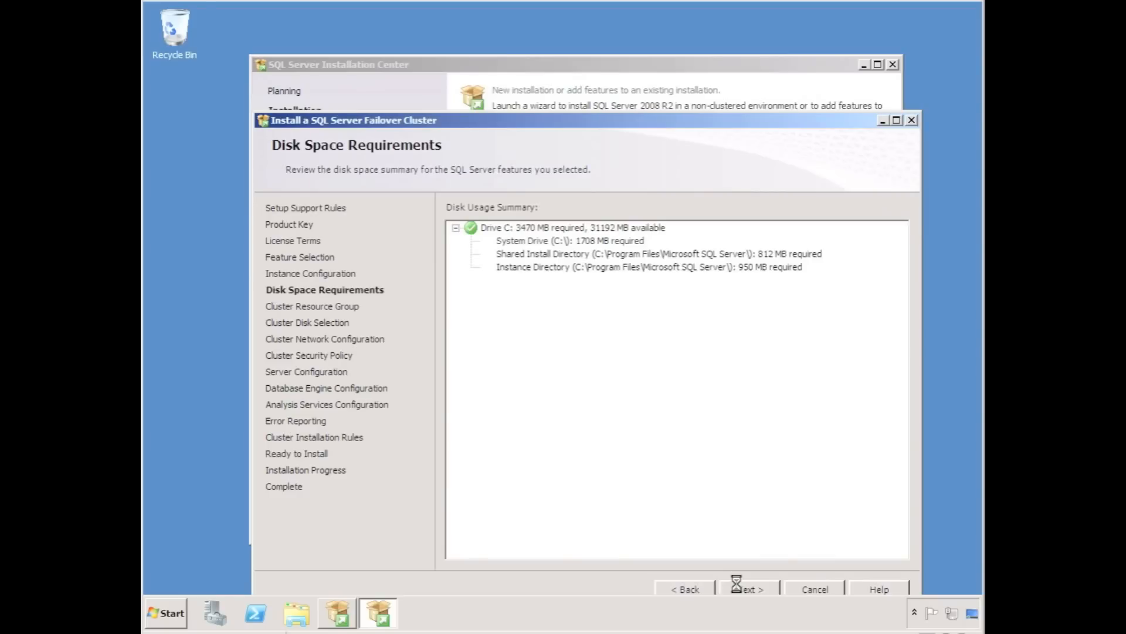
Accept the default resource group and select E: Data1 and H: Logs1 as cluster disks
click(748, 588)
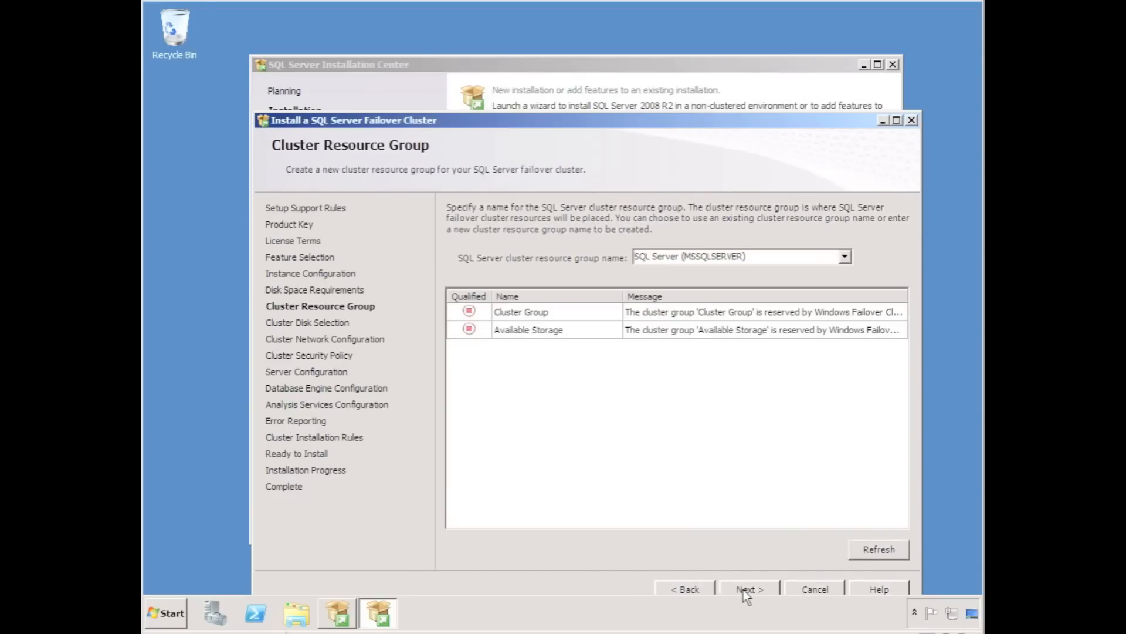
mouse_move(775, 558)
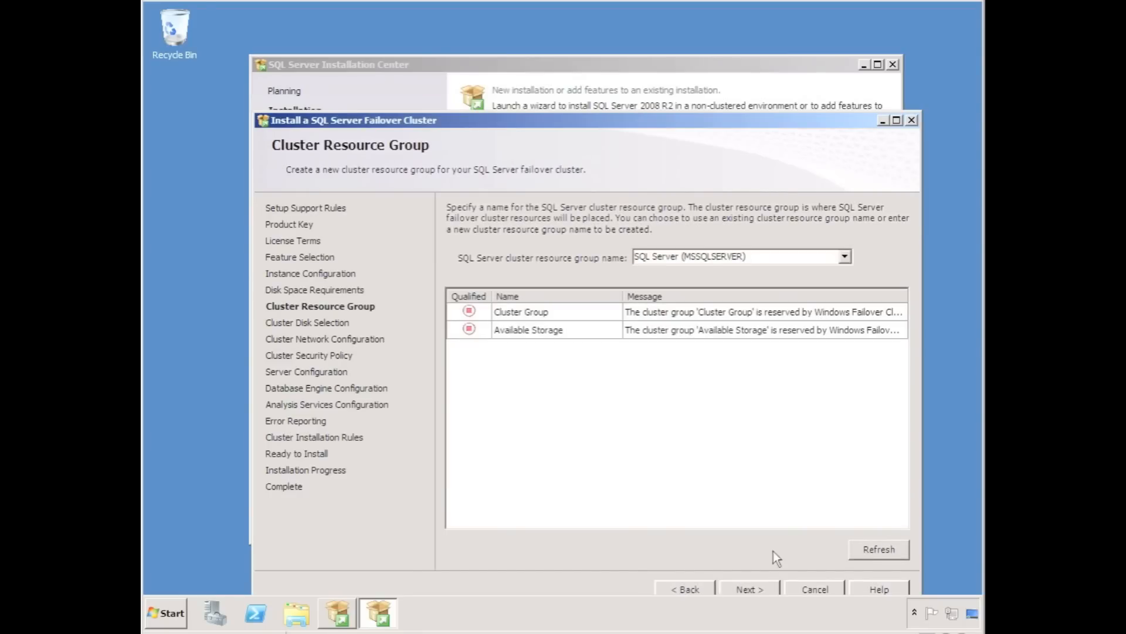
click(748, 589)
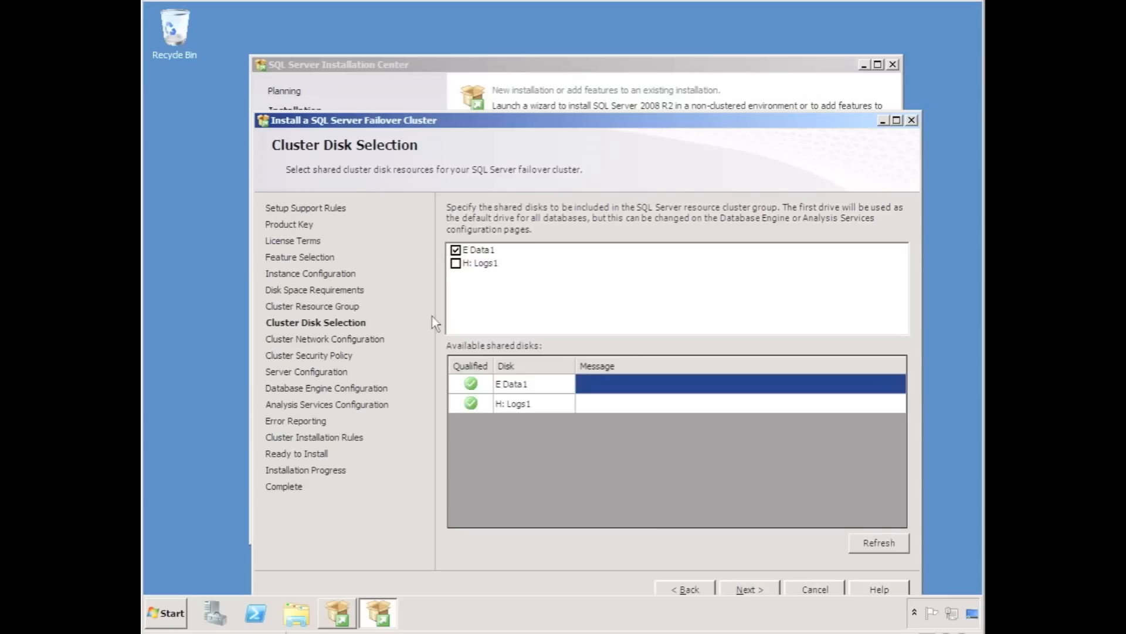
click(456, 263)
text(Logs)
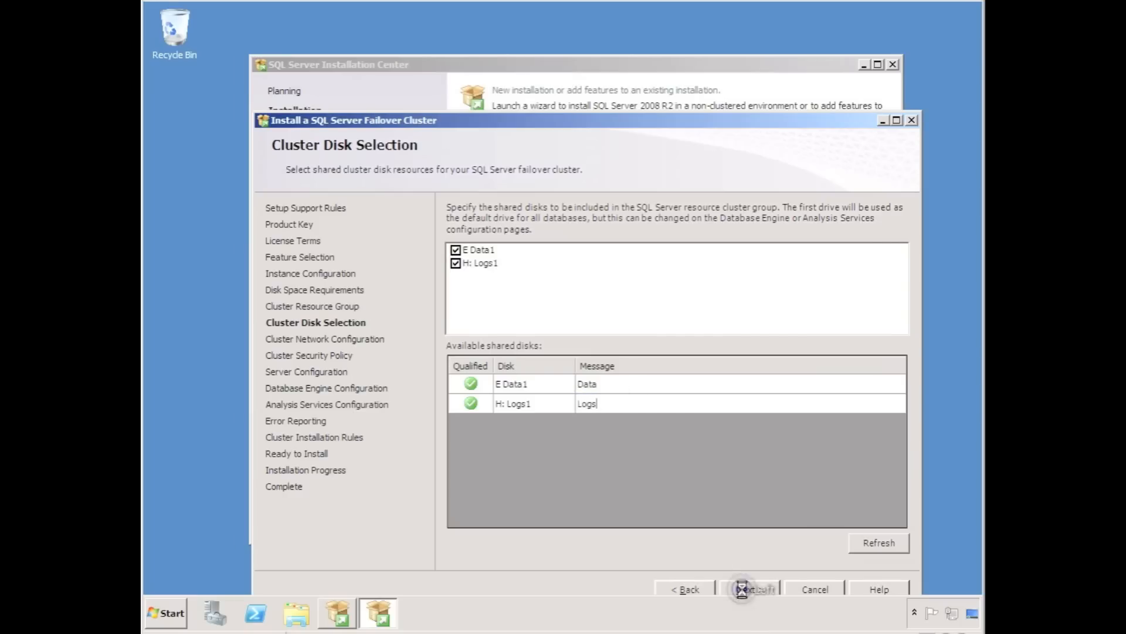
click(750, 589)
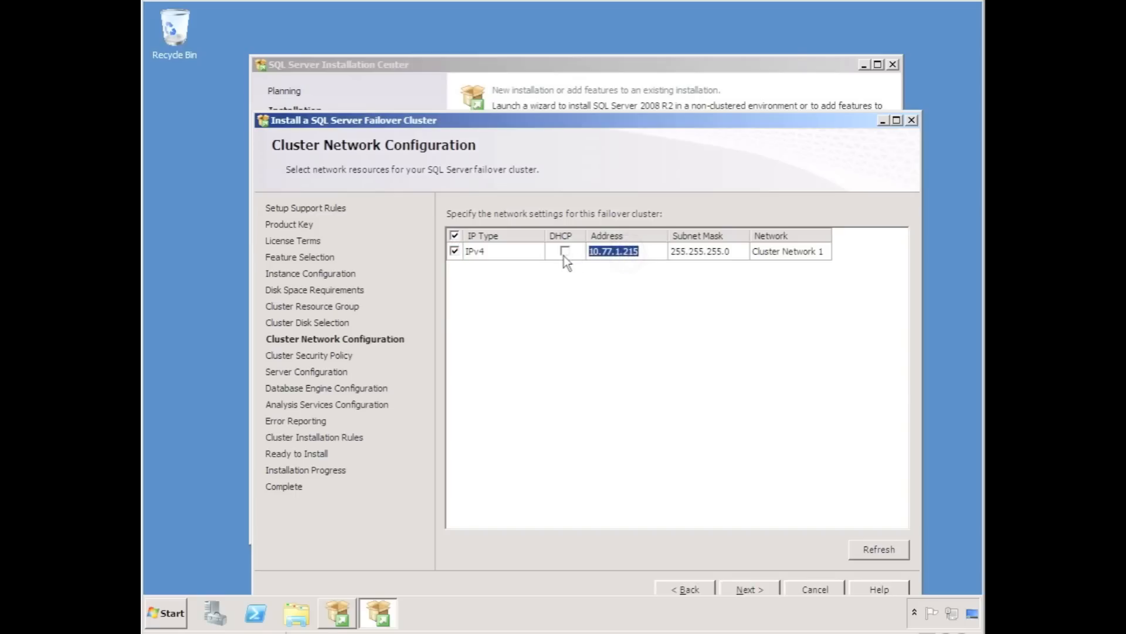
Keep cluster IP 10.77.1.215 and the 'Use service SIDs' security policy, advancing to service accounts
click(749, 589)
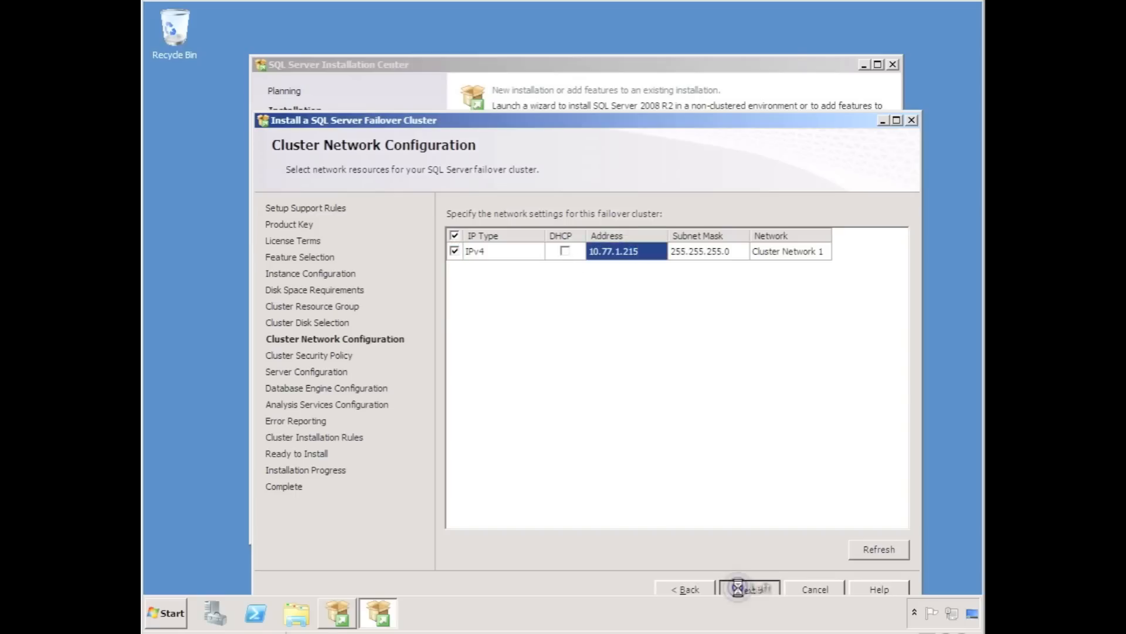
click(749, 588)
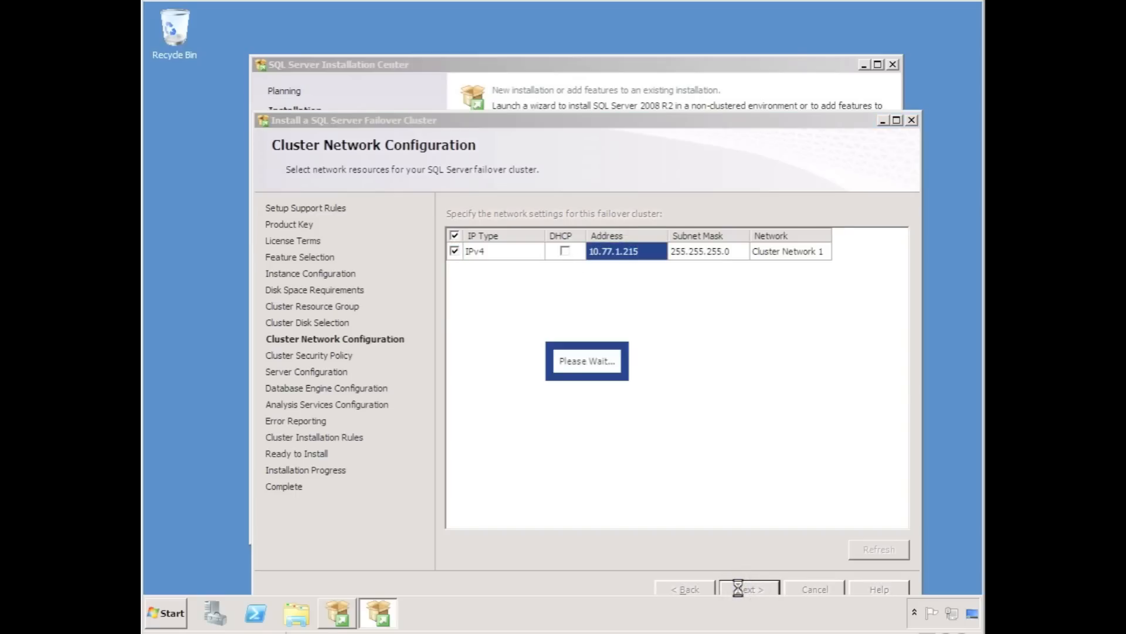
click(747, 589)
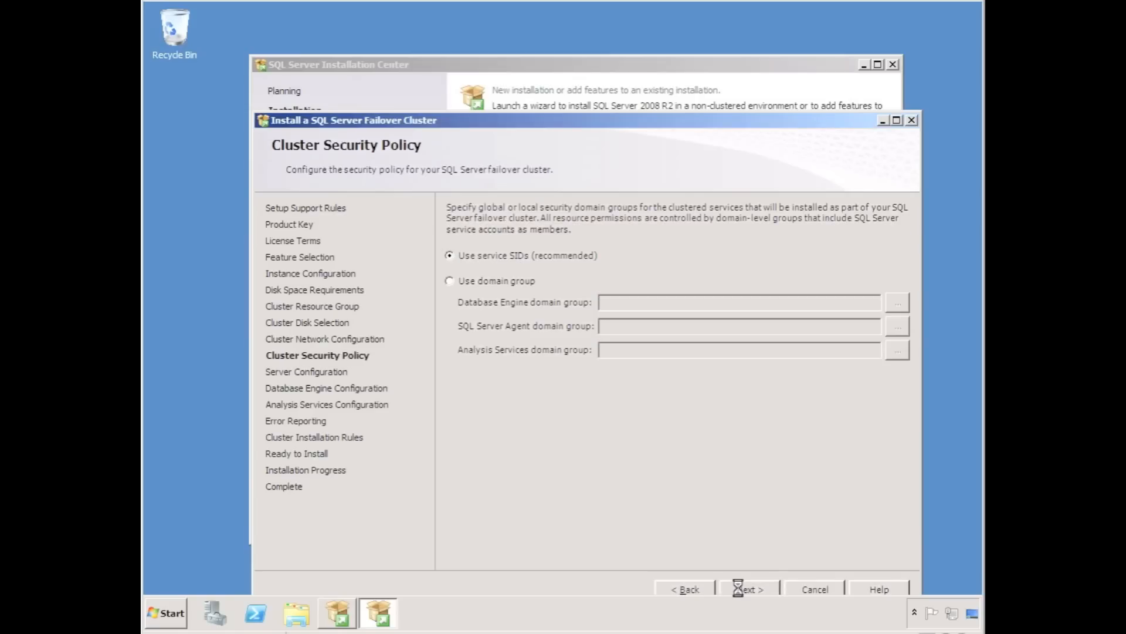
mouse_move(477, 330)
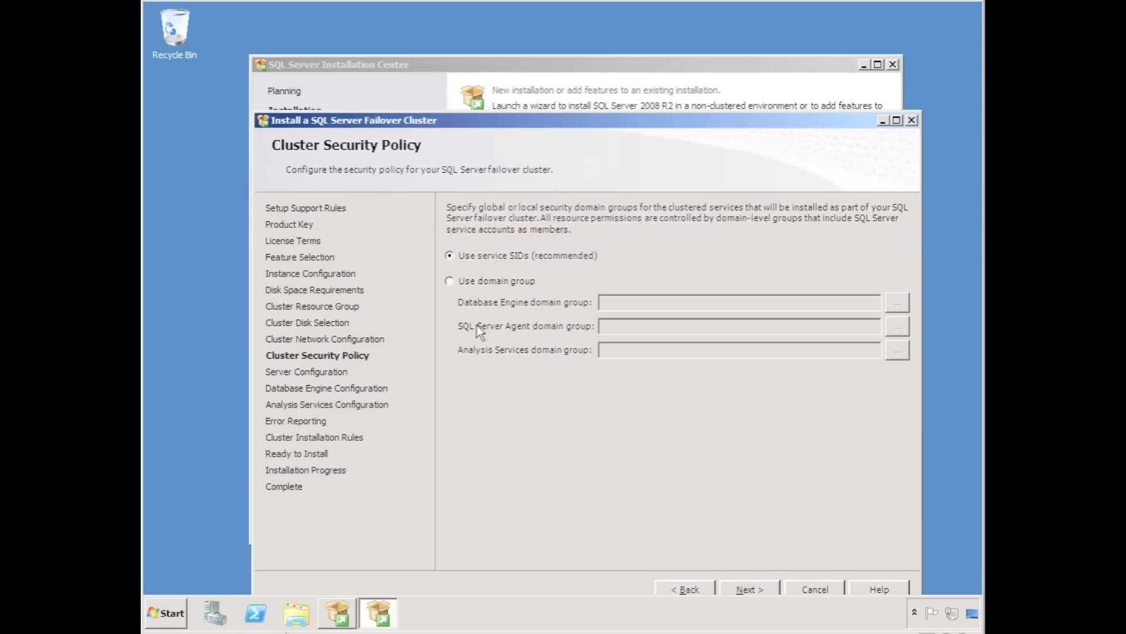
click(748, 589)
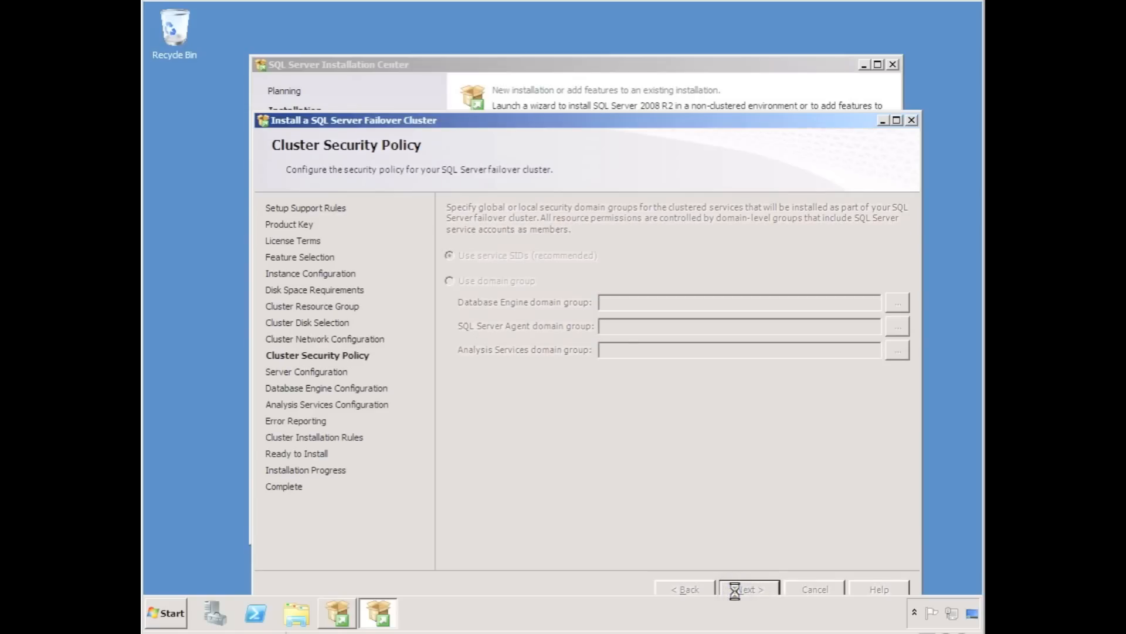
click(747, 588)
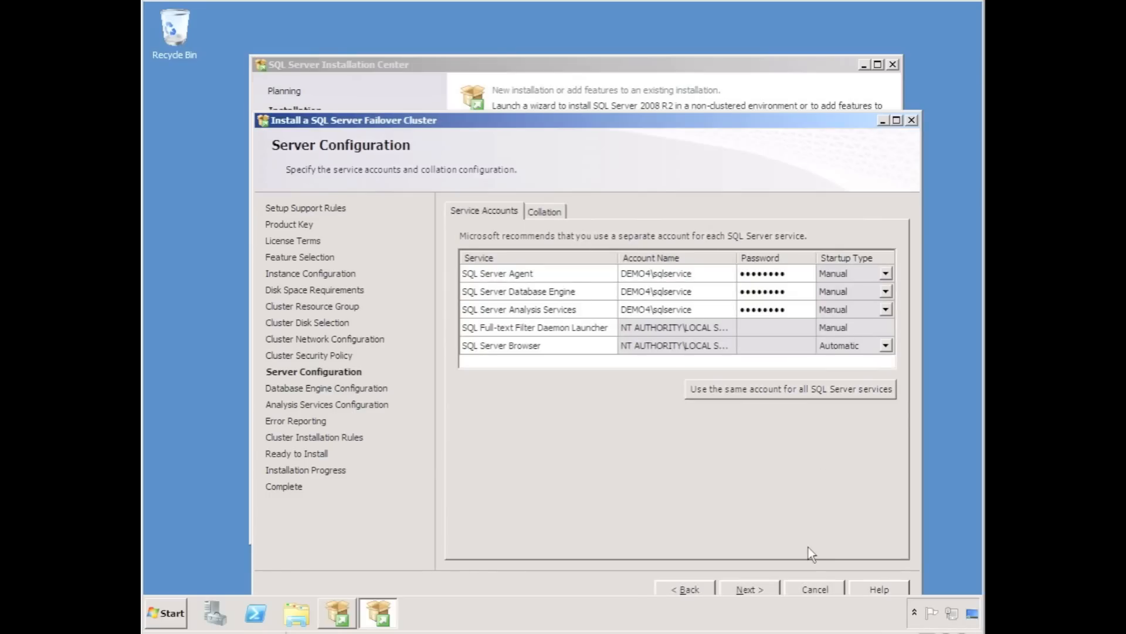
Add the current user as Database Engine admin and put user database logs on H:
click(748, 589)
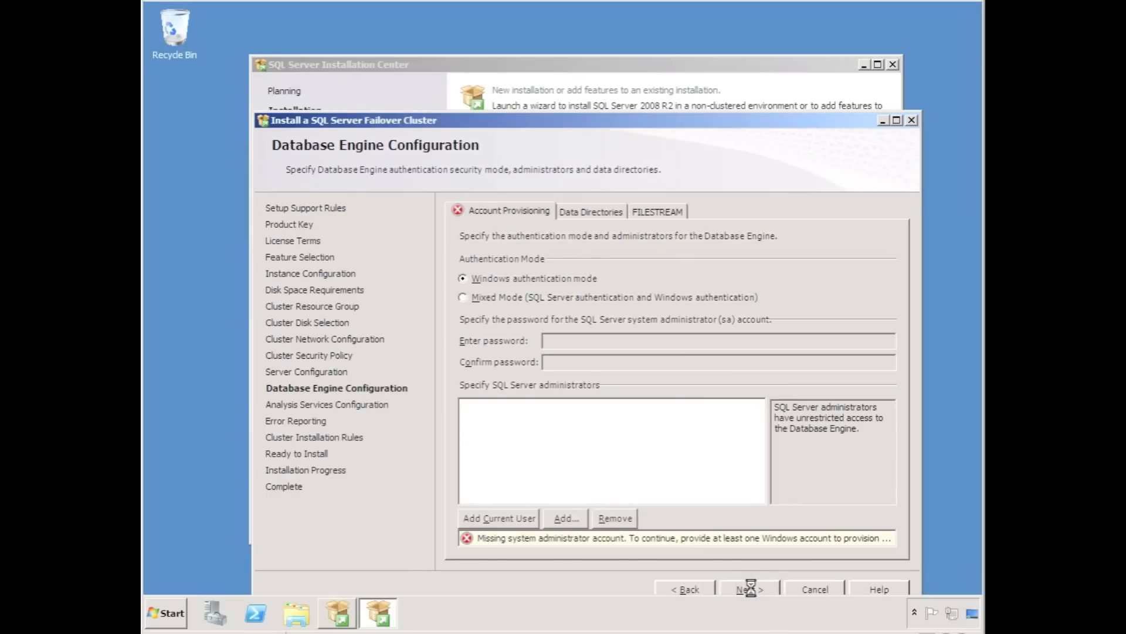
click(499, 518)
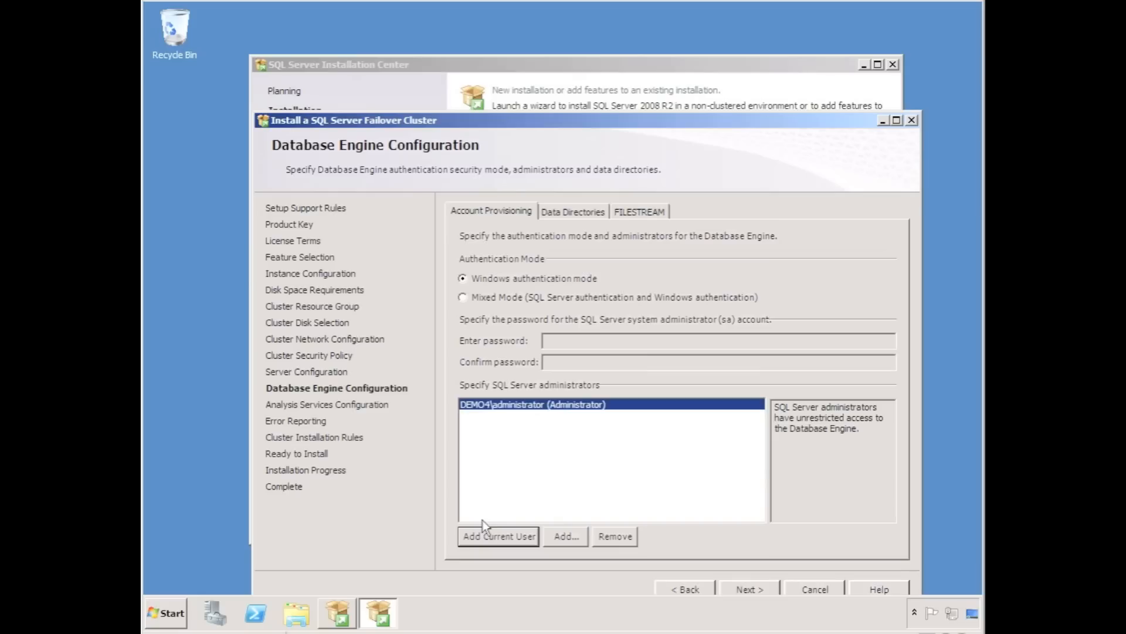
click(572, 211)
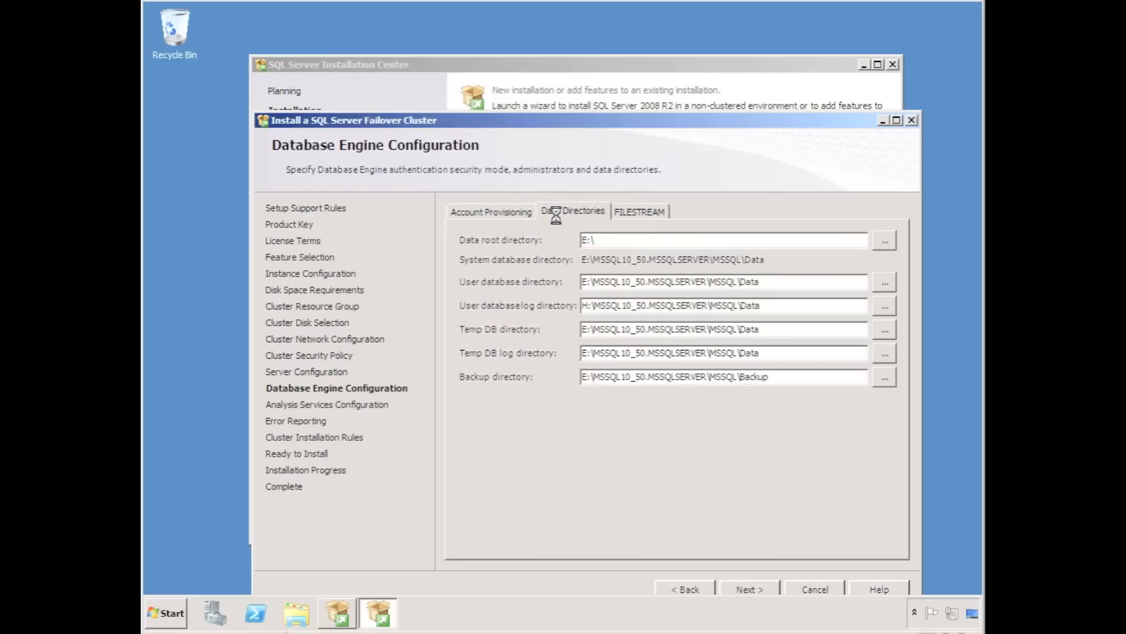
click(884, 305)
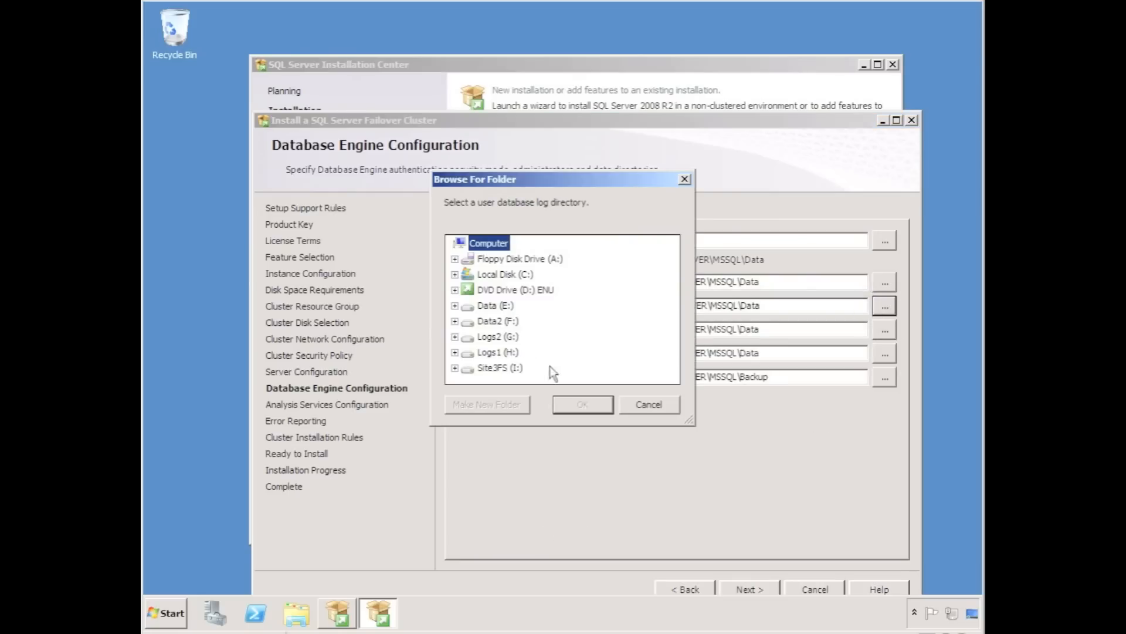
click(647, 404)
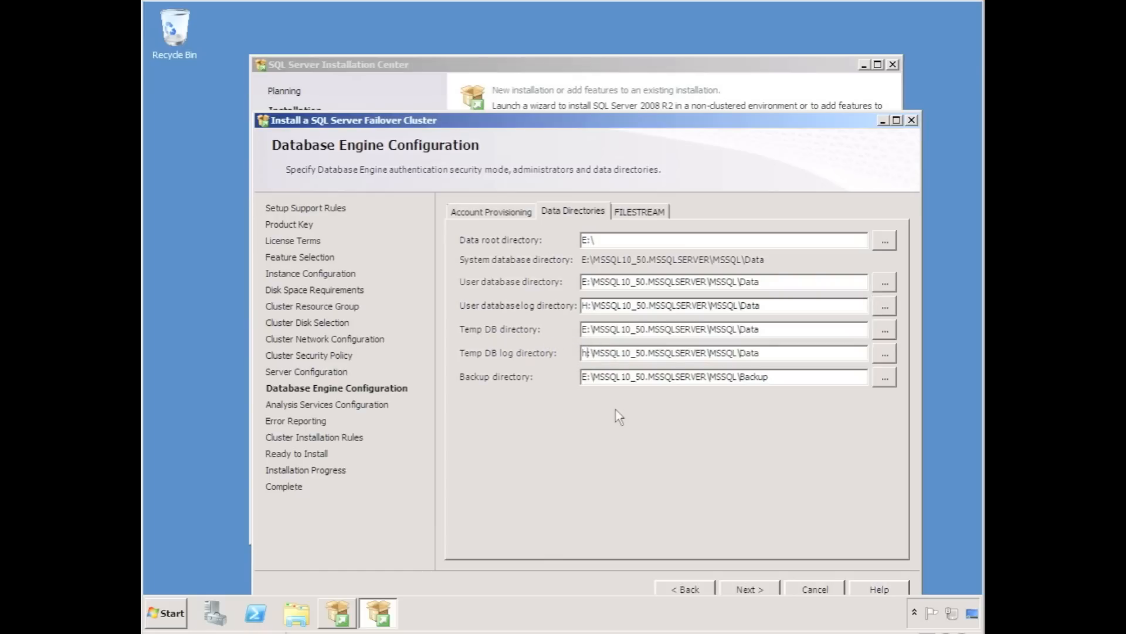
click(748, 589)
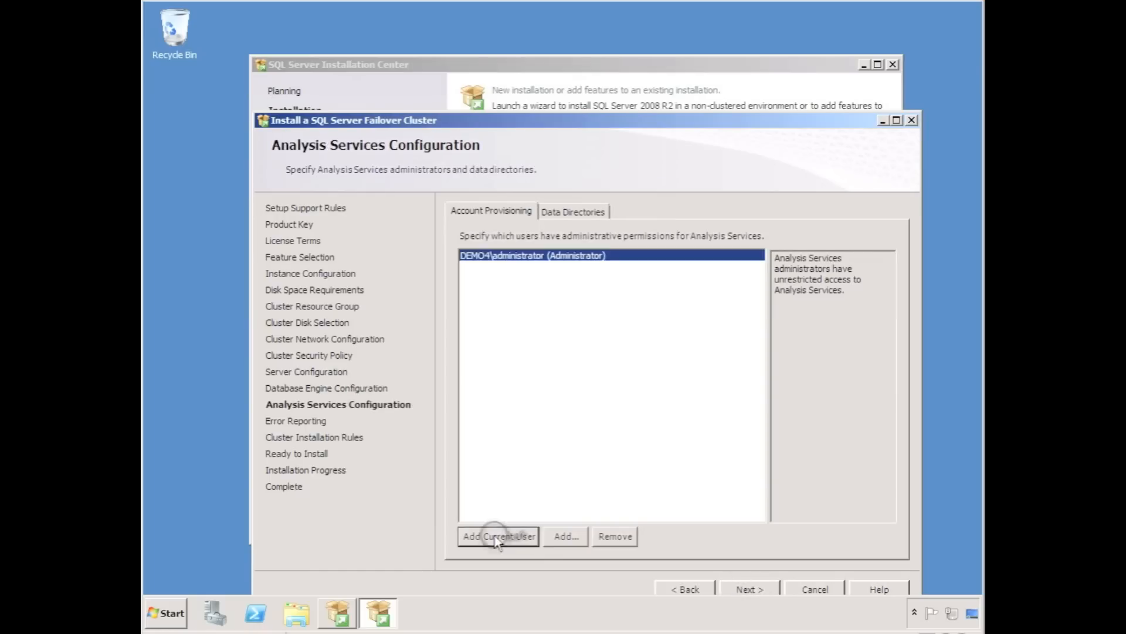
Install the SQL Server 2008 R2 failover cluster, then close Setup and the Installation Center
click(748, 589)
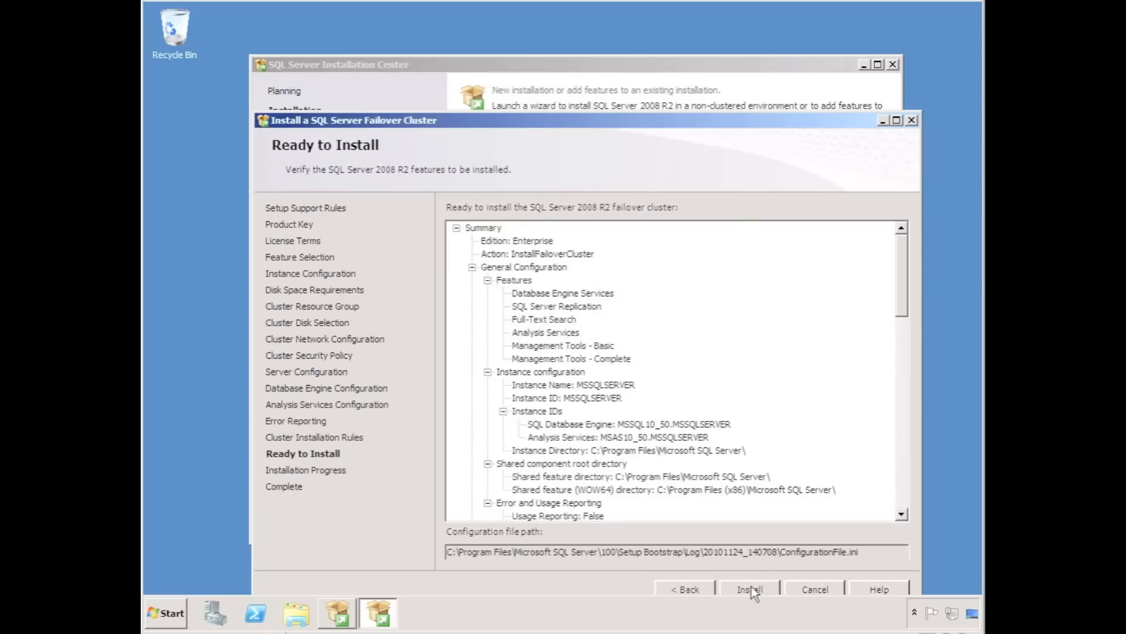
click(748, 589)
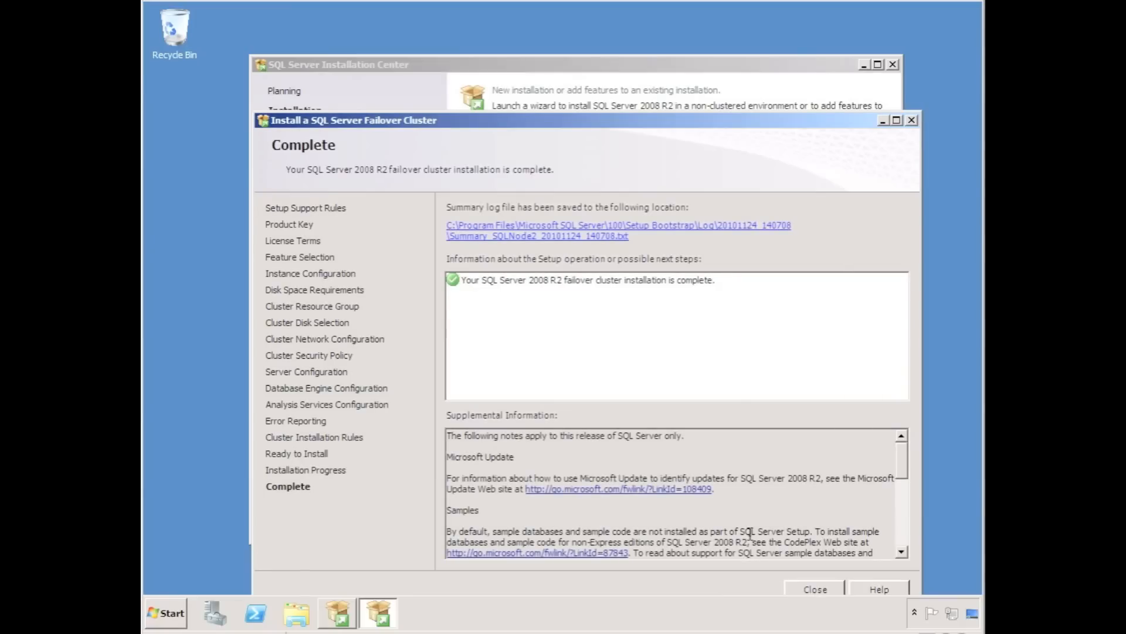
click(815, 589)
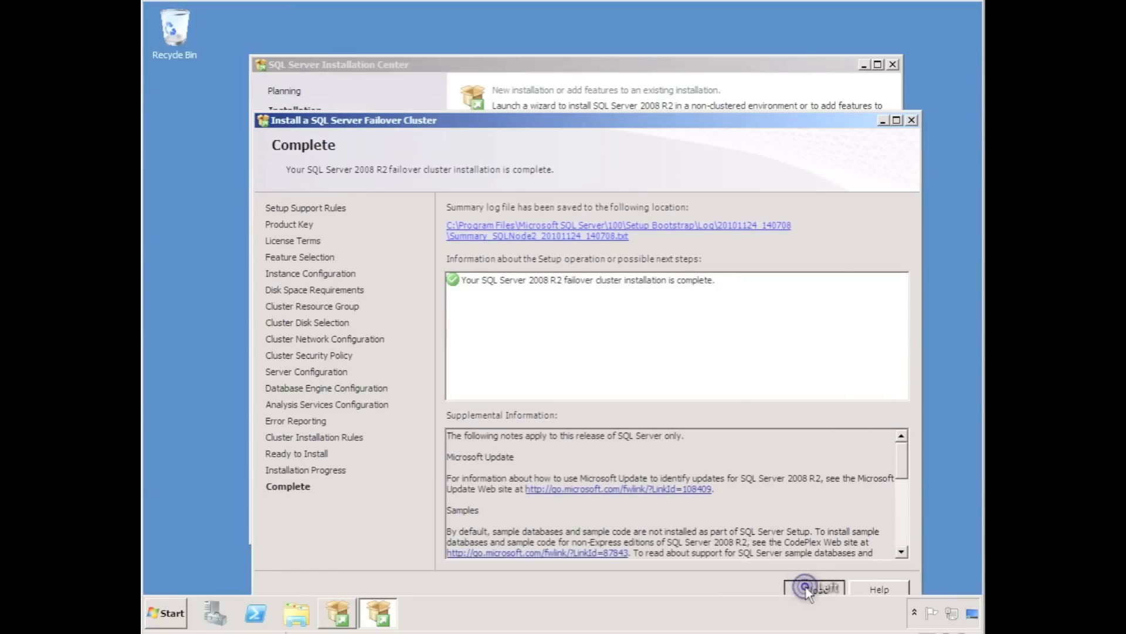
click(815, 589)
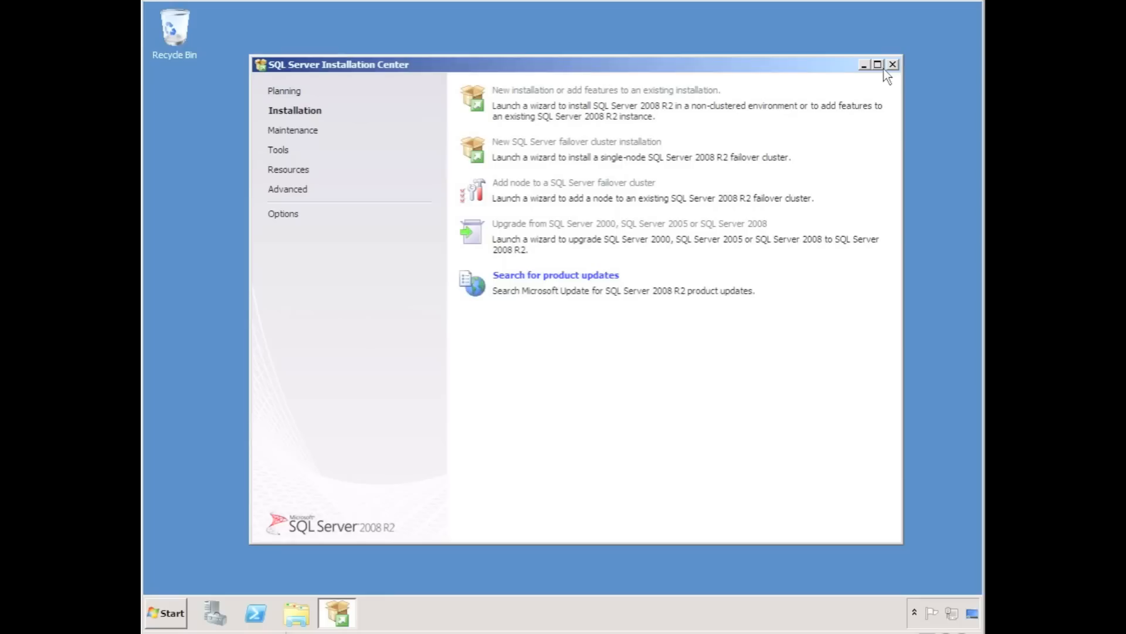
click(893, 64)
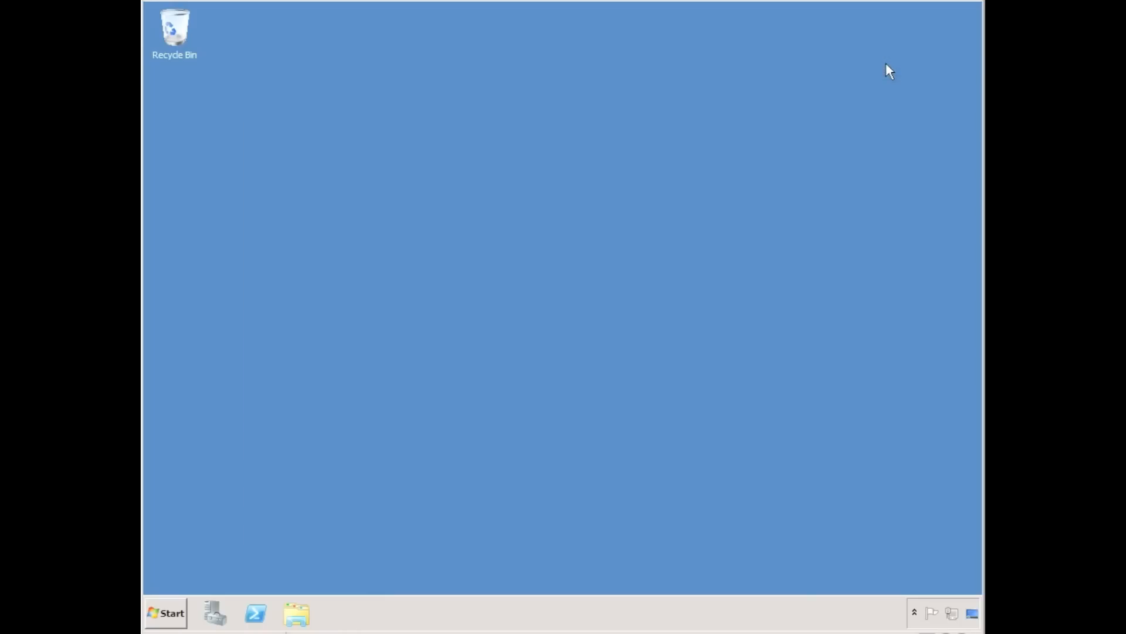
Run 'Add node to a SQL Server failover cluster' for SQLNODE1, accepting the node configuration
click(333, 616)
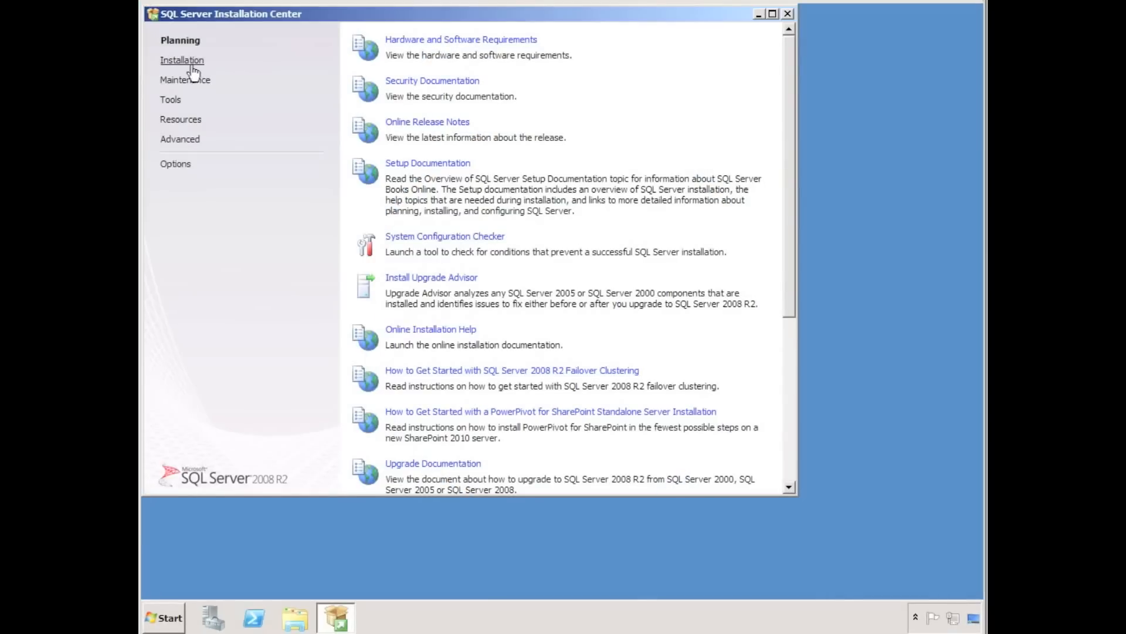
click(181, 60)
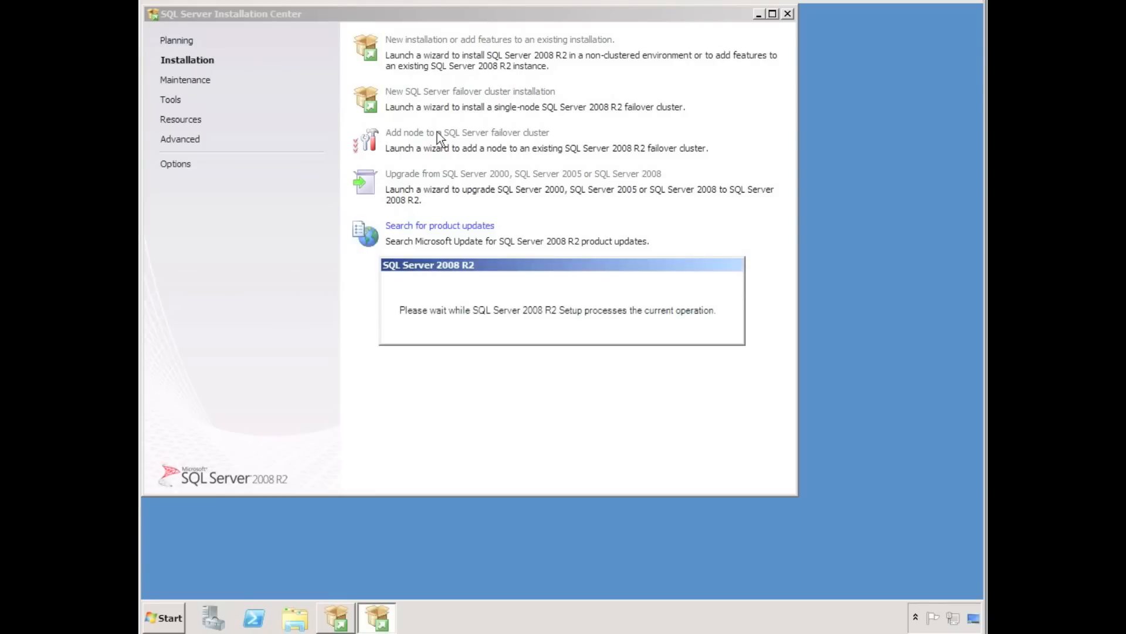
click(467, 132)
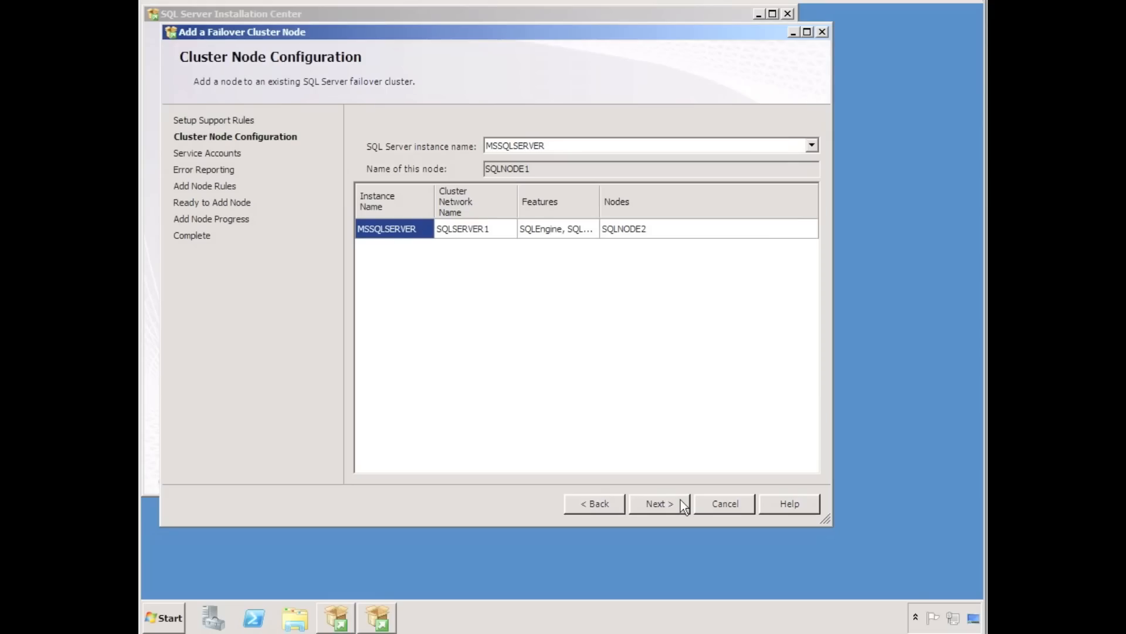
mouse_move(673, 502)
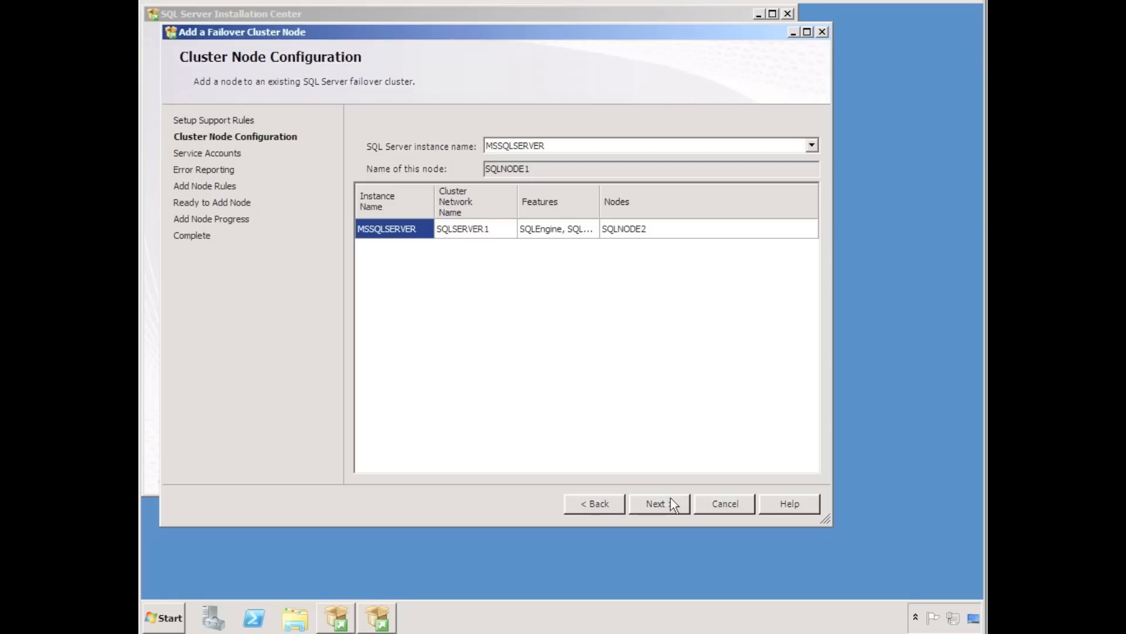
click(658, 503)
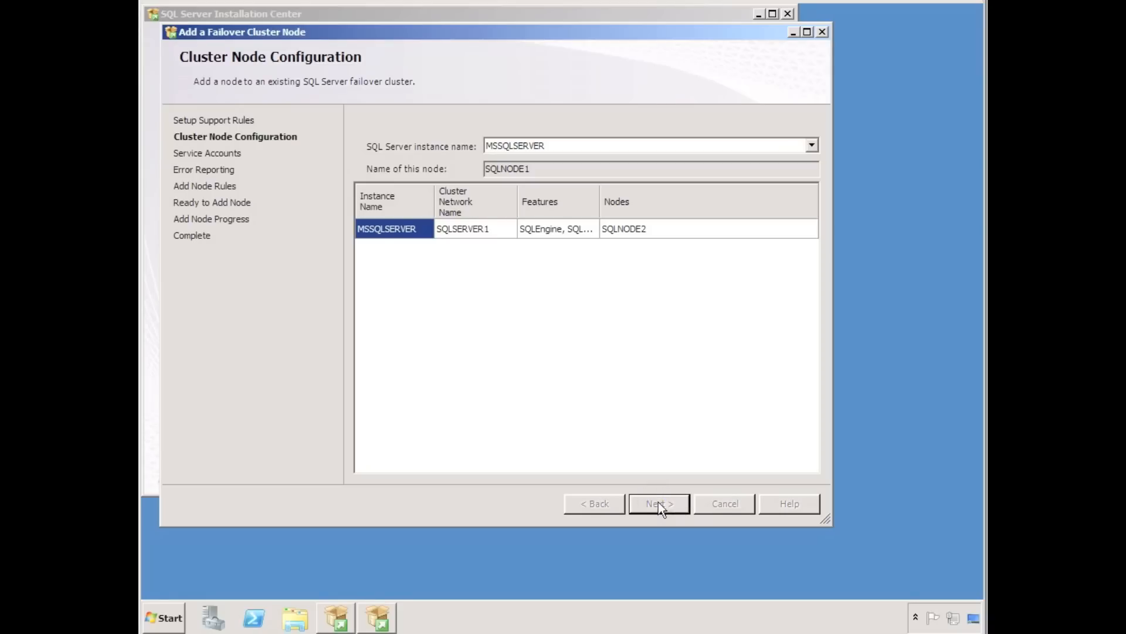
click(659, 503)
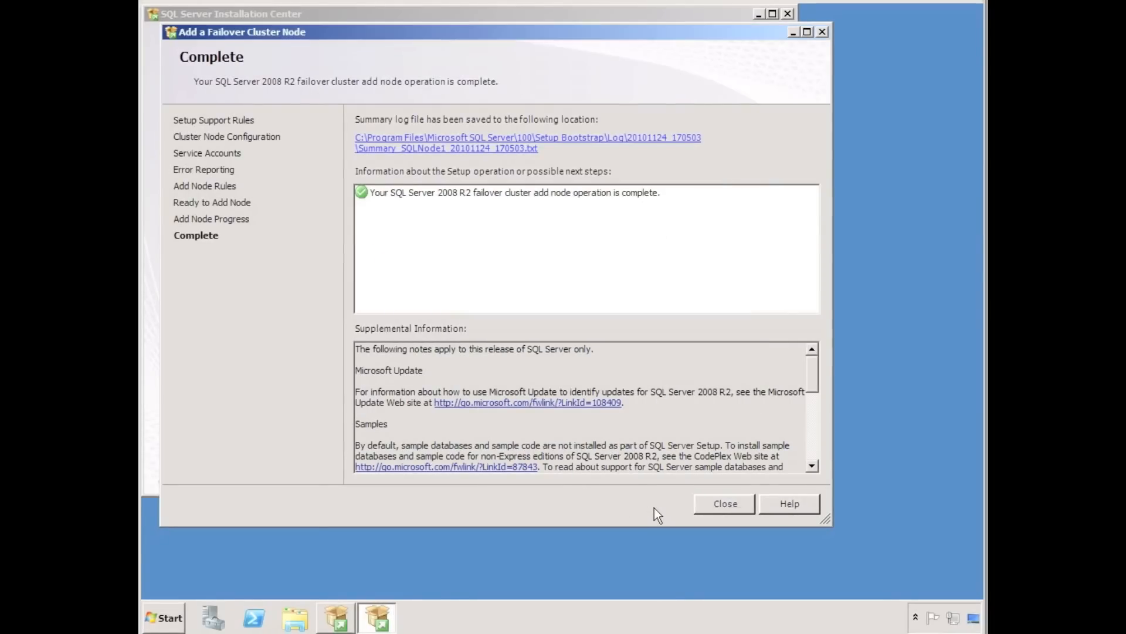
Close the completed add-node wizard and select SQL Server (MSSQLSERVER) in Failover Cluster Manager
click(724, 503)
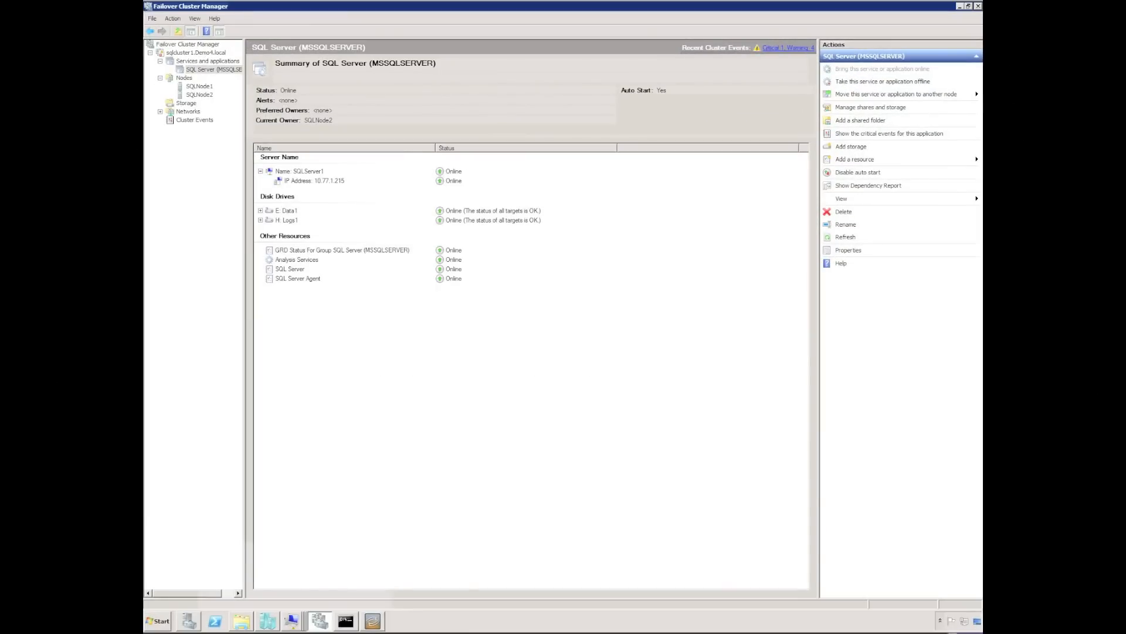
click(219, 70)
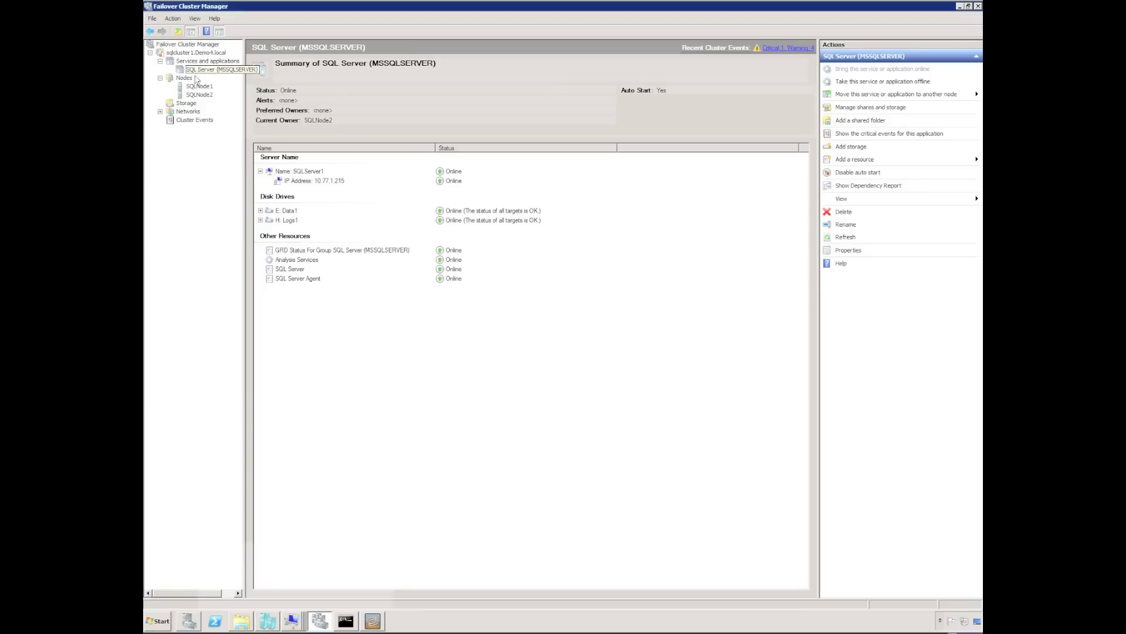
Move the SQL Server (MSSQLSERVER) group to node SQLNode1 and confirm the move
right_click(220, 69)
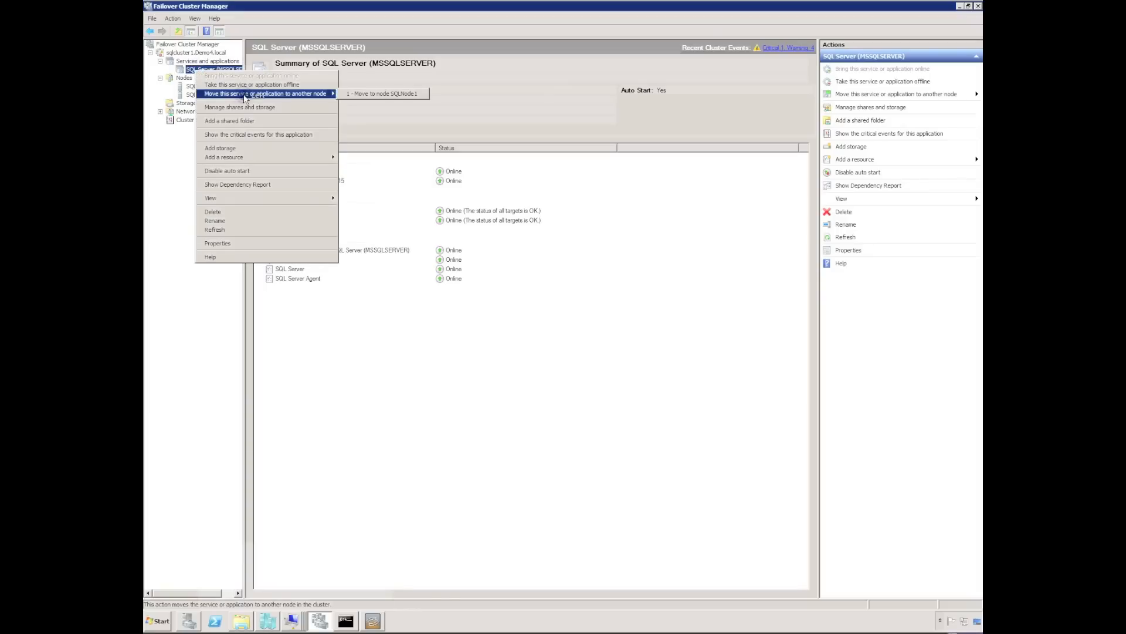
click(381, 94)
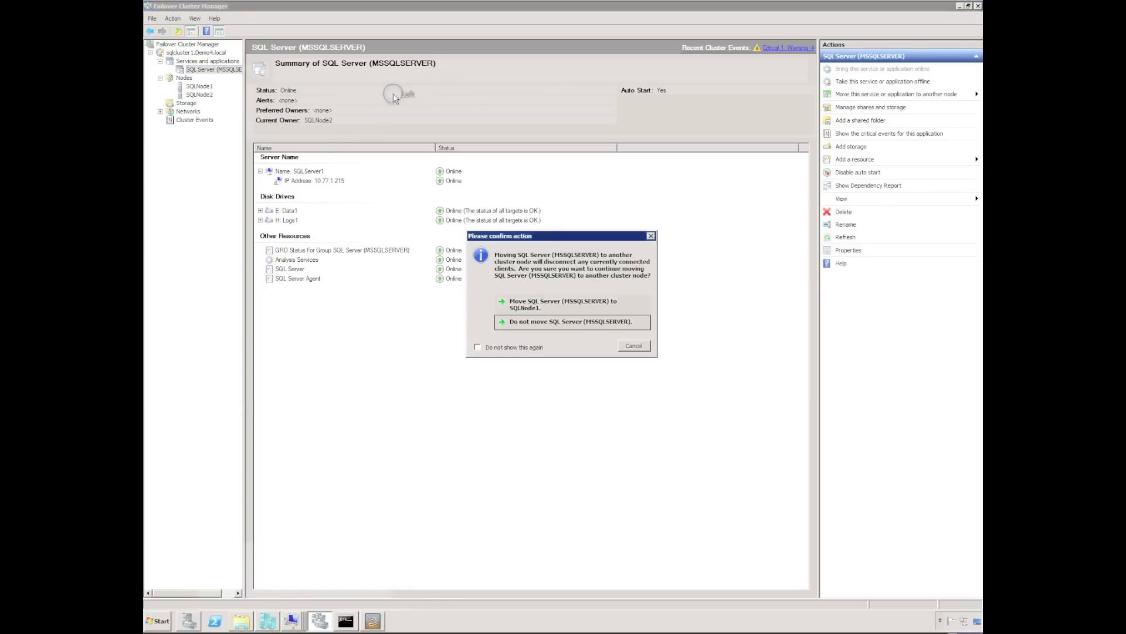
click(563, 304)
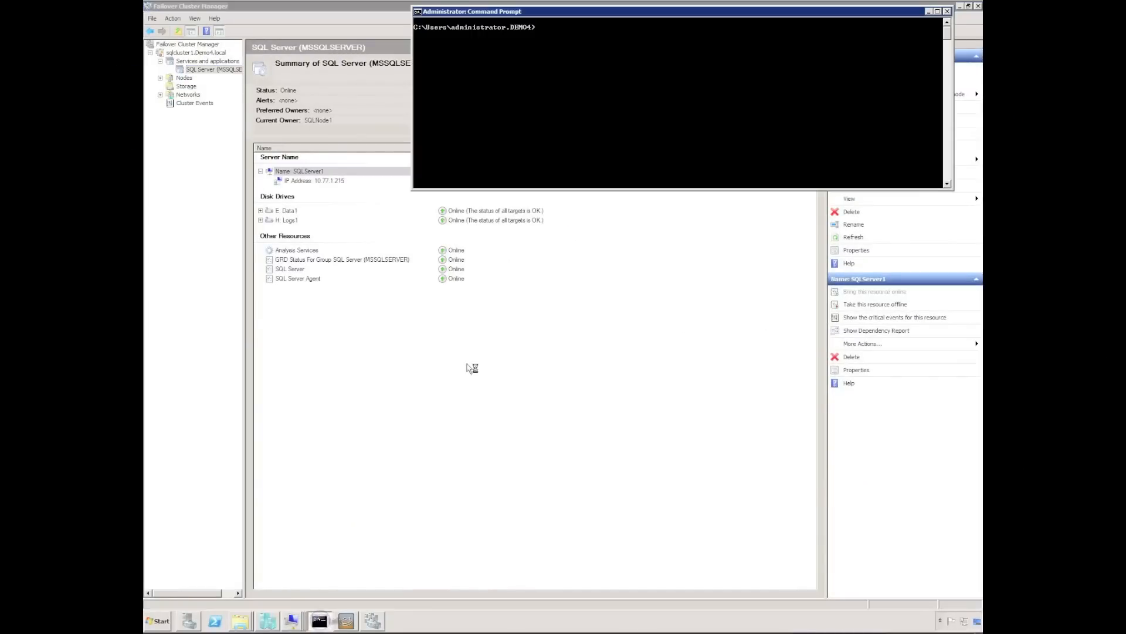
Start a continuous ping to sqlserver1 with 'ping sqlserver1 -t'
text(ping sqlserver1 -t)
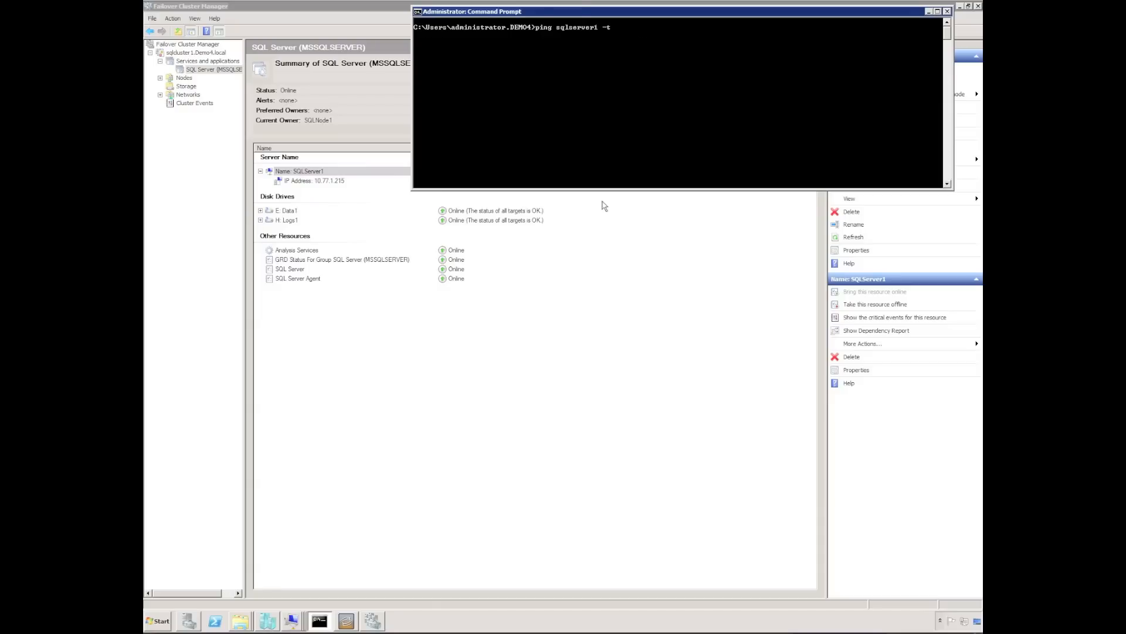
key(Return)
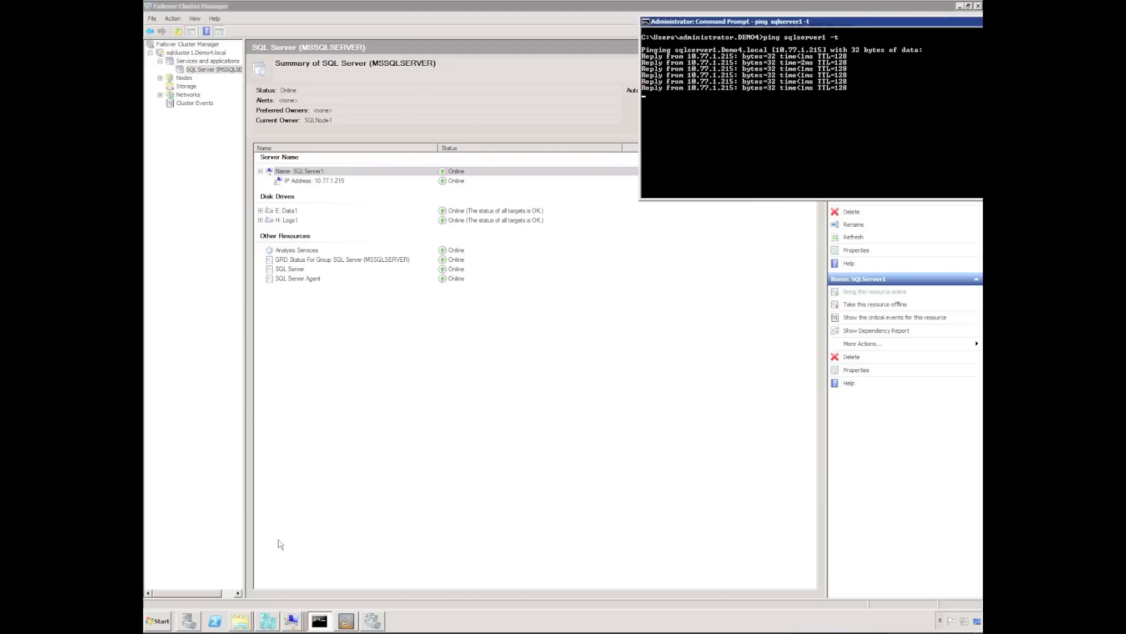
click(156, 621)
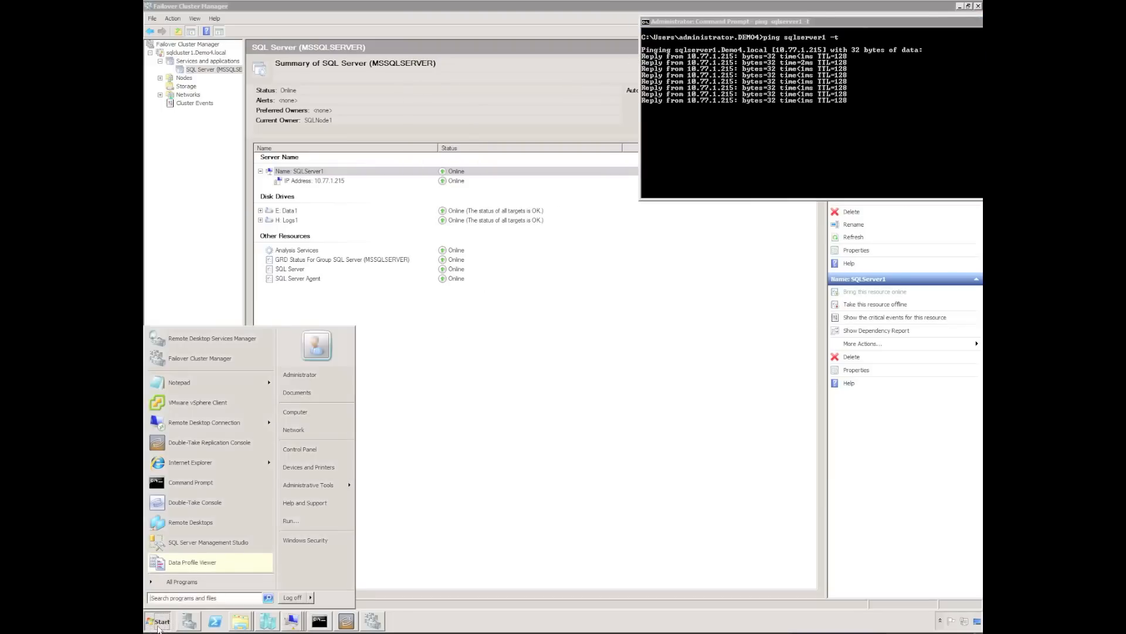
Launch Management Studio and create the 'Demo Failover' database on sqlserver1
click(208, 542)
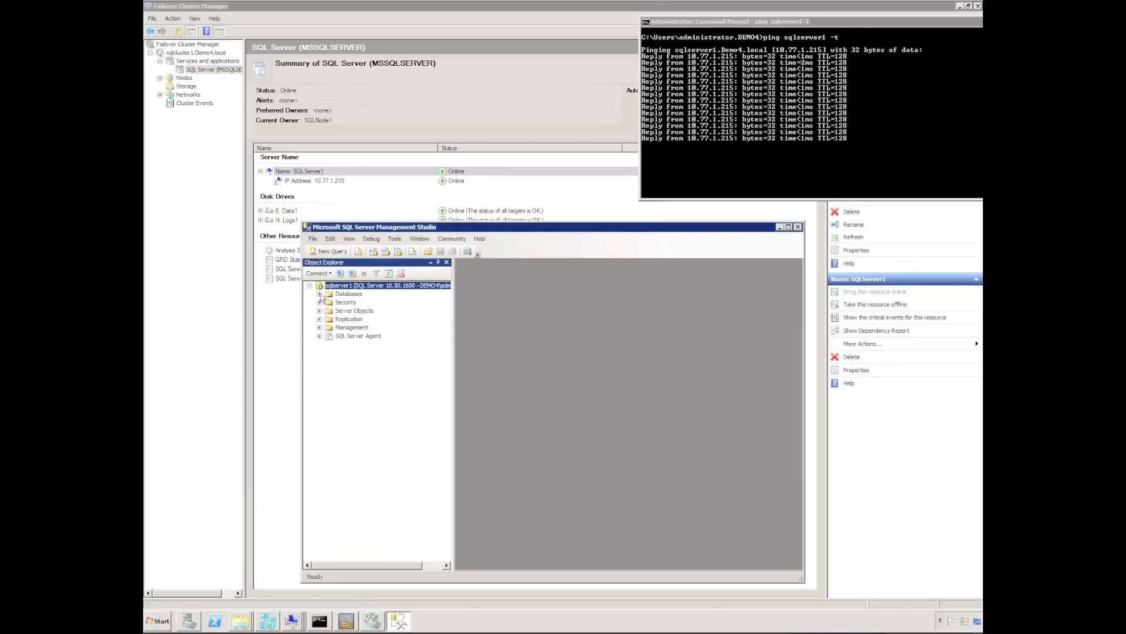
click(320, 294)
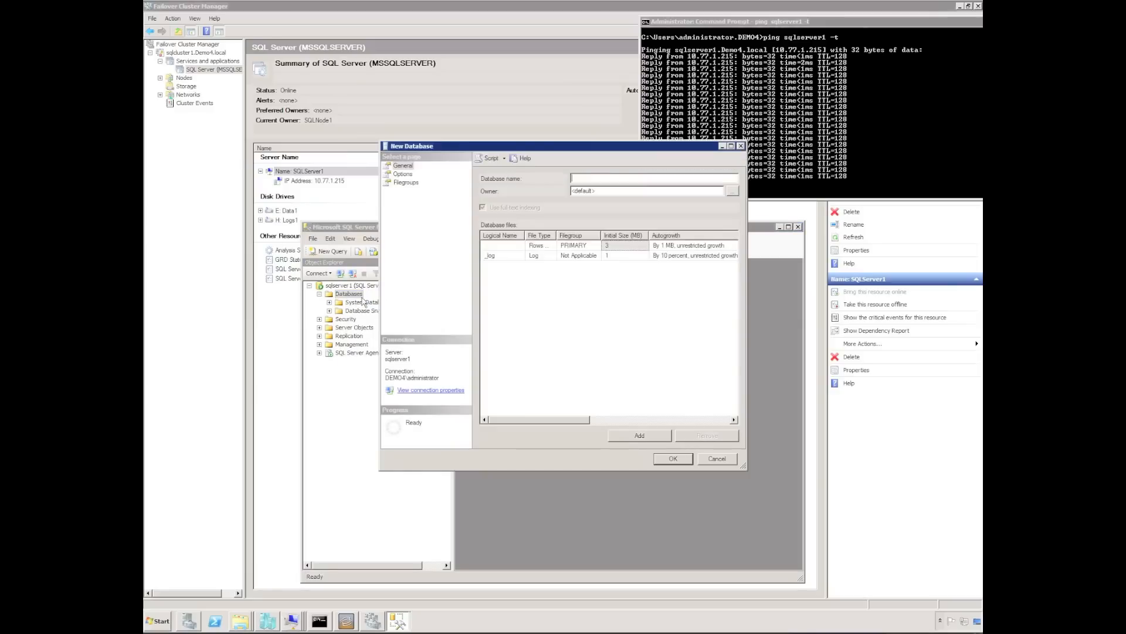
text(Demo F)
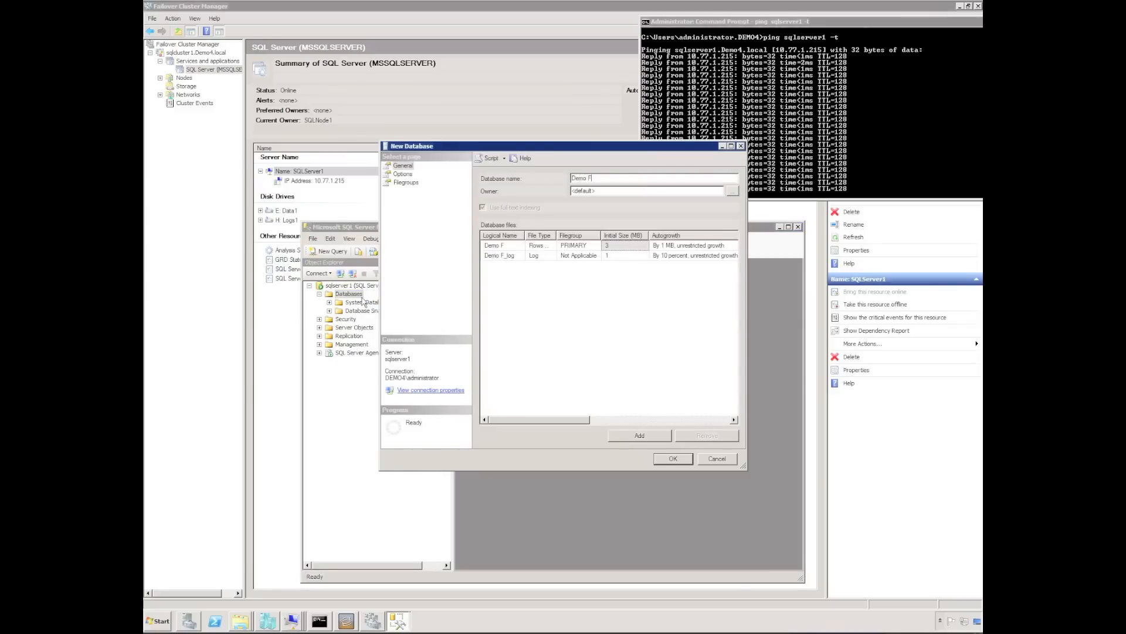
text(ailover)
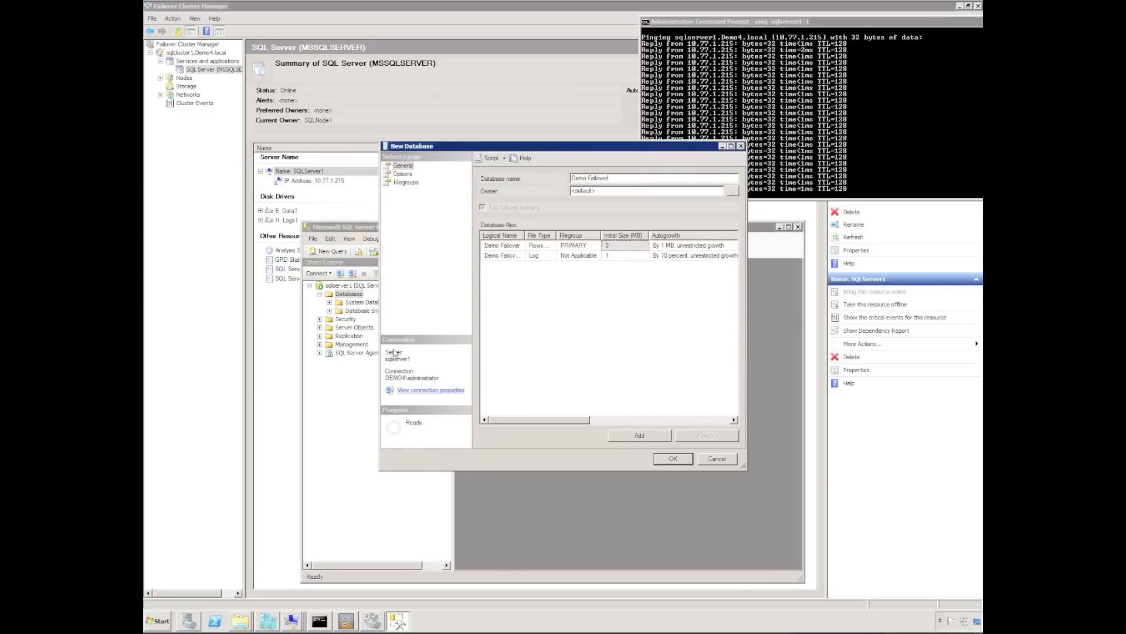
click(672, 458)
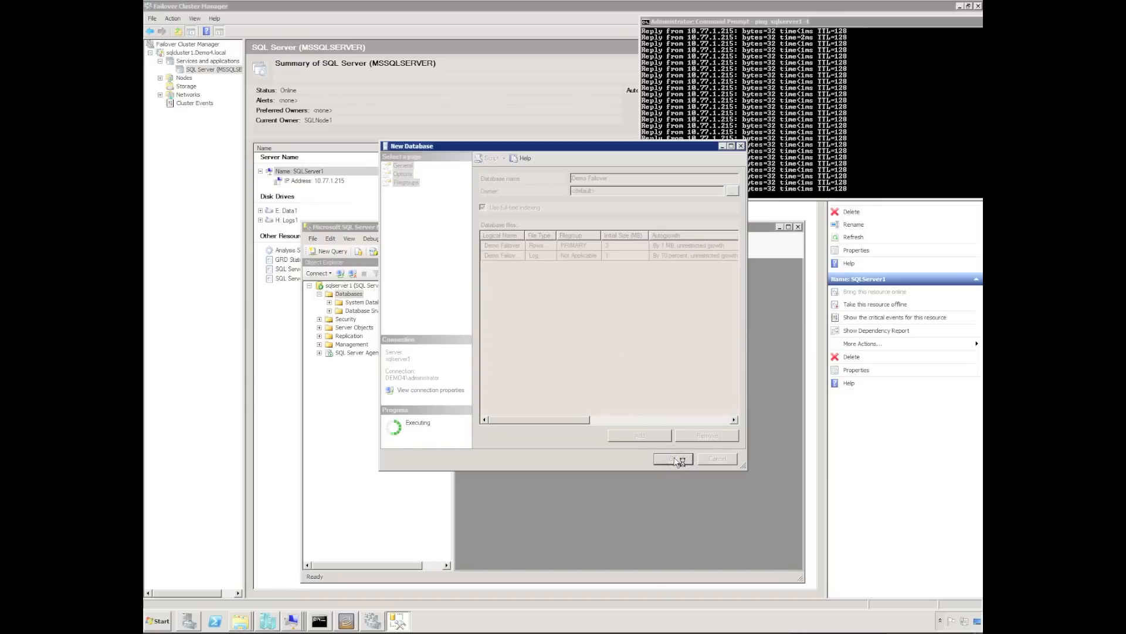
click(672, 459)
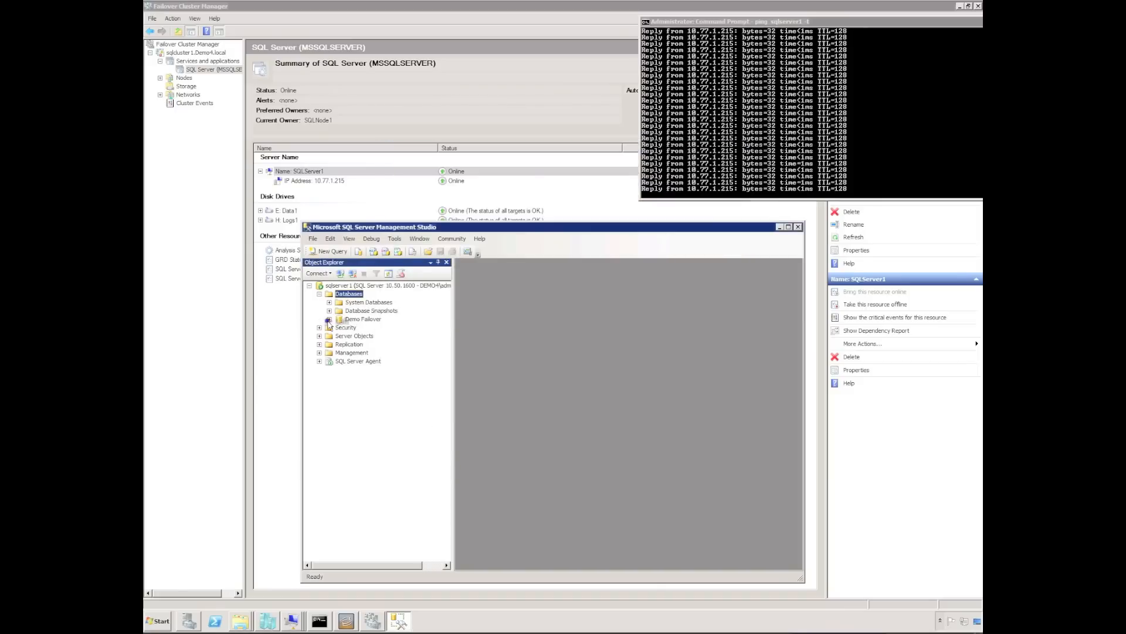
Design a Demo Failover table with nchar(10) columns Demo, Failover, Test, then open SQLNode1's console
click(329, 318)
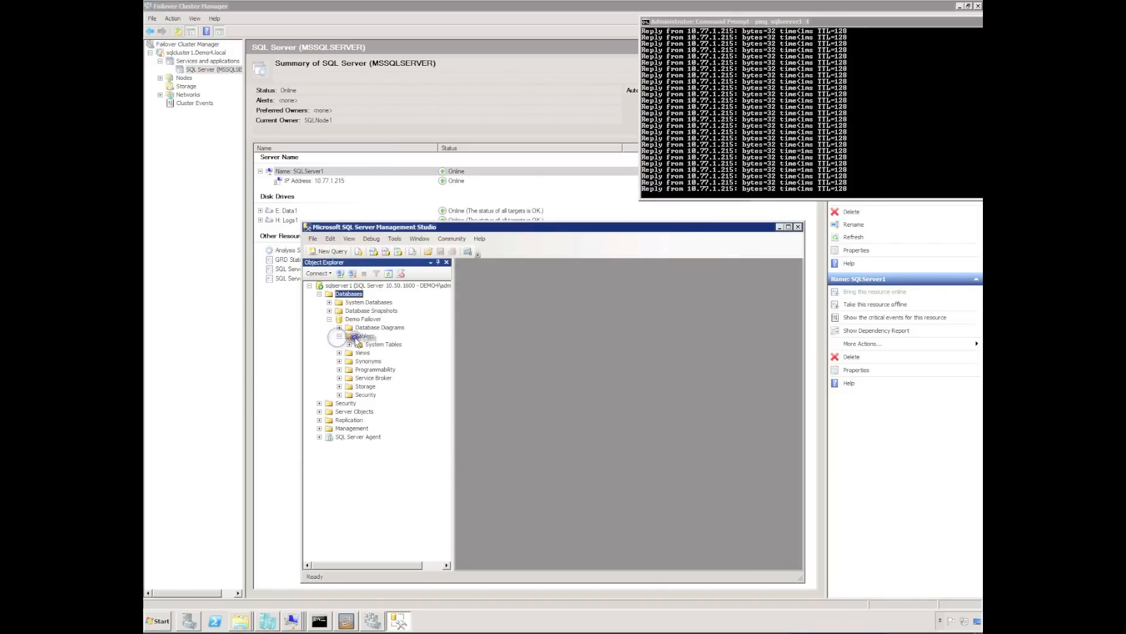
right_click(364, 335)
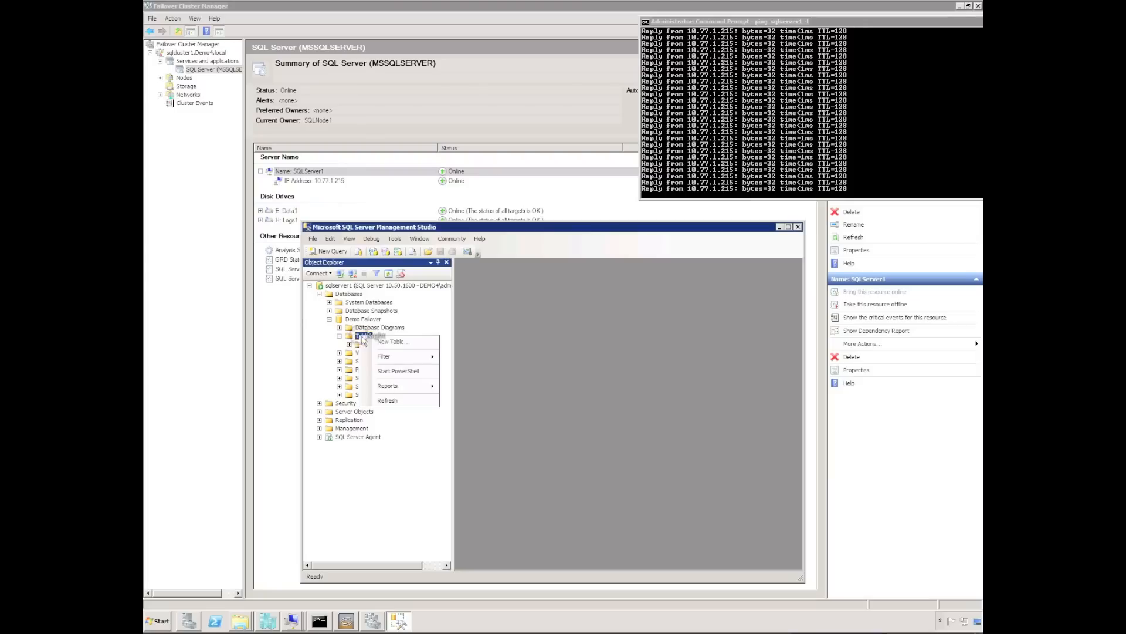
click(393, 341)
text(Demo)
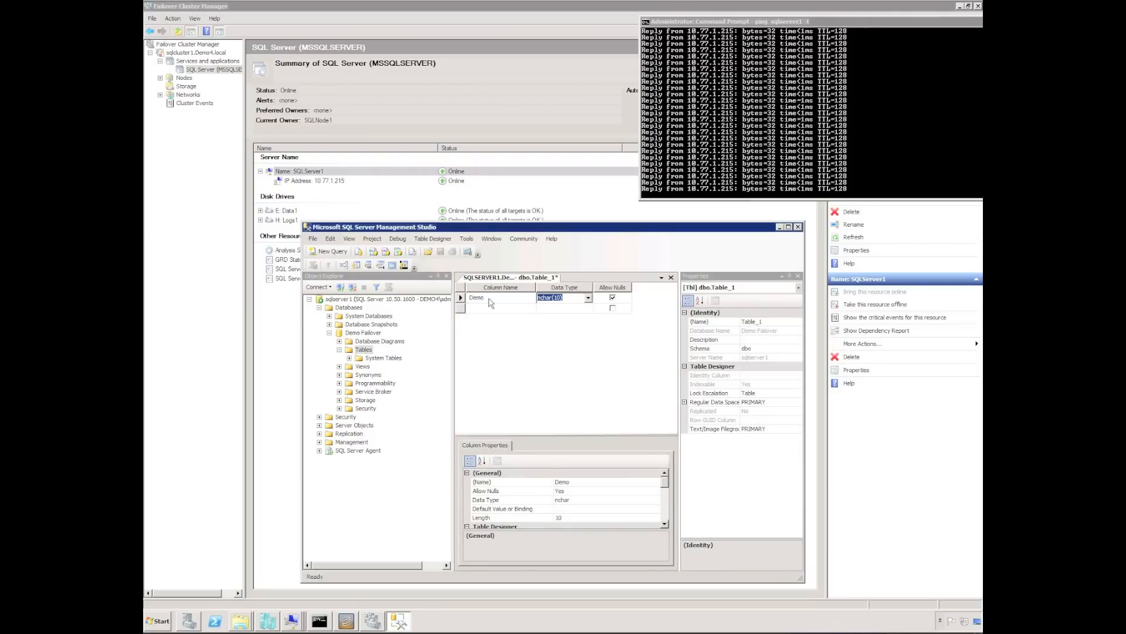
click(501, 307)
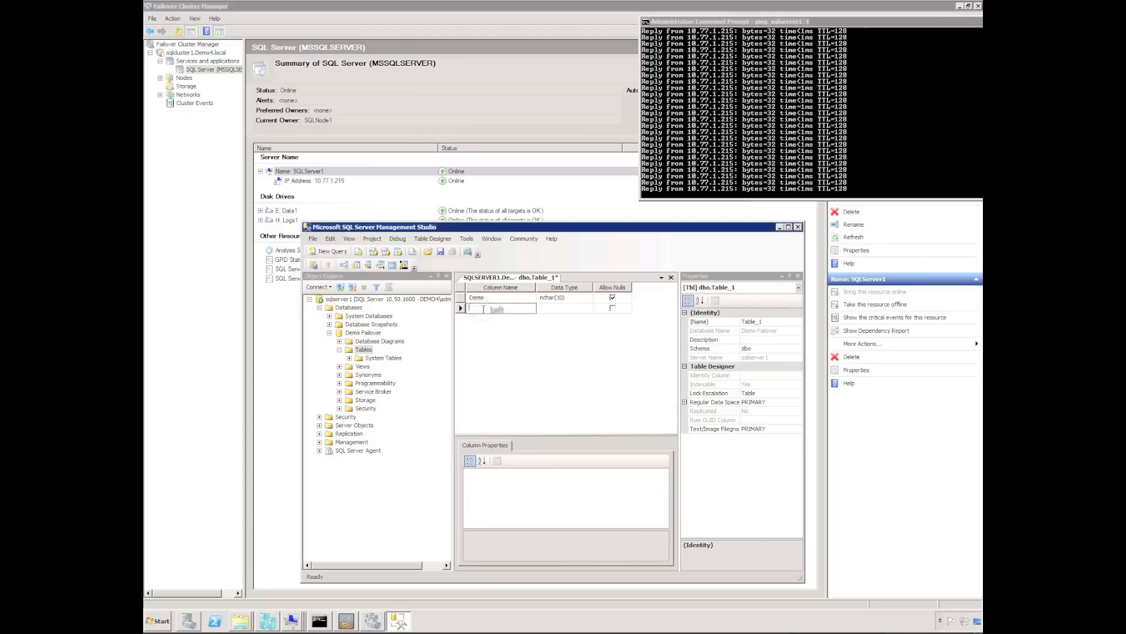
text(Failover)
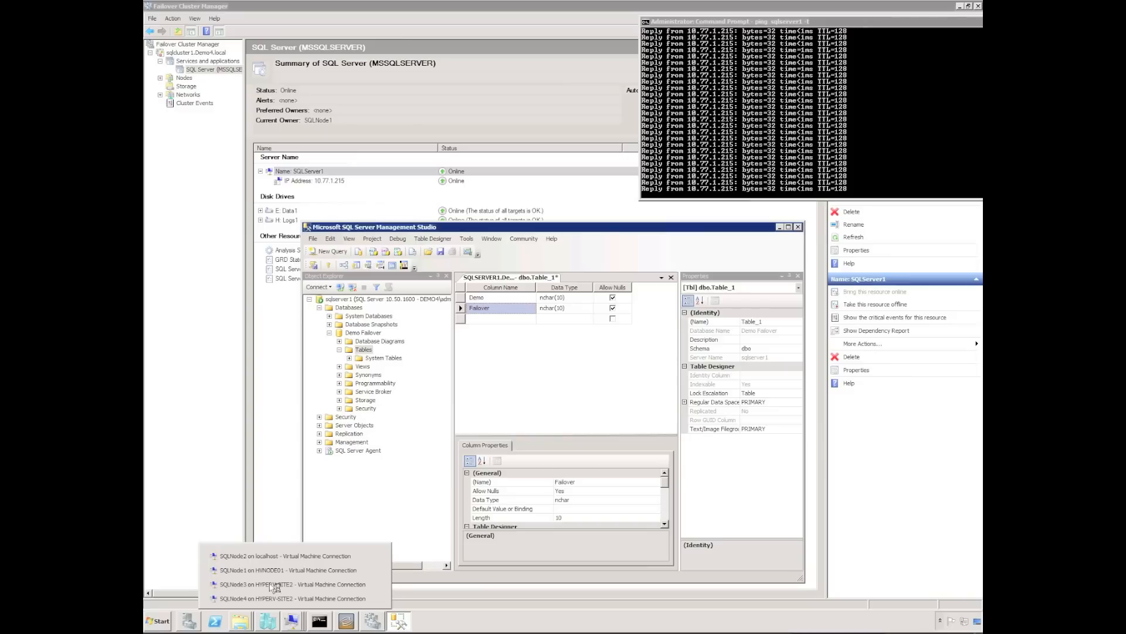
click(286, 570)
text(Test)
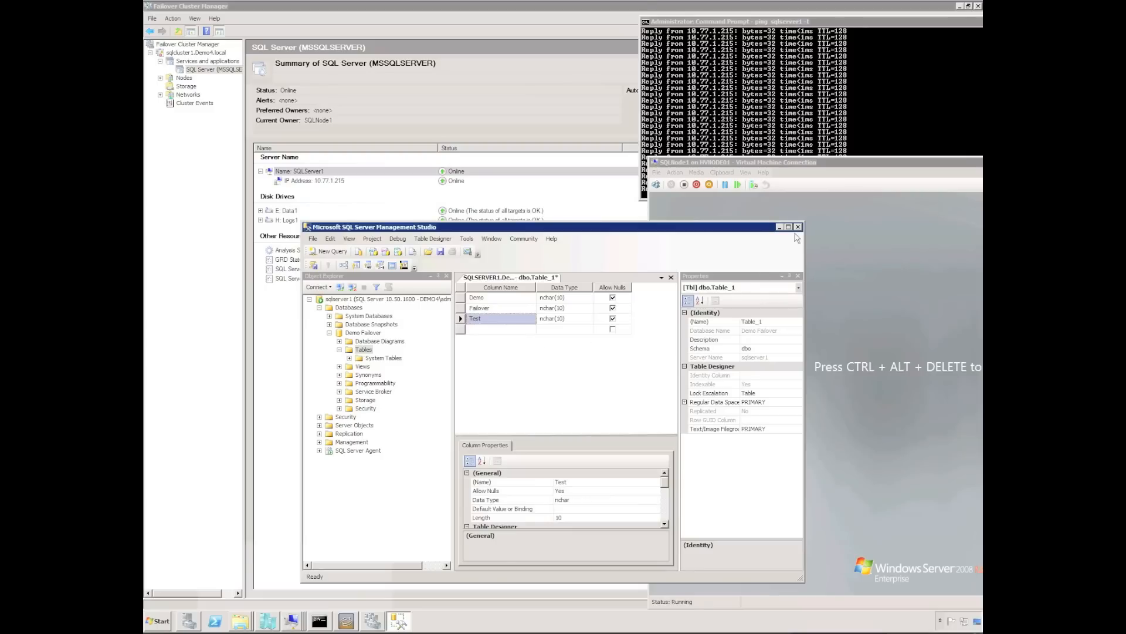
Close Management Studio saving the table, then hard turn off SQLNode1 and move its console
click(798, 227)
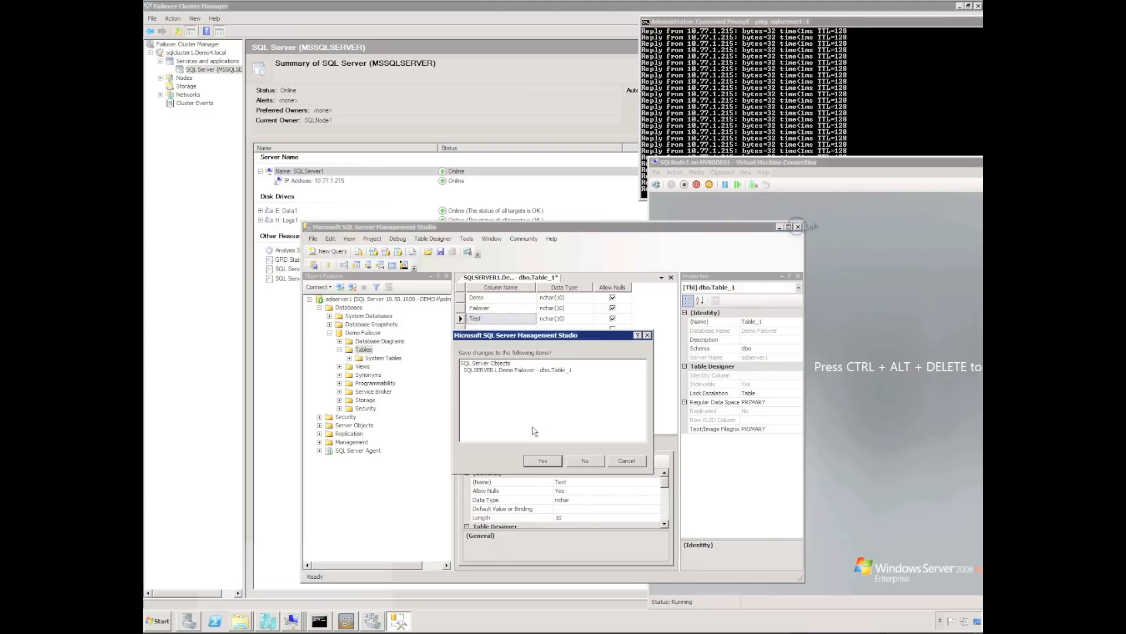
click(541, 460)
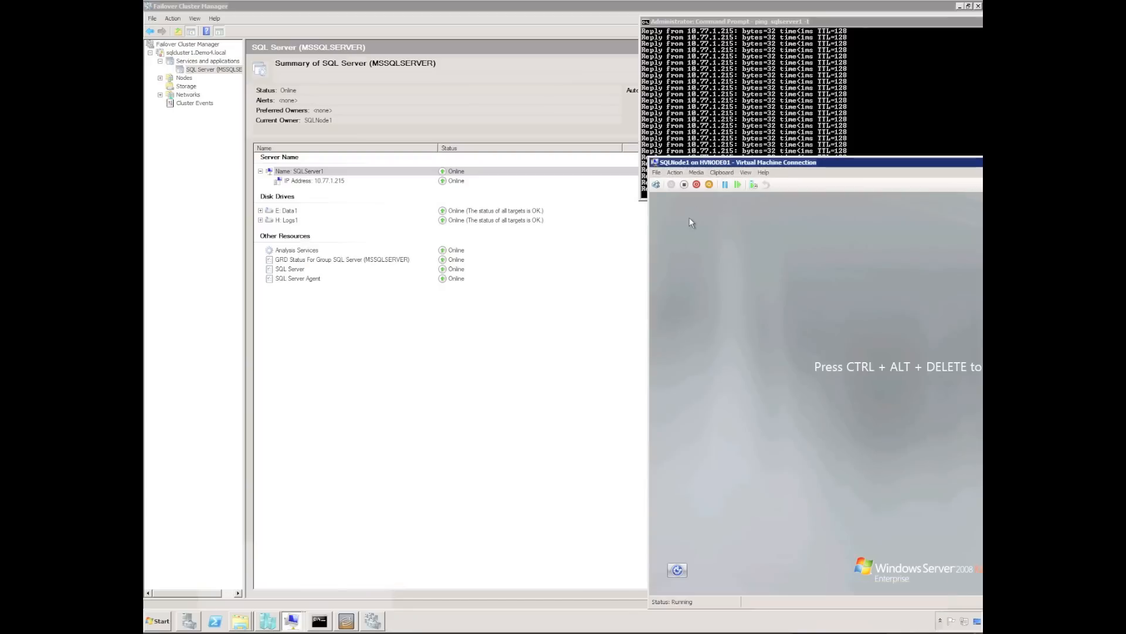
click(682, 185)
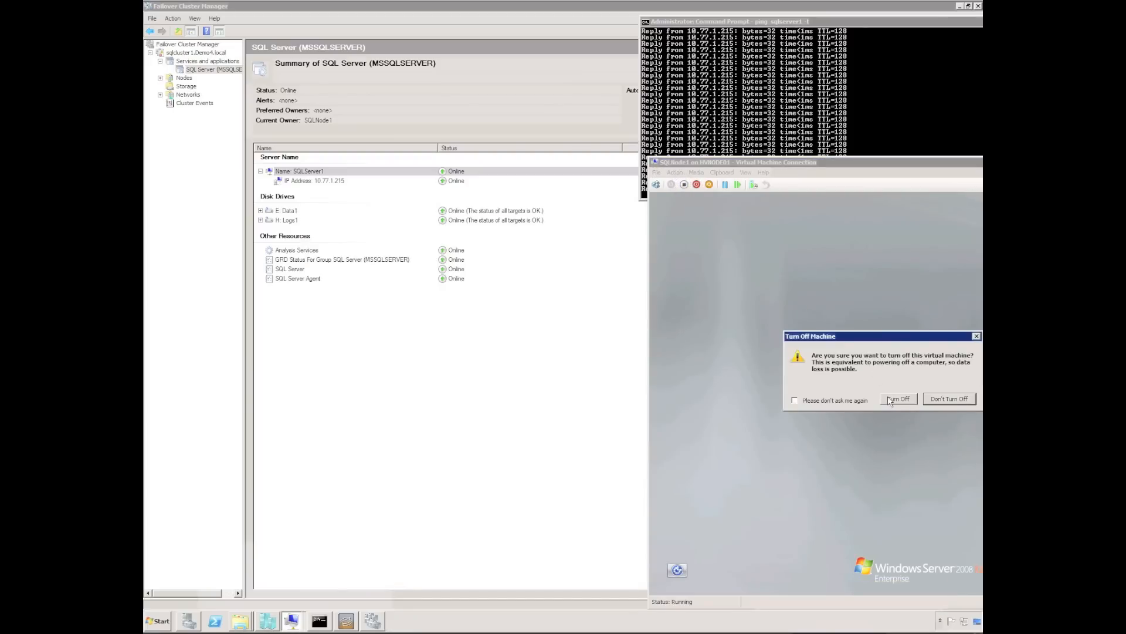
click(899, 399)
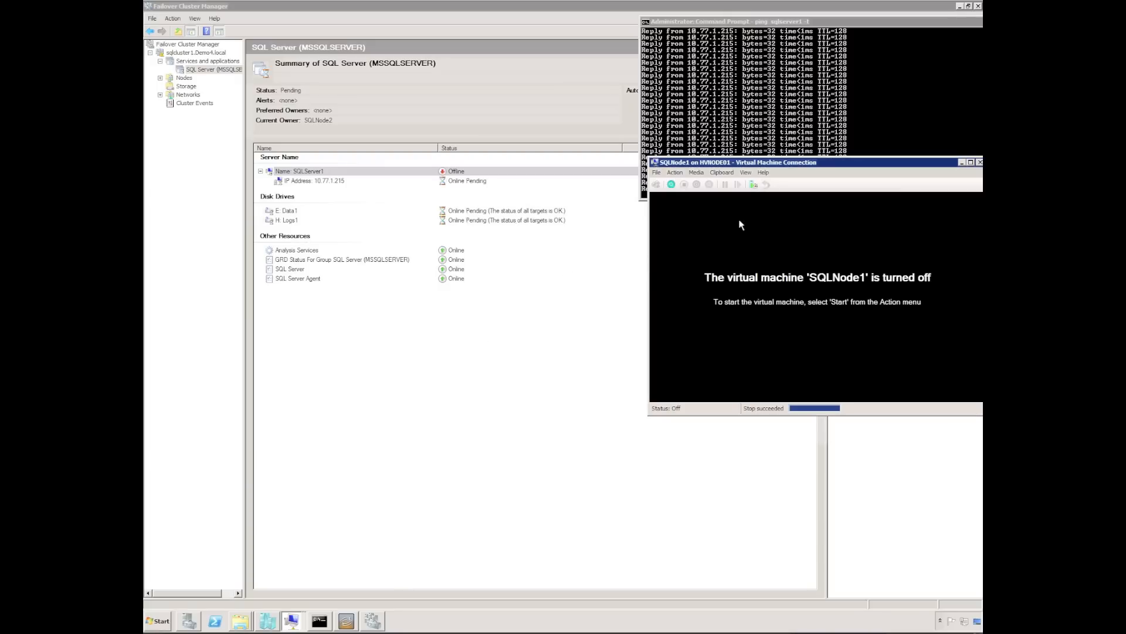
drag(733, 162, 733, 217)
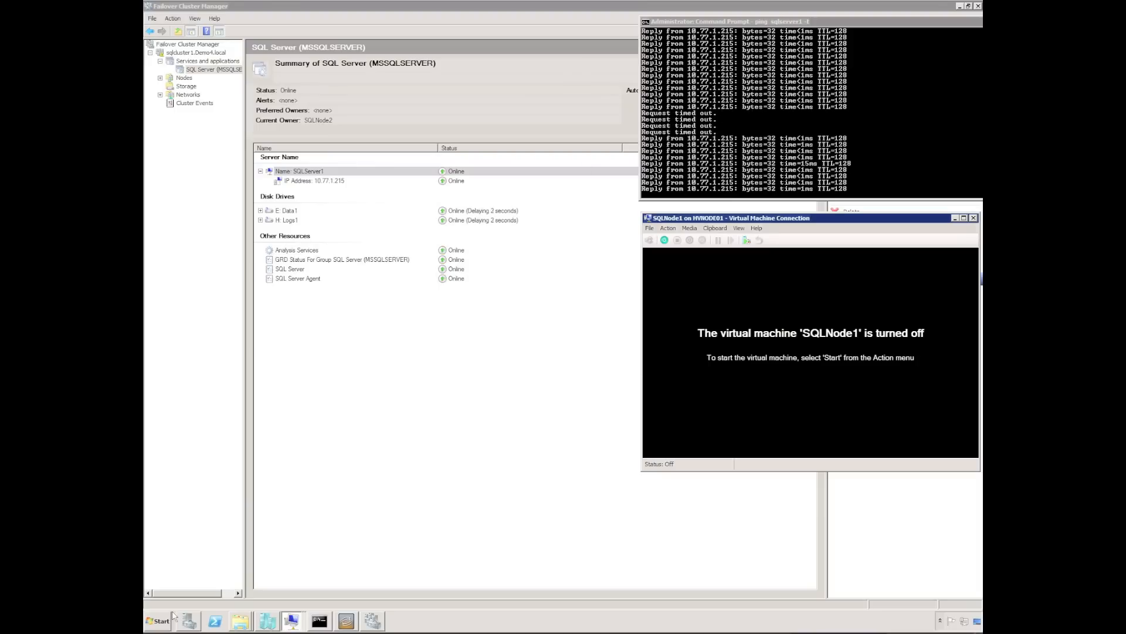
Launch SQL Server Management Studio and connect to sqlserver1
click(157, 620)
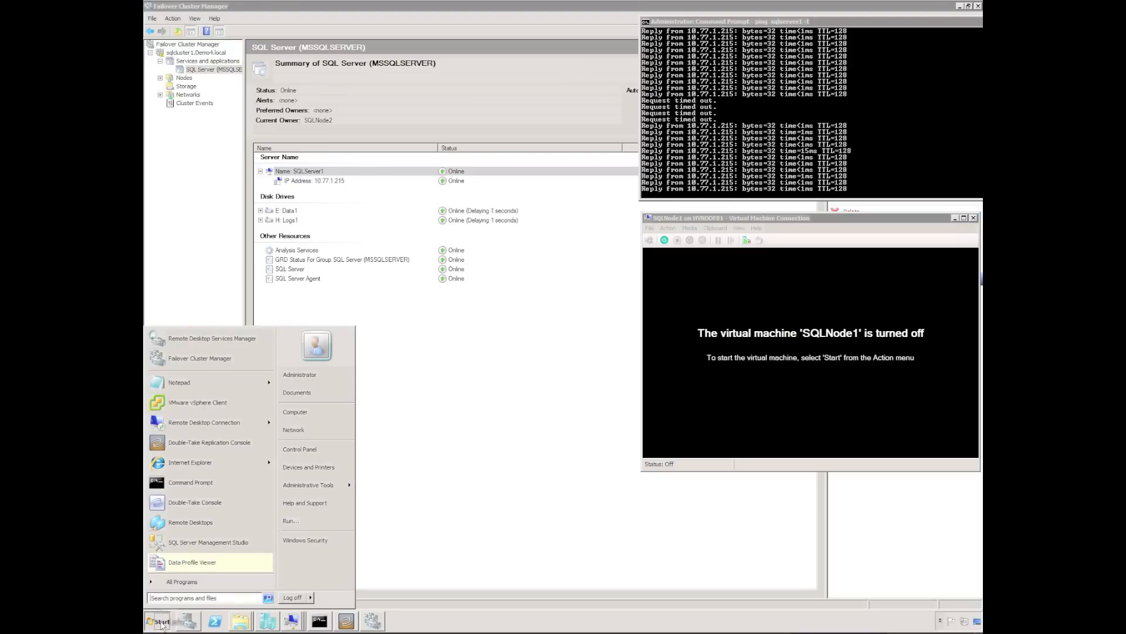
click(208, 541)
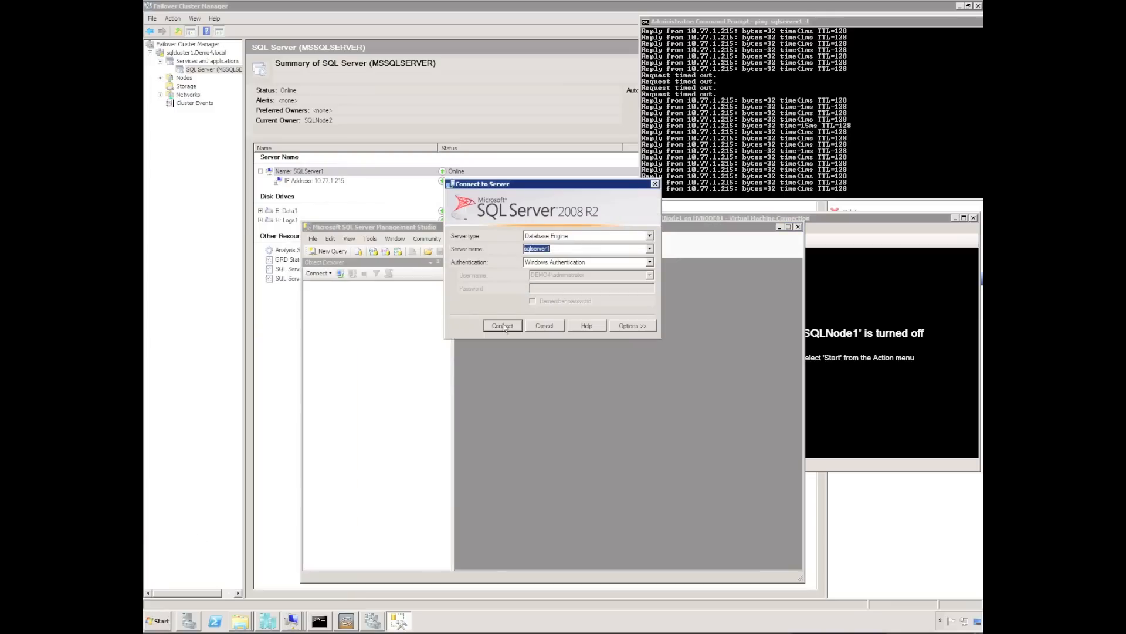
click(502, 325)
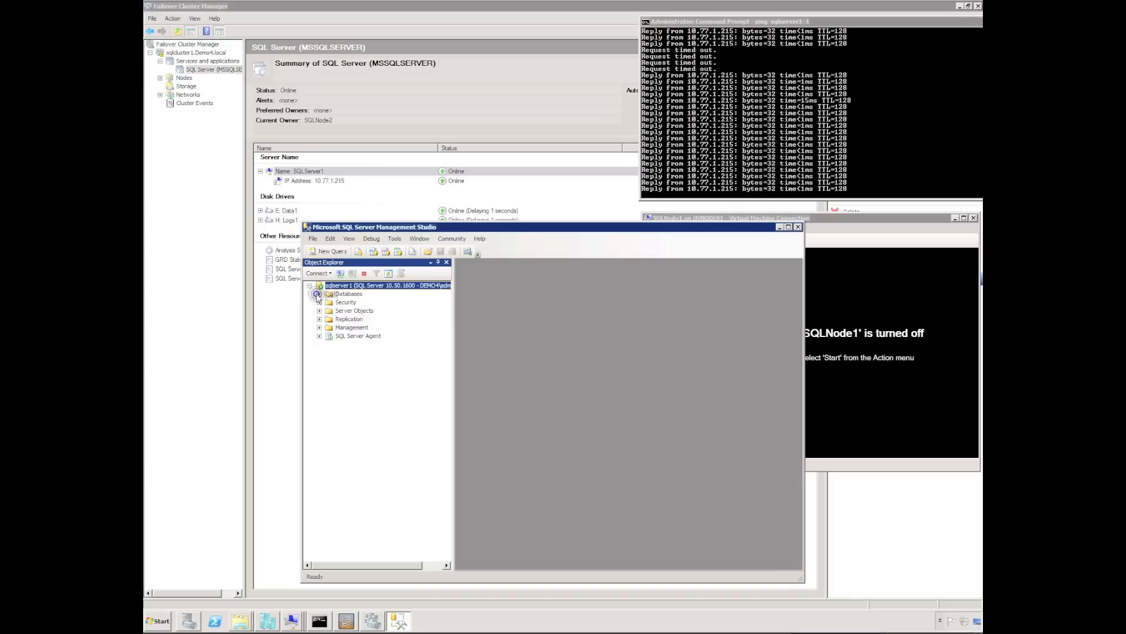
Expand Demo Failover > Tables > dbo.Table_1 > Columns and inspect the Demo and Test columns
click(319, 293)
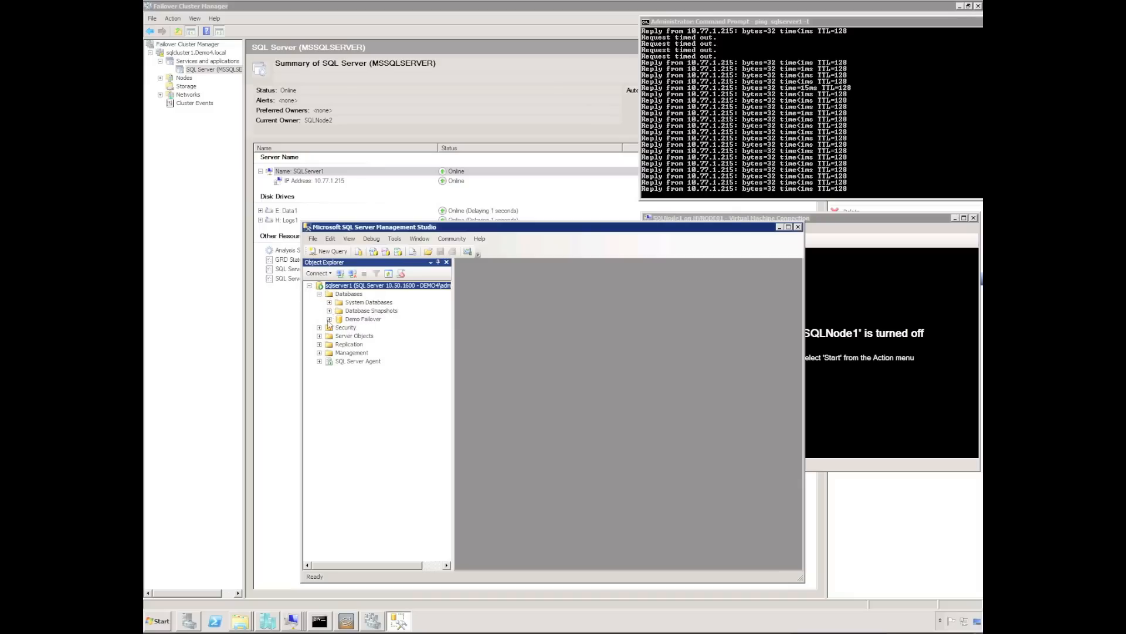
click(329, 319)
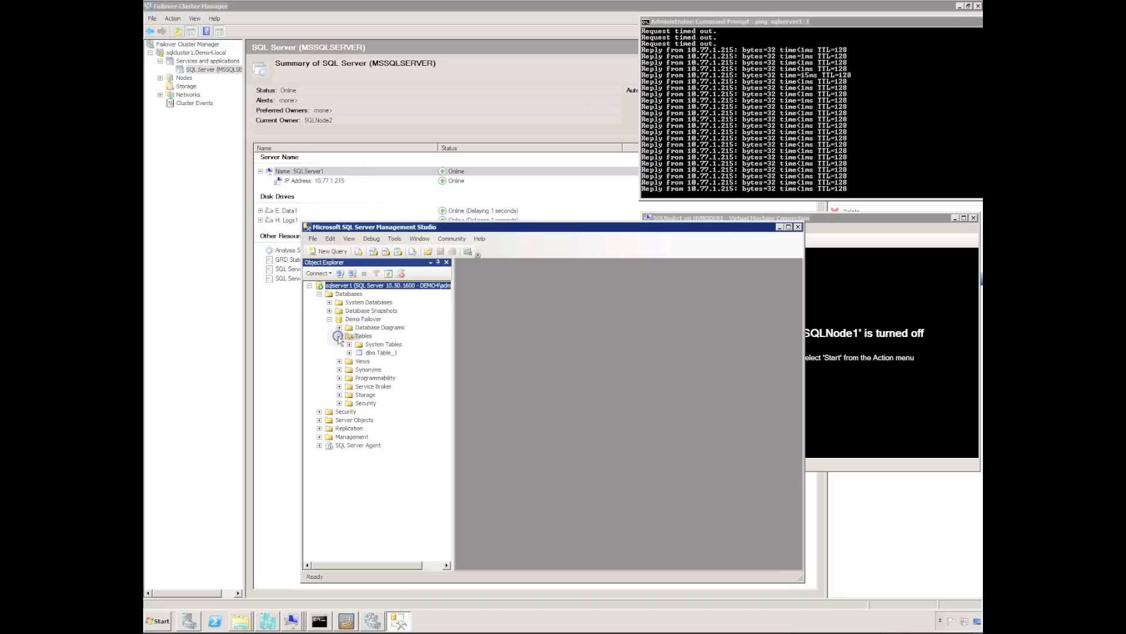
click(339, 336)
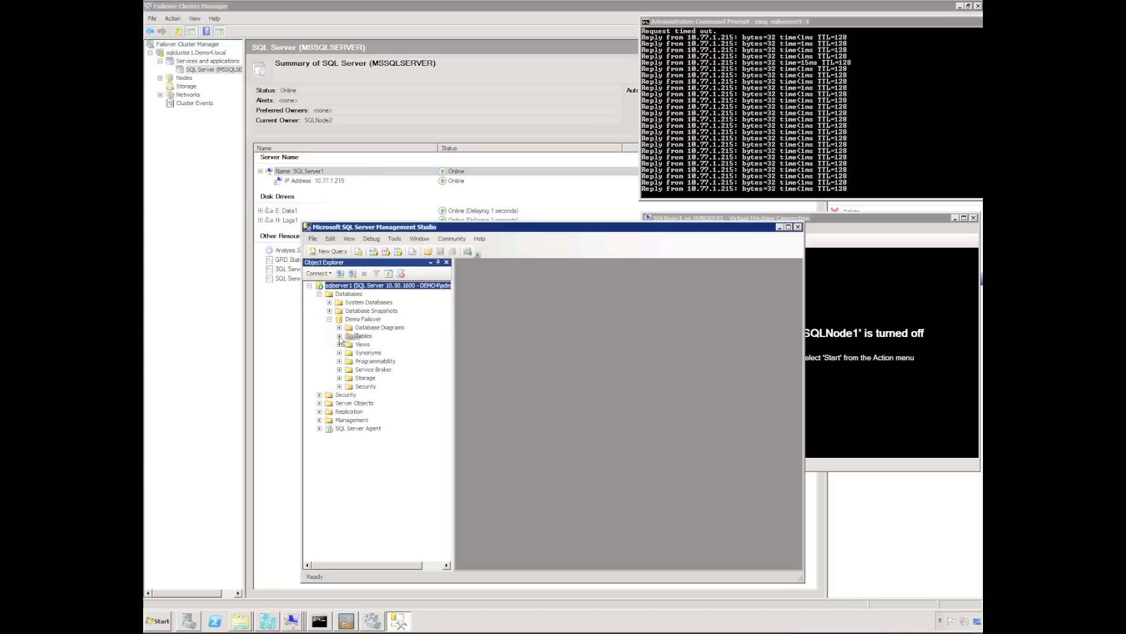
click(340, 352)
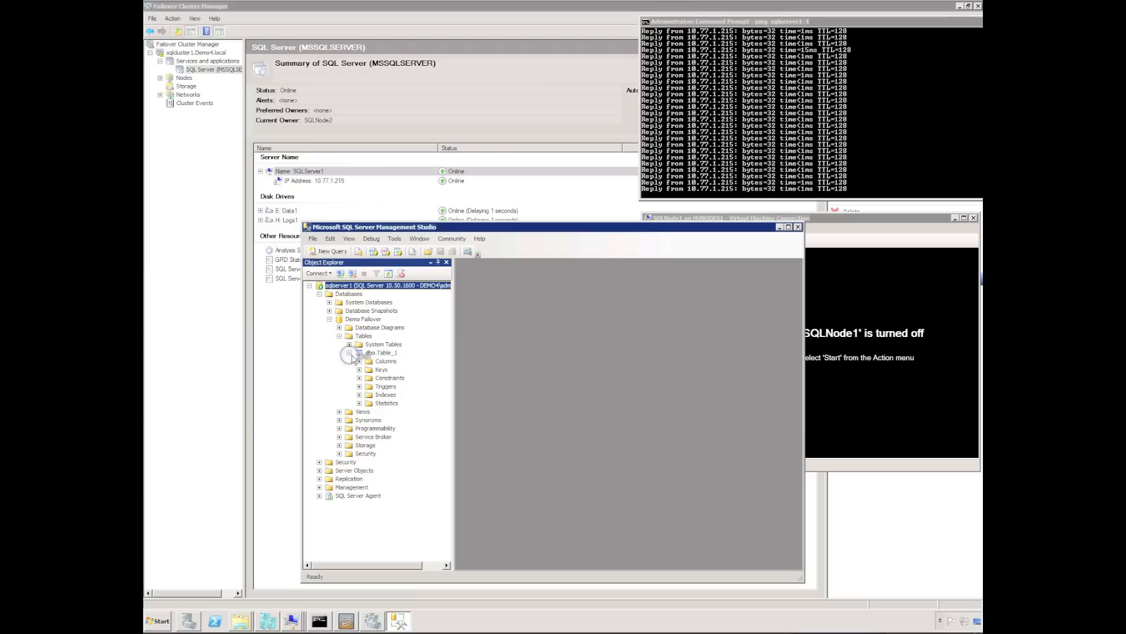
click(359, 361)
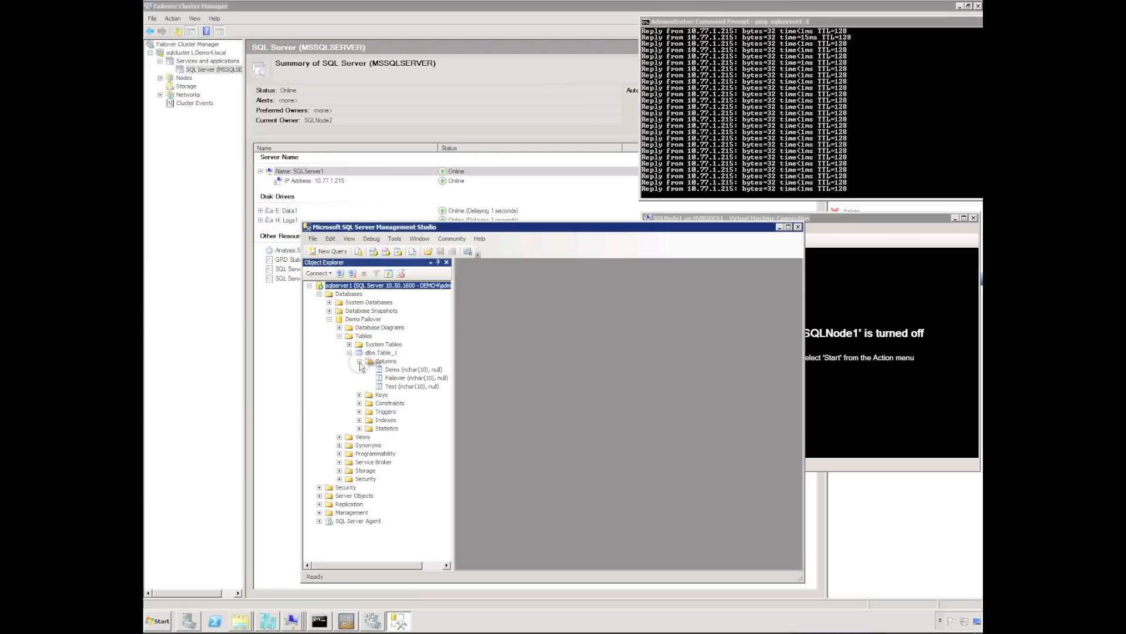
click(395, 368)
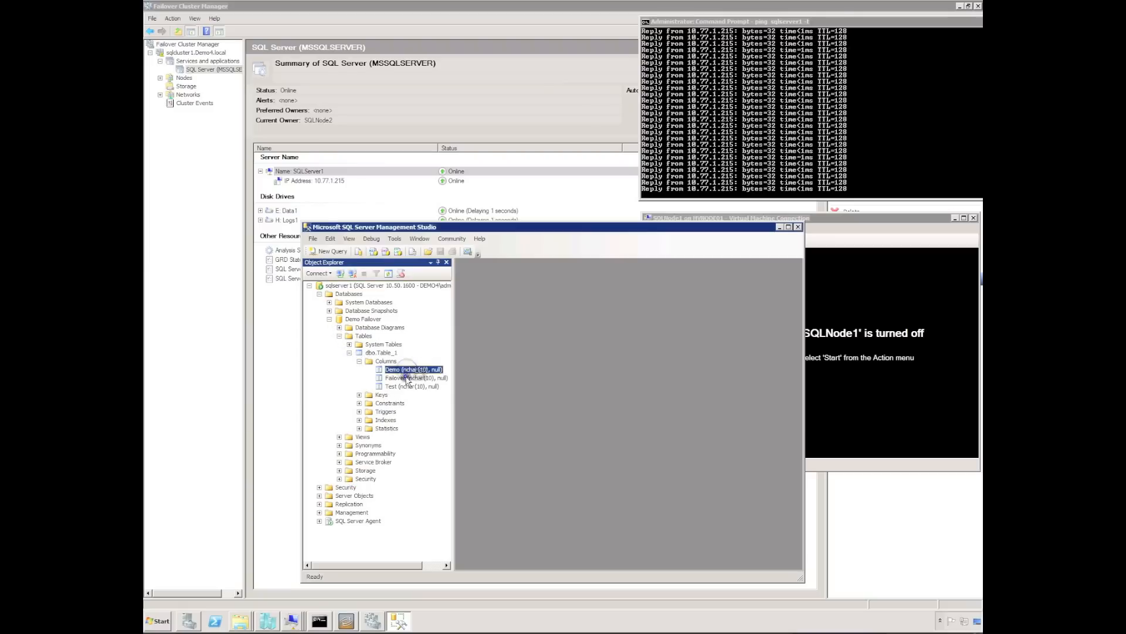
click(412, 386)
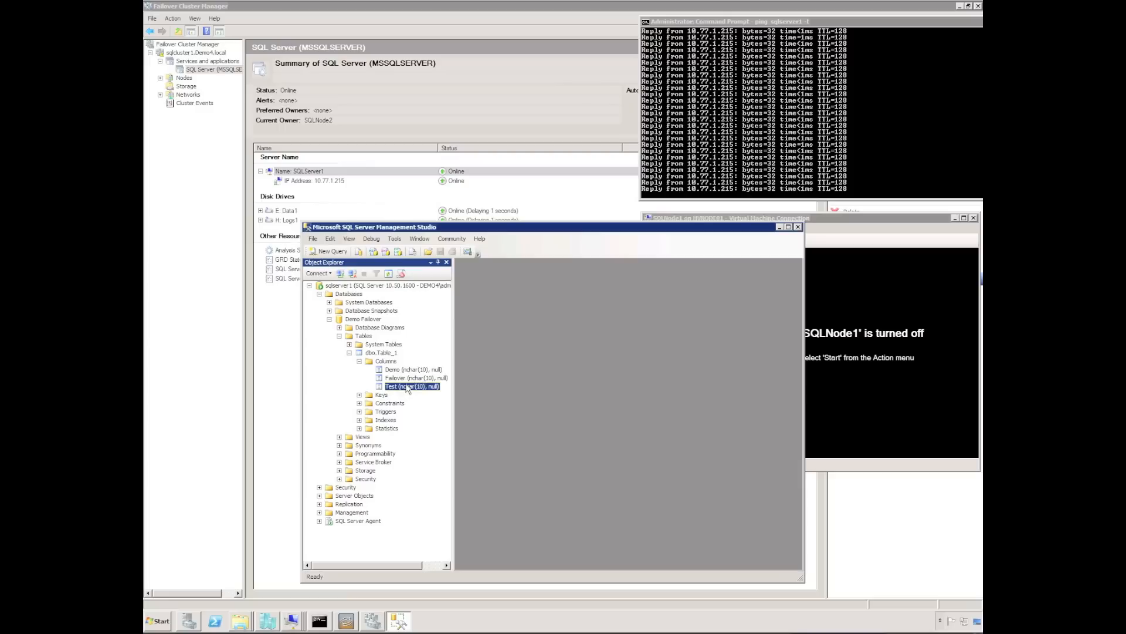
mouse_move(777, 235)
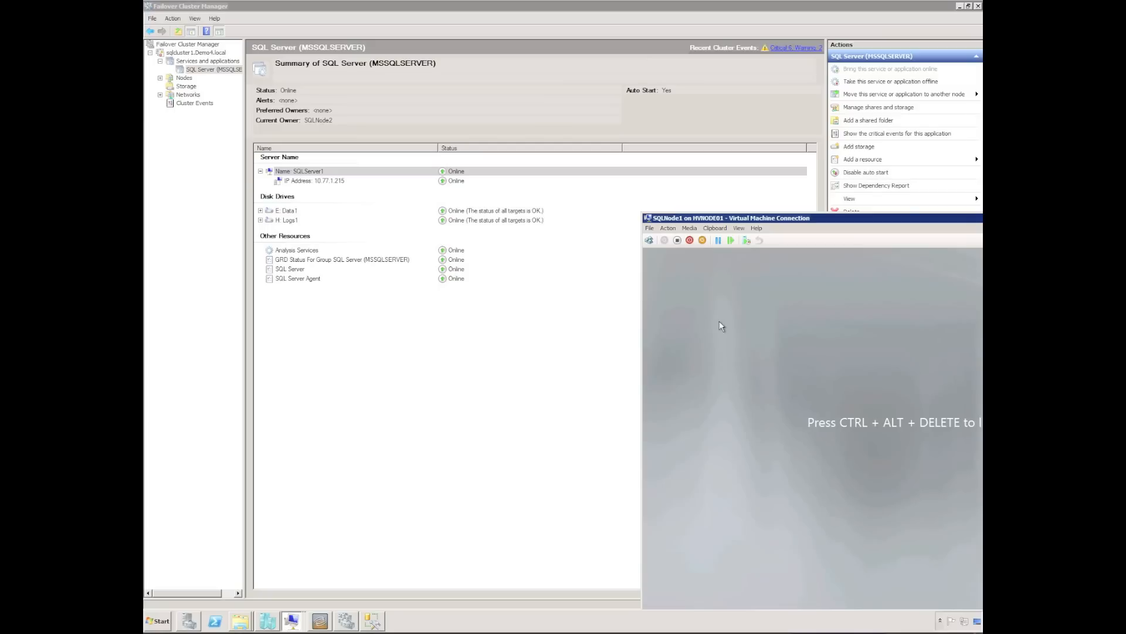
Move SQL Server (MSSQLSERVER) to node SQLNode1 and check its resources as they change state
right_click(212, 69)
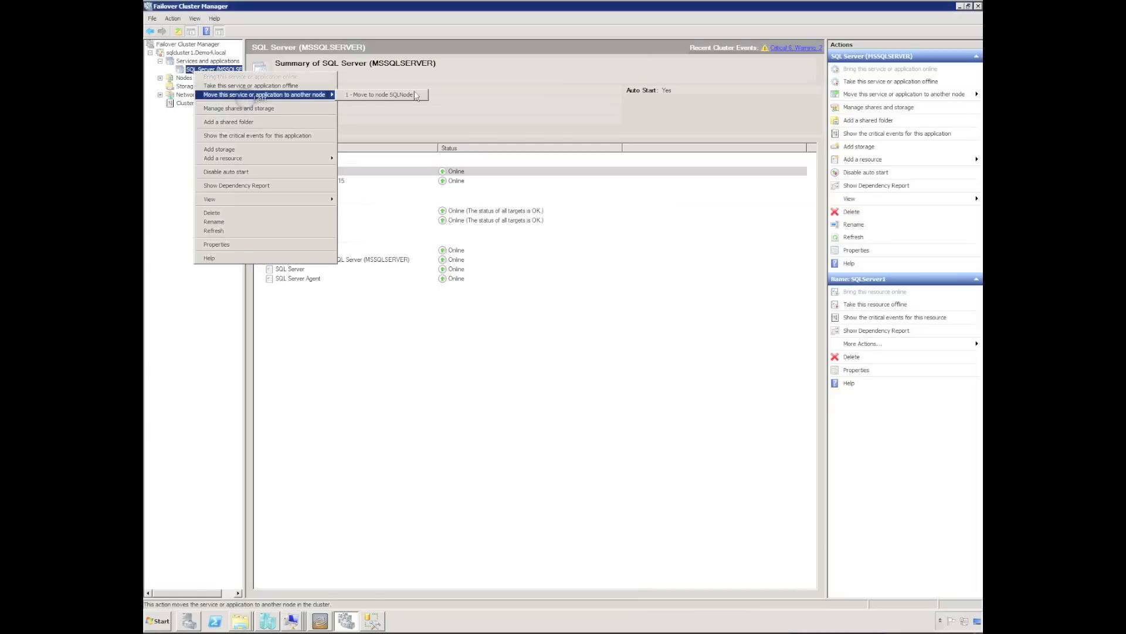
click(384, 94)
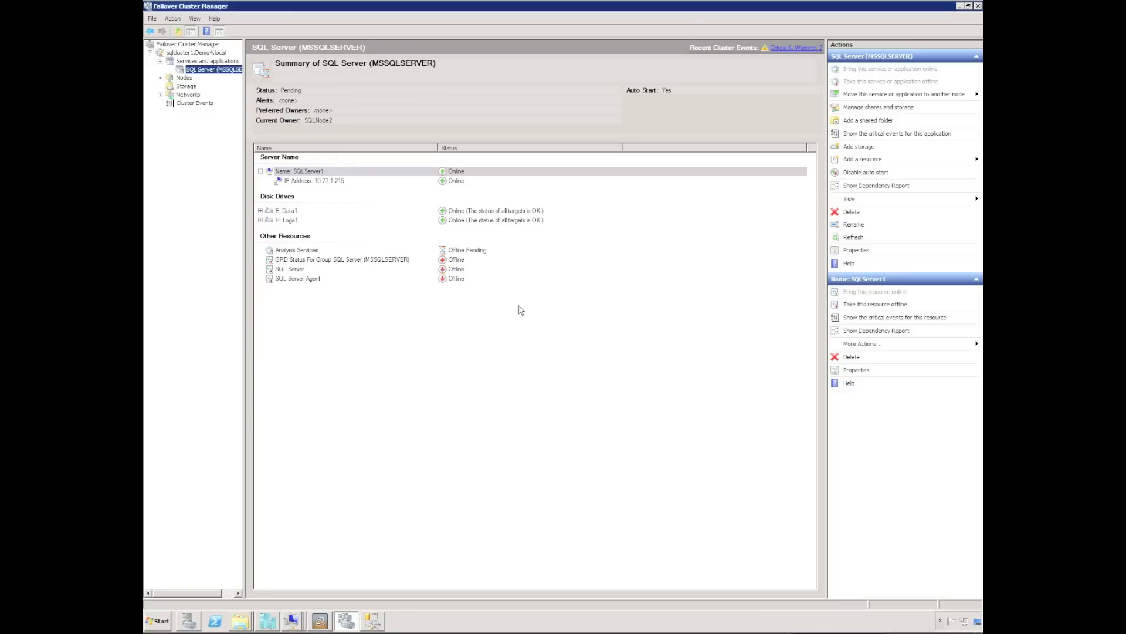
click(874, 304)
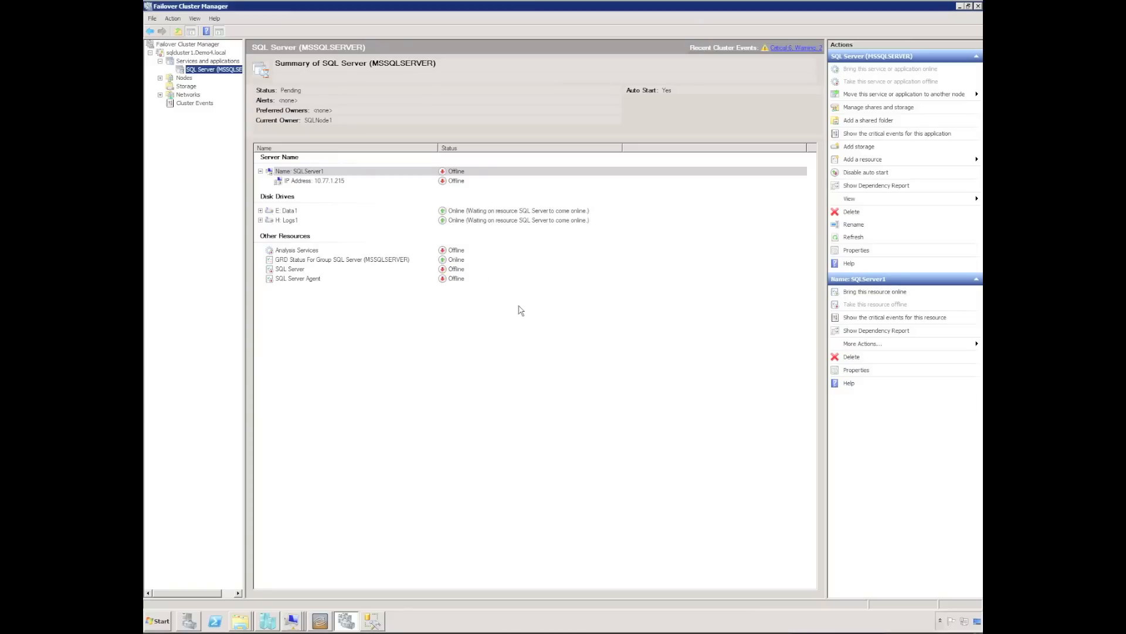
click(875, 291)
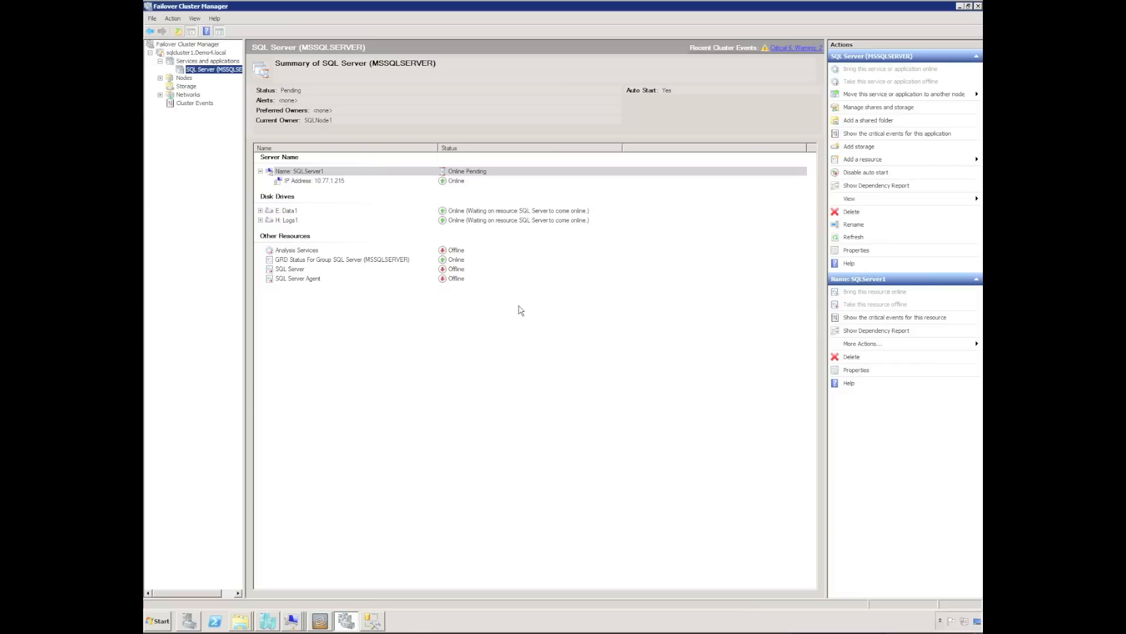